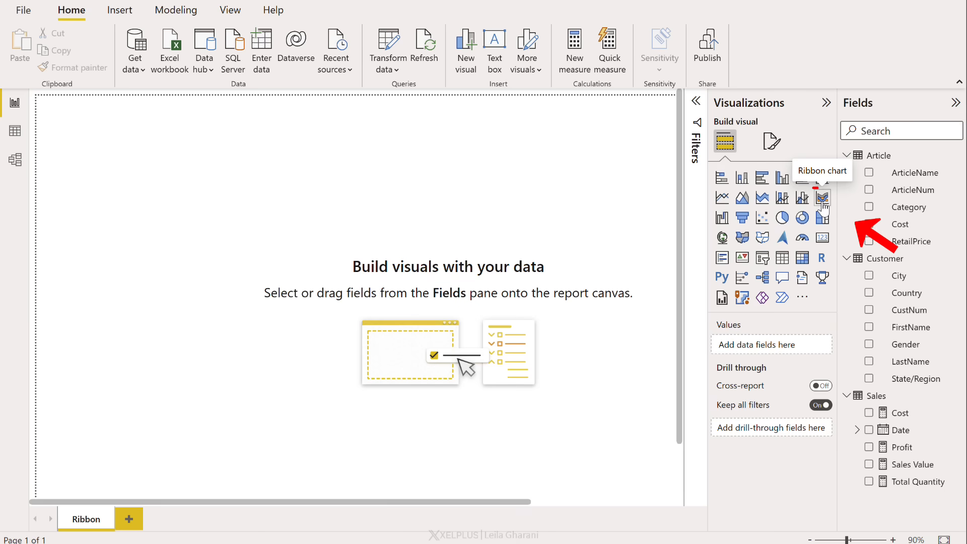
Insert a ribbon chart plotting Total Quantity by Month from the Date hierarchy
click(822, 197)
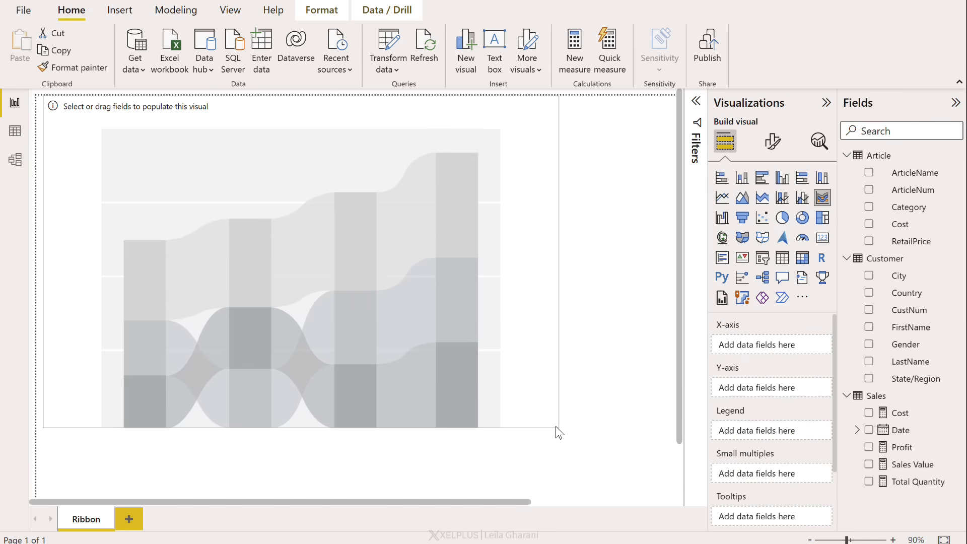
click(302, 277)
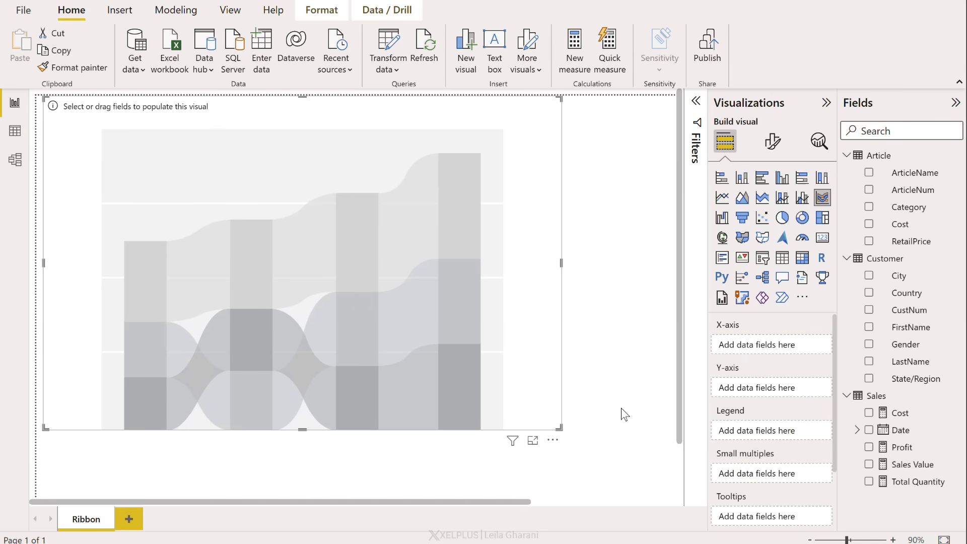
click(868, 482)
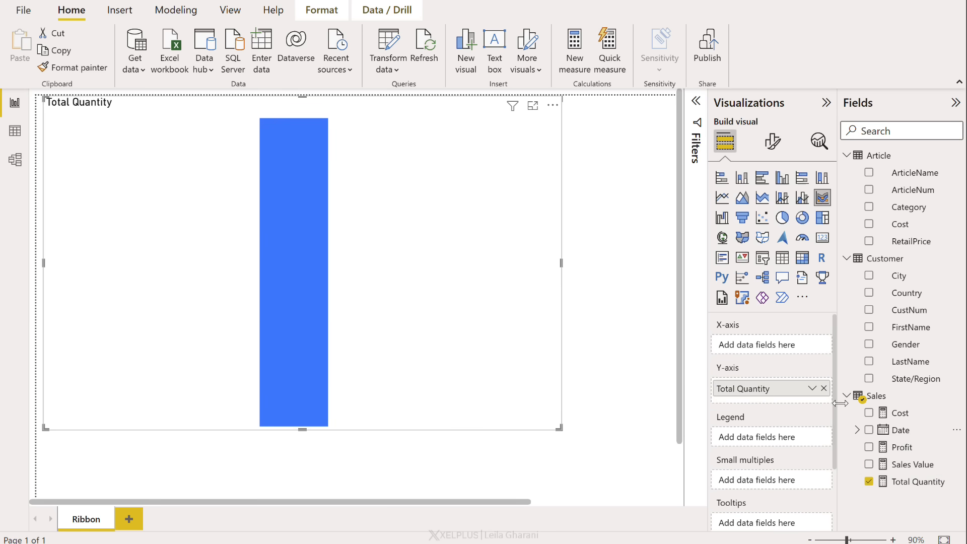
click(857, 429)
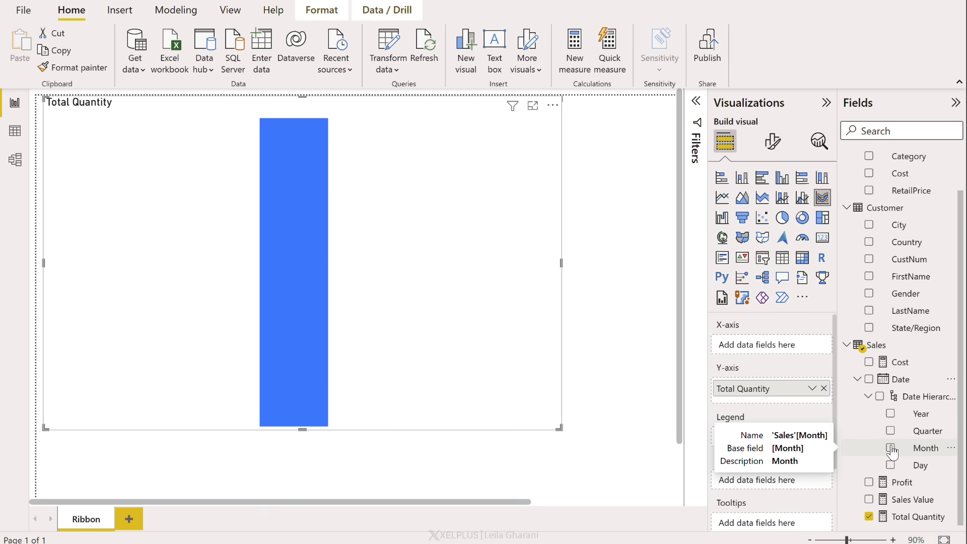
click(892, 447)
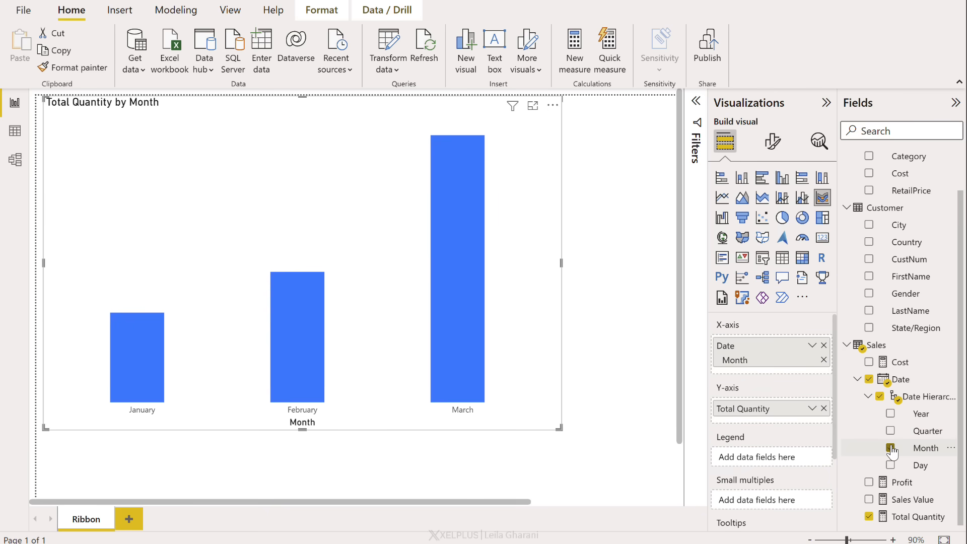
click(889, 448)
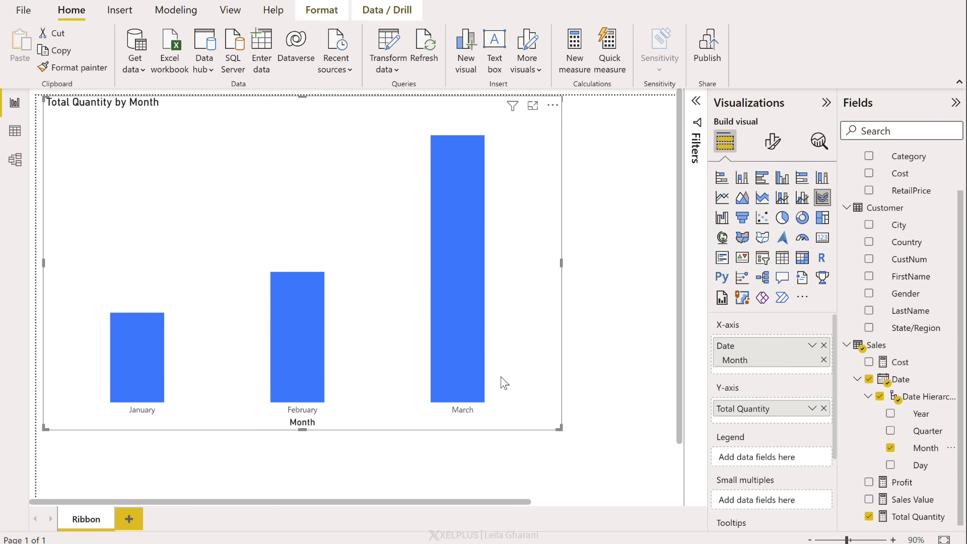
mouse_move(648, 415)
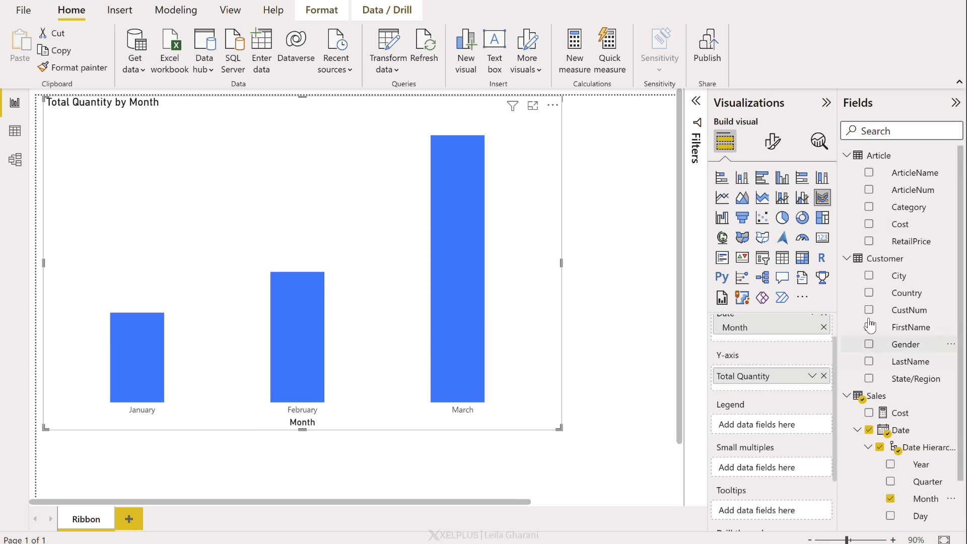
mouse_move(908, 206)
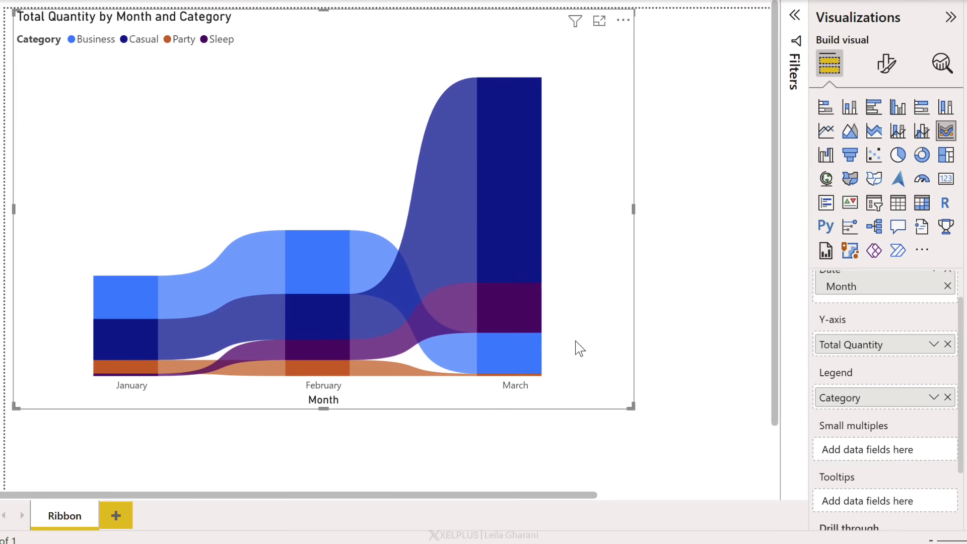
mouse_move(188, 209)
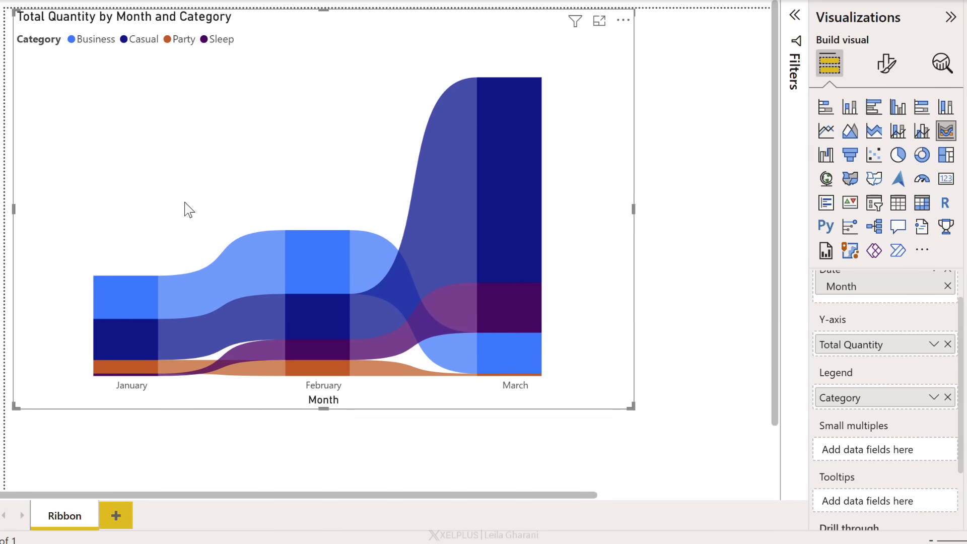
mouse_move(379, 266)
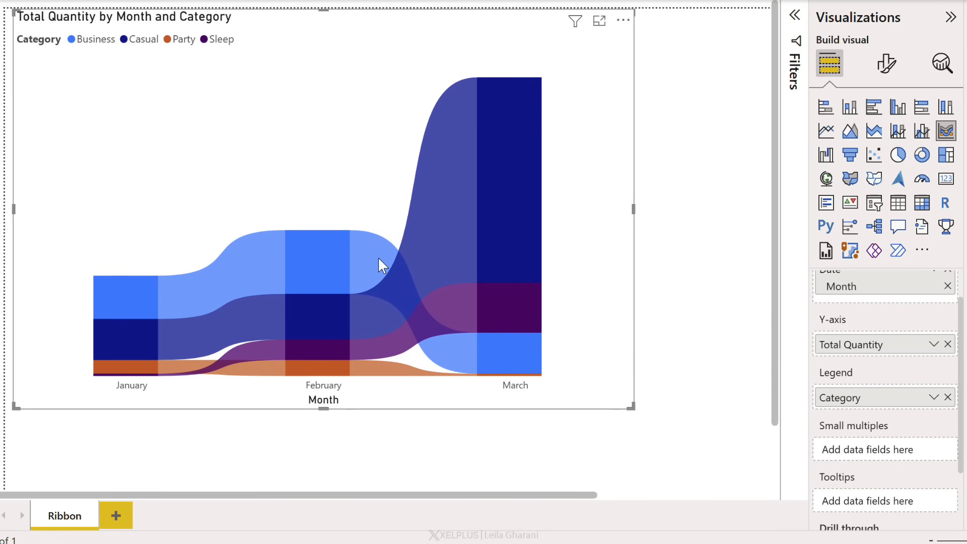
mouse_move(126, 283)
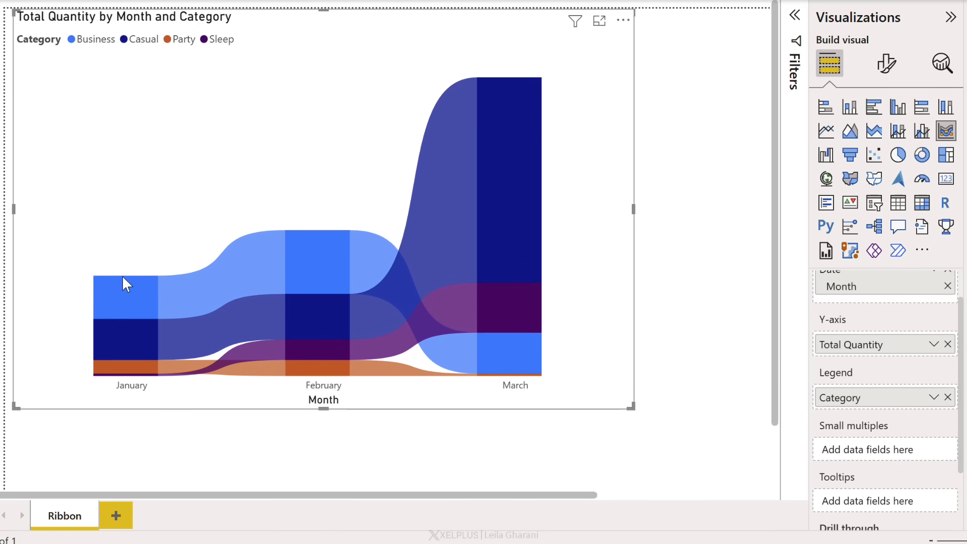
mouse_move(106, 236)
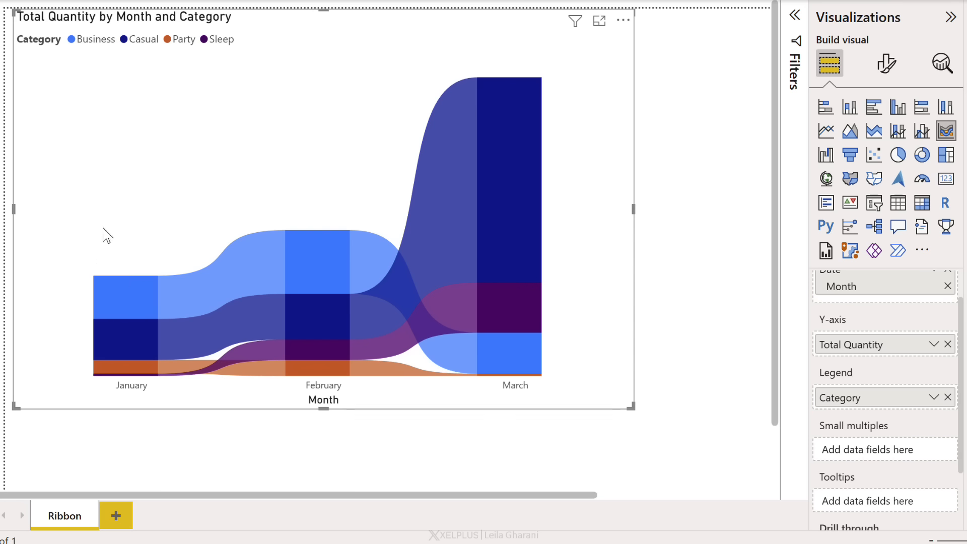
mouse_move(87, 115)
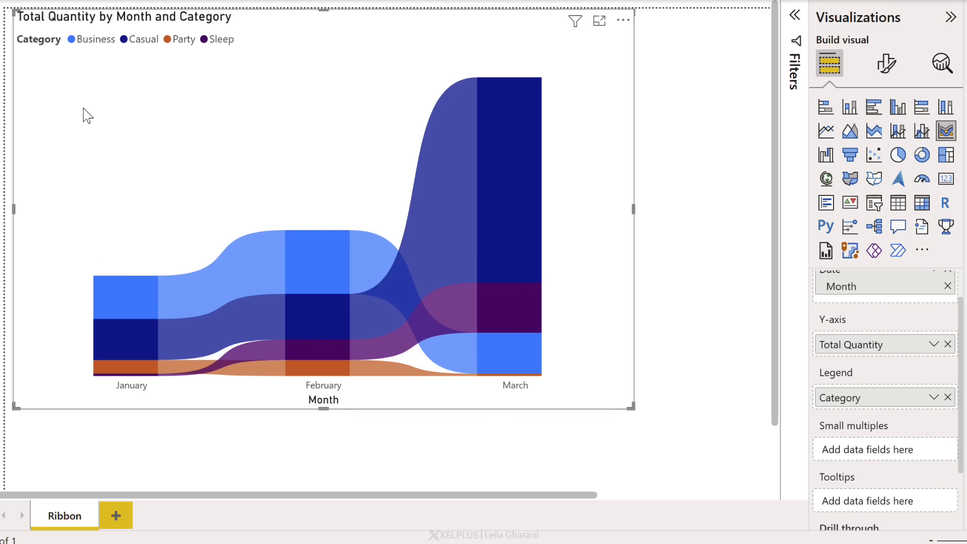
mouse_move(134, 307)
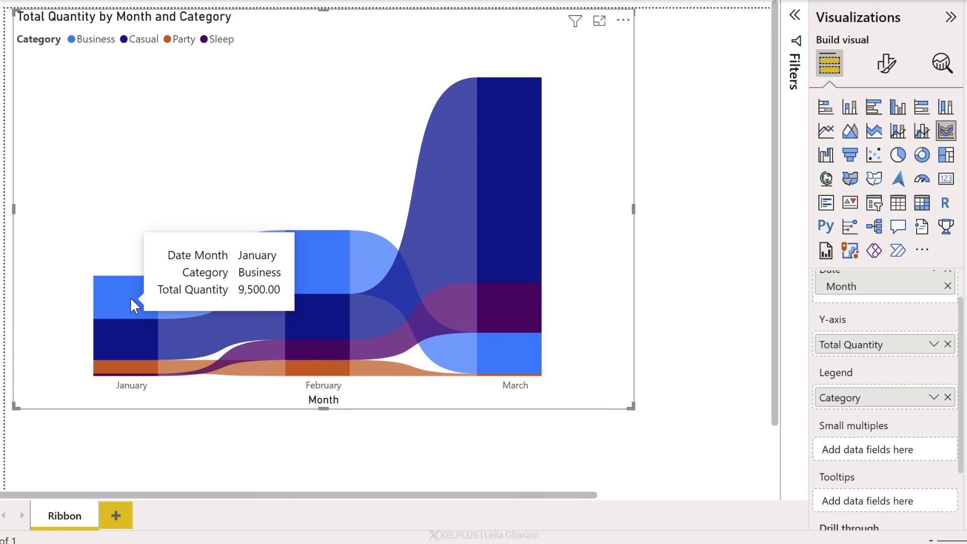
mouse_move(137, 342)
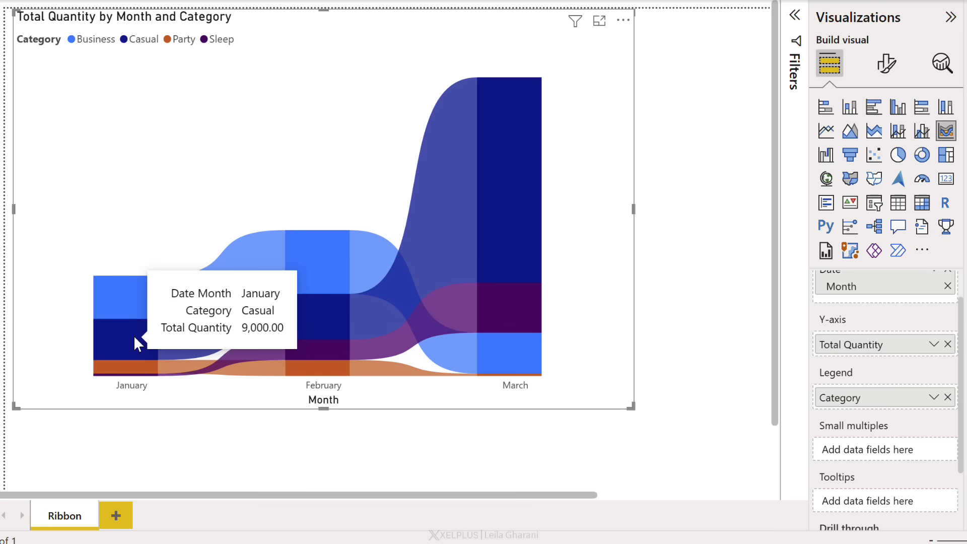
mouse_move(136, 363)
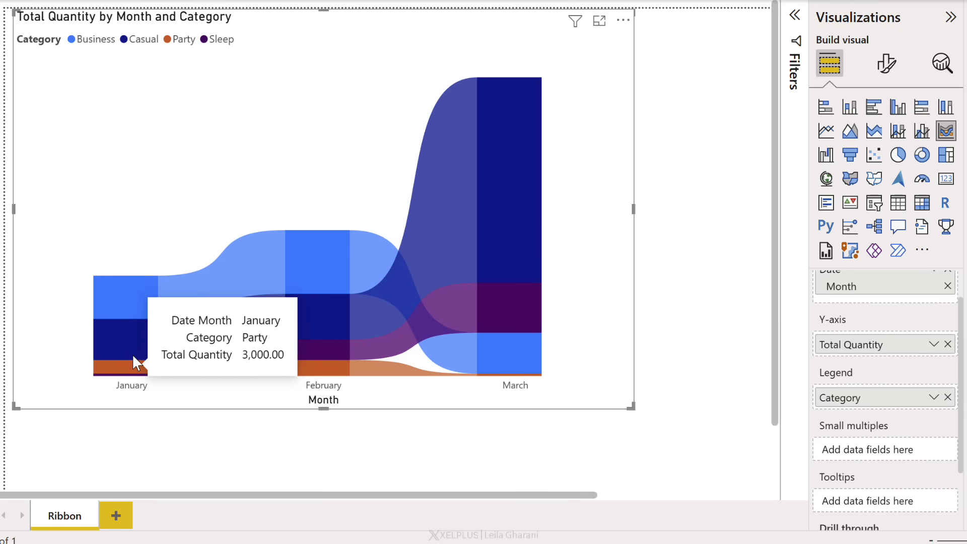
mouse_move(321, 199)
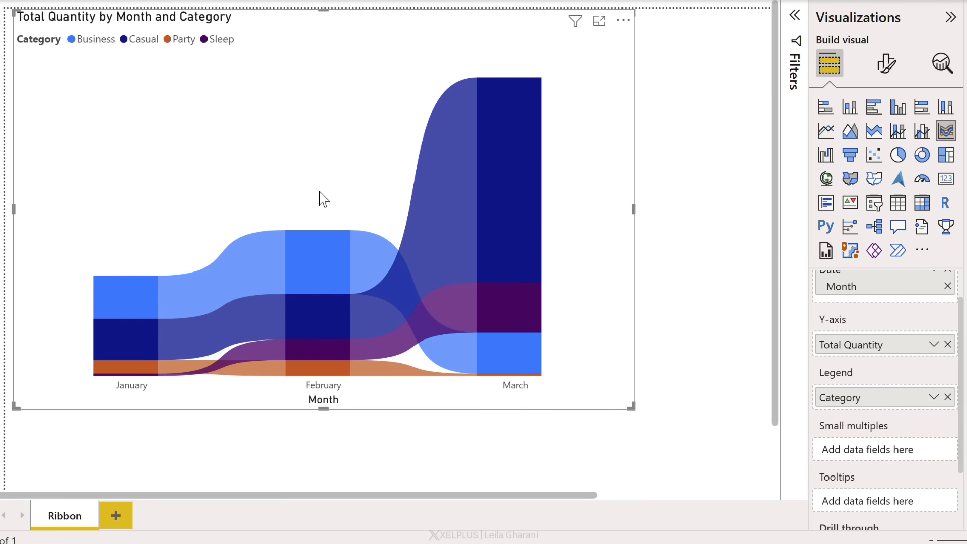
mouse_move(378, 266)
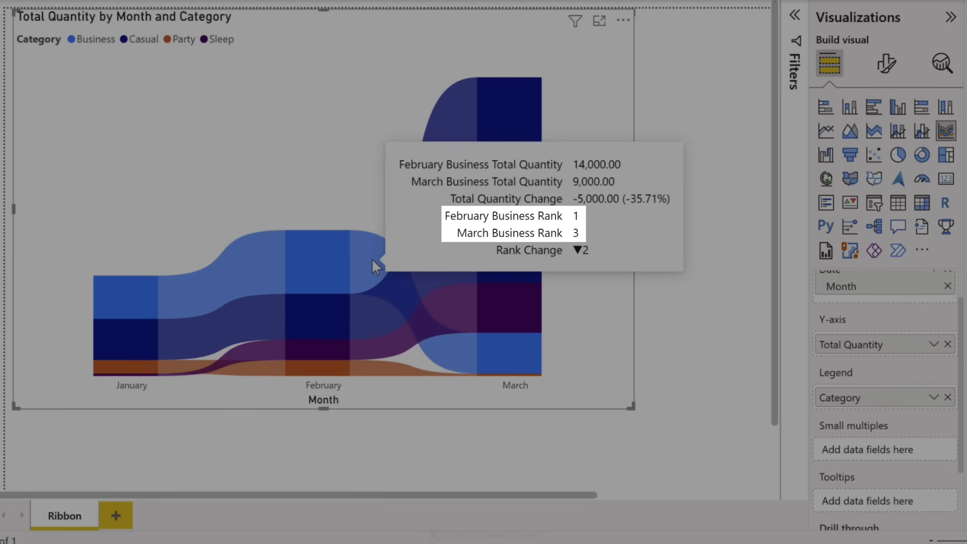
mouse_move(376, 318)
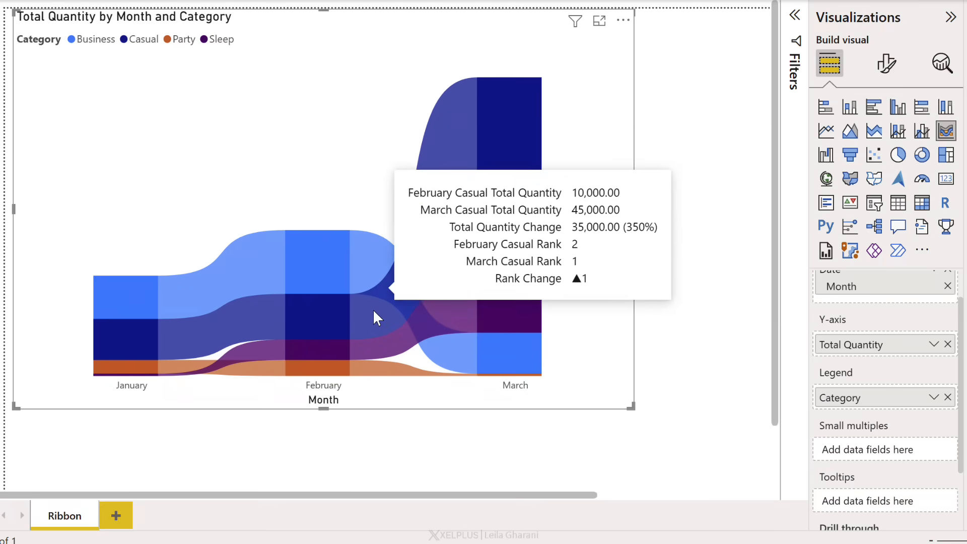
mouse_move(370, 326)
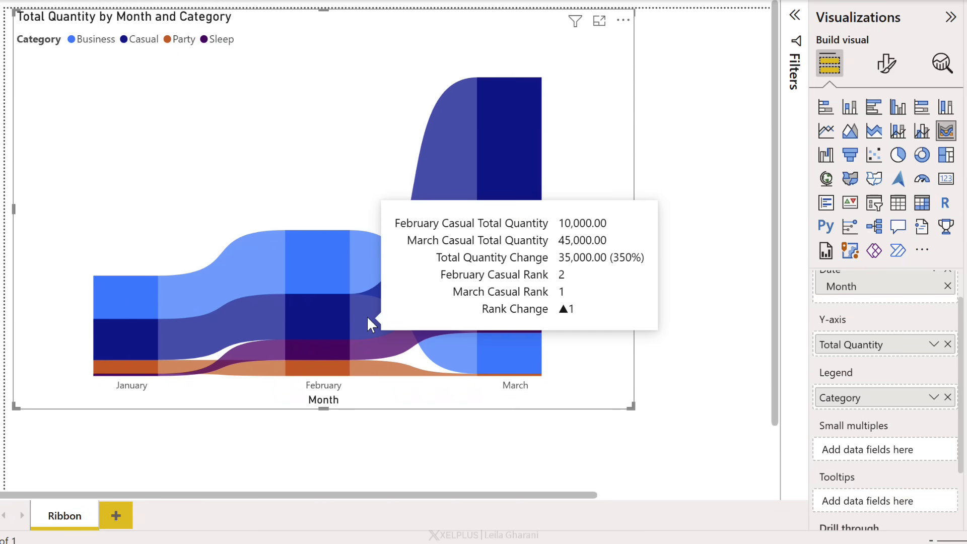
mouse_move(379, 241)
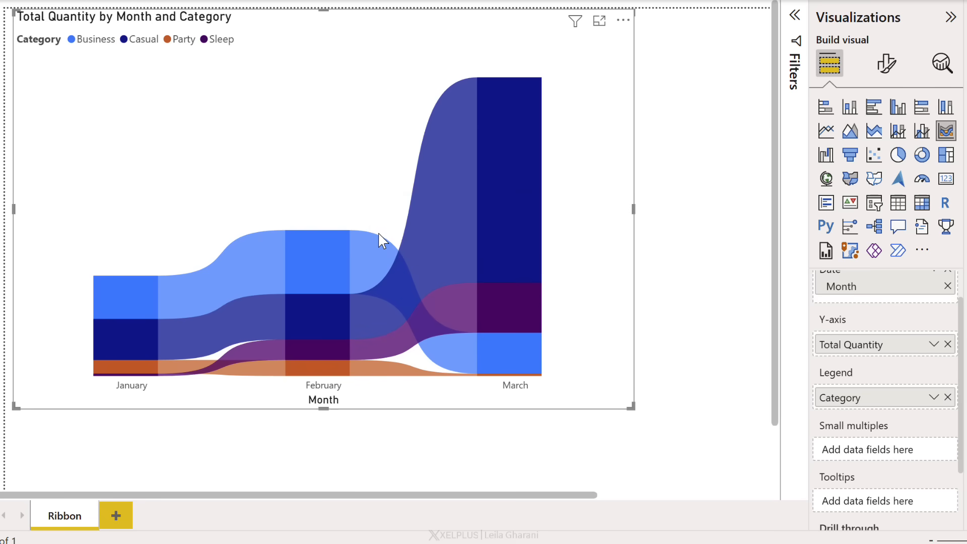
click(884, 63)
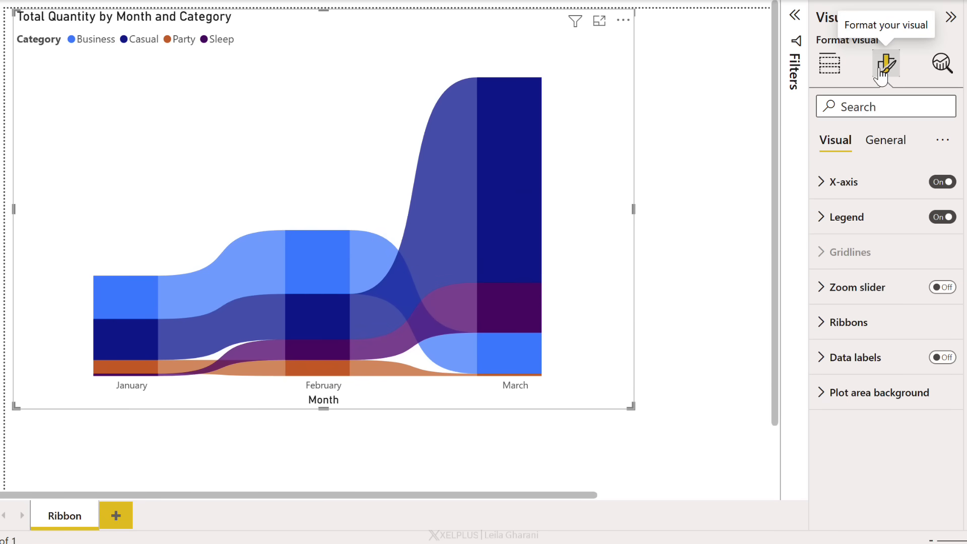
mouse_move(820, 190)
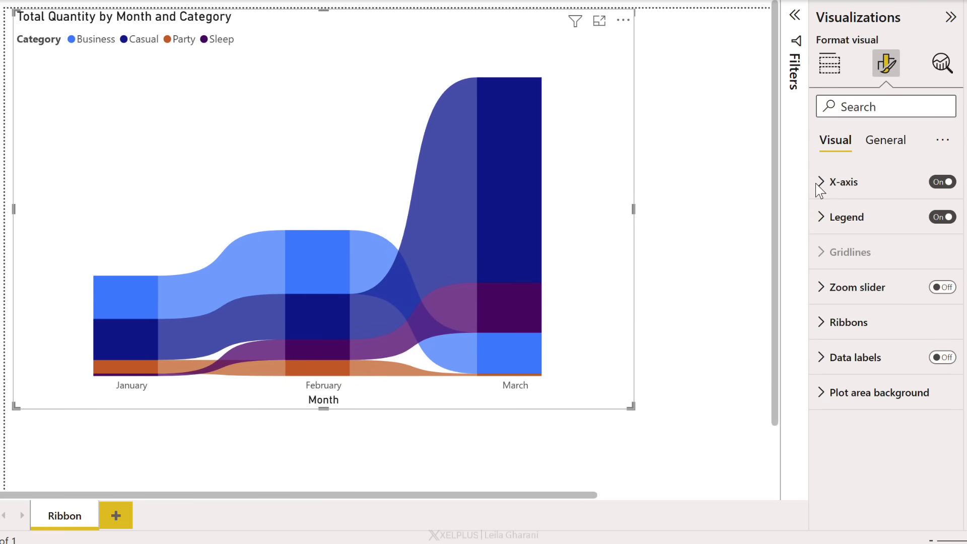
click(841, 182)
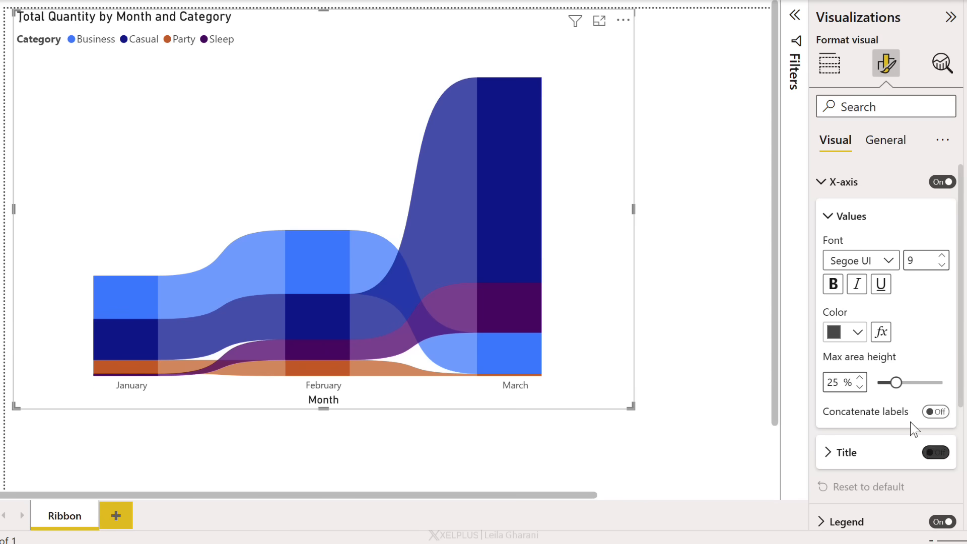
click(843, 181)
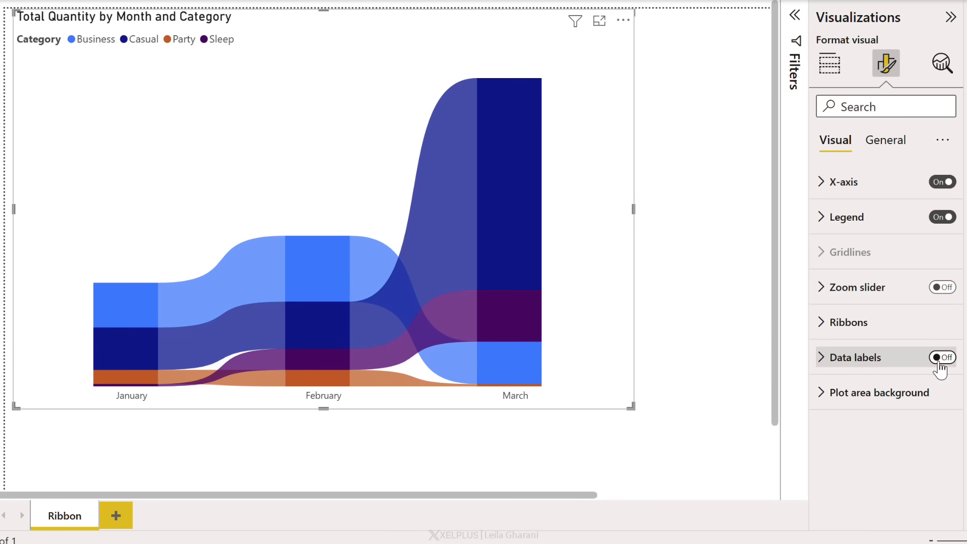
click(942, 356)
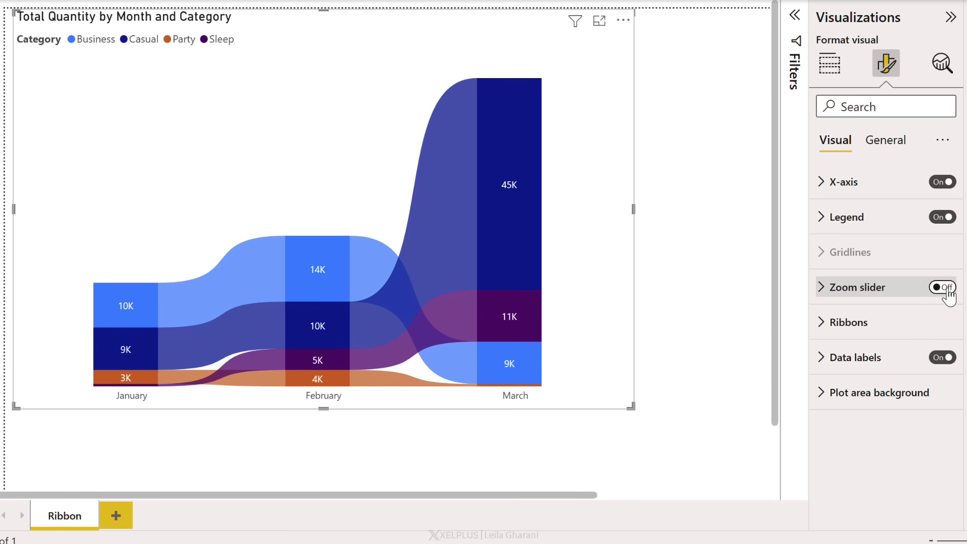
click(937, 286)
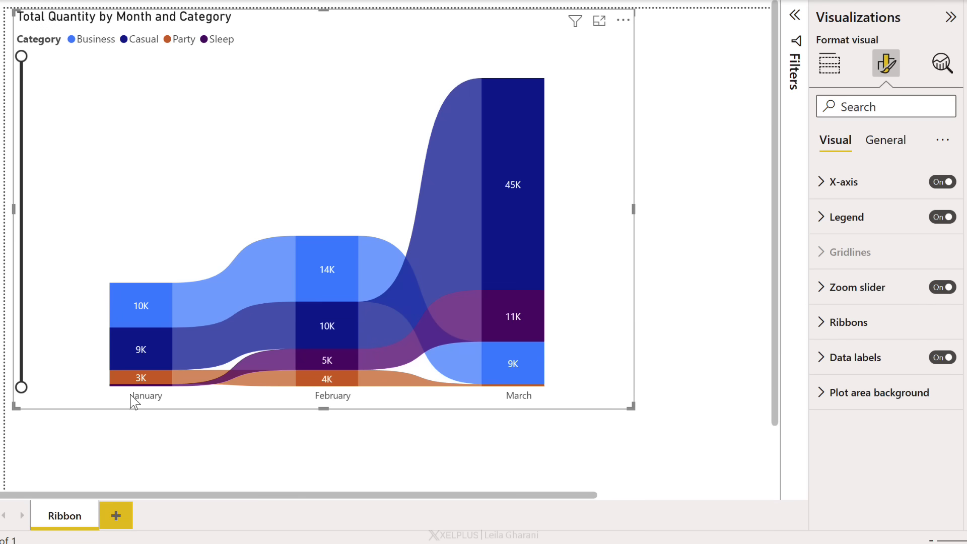
mouse_move(215, 390)
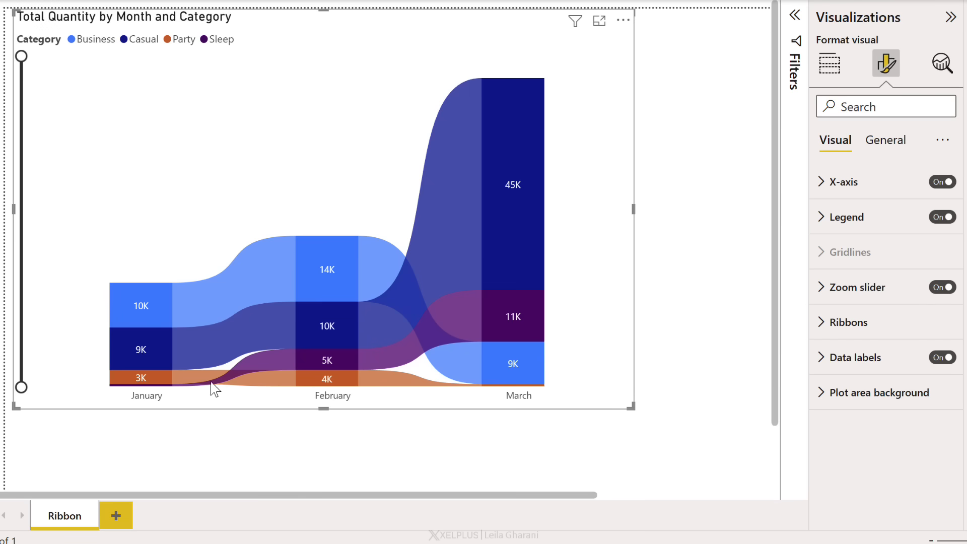
mouse_move(22, 55)
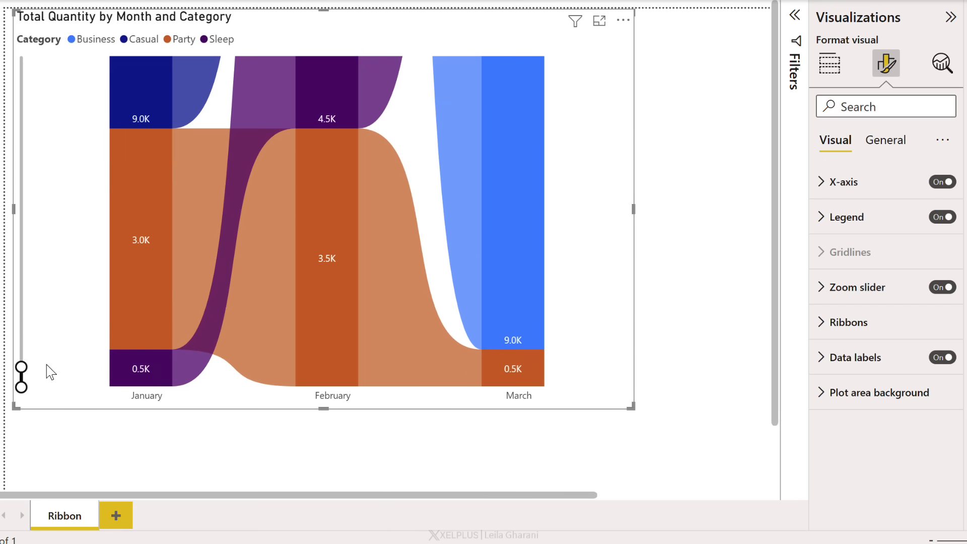
mouse_move(141, 374)
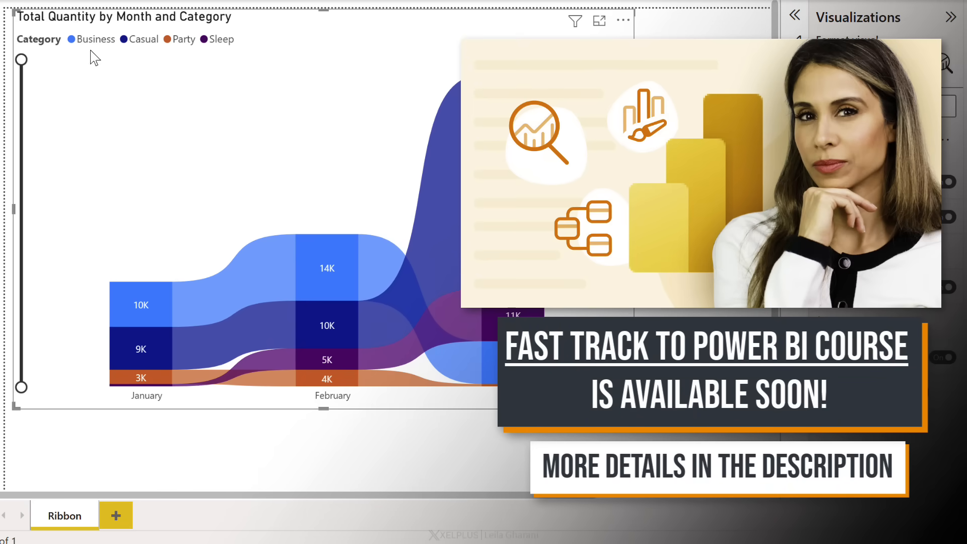
mouse_move(239, 77)
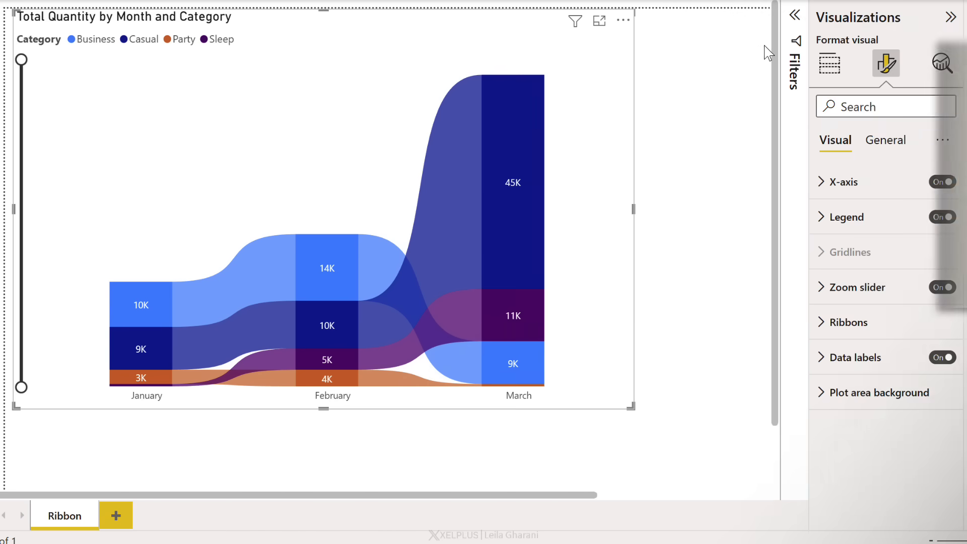
Change the ribbon chart's Category filter to Top N showing 3 items
click(794, 52)
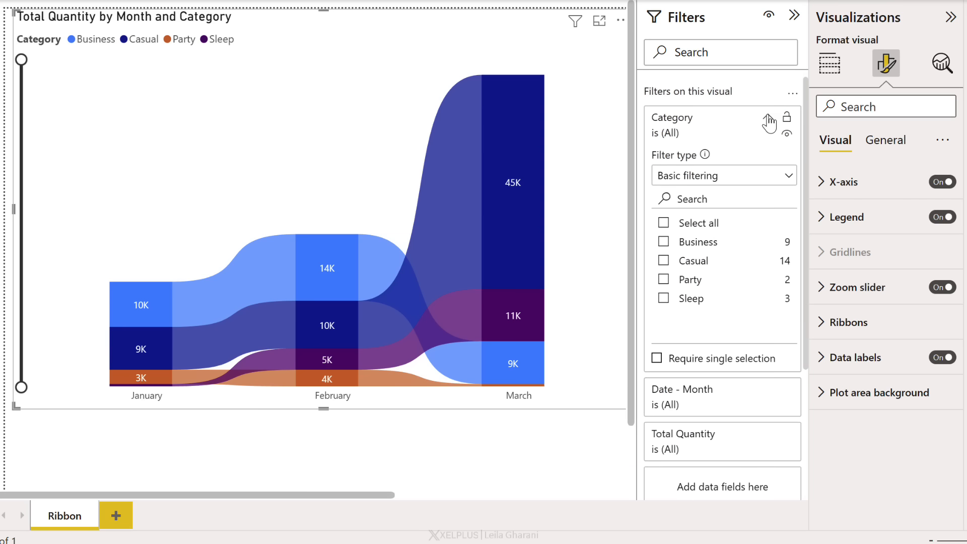
click(722, 175)
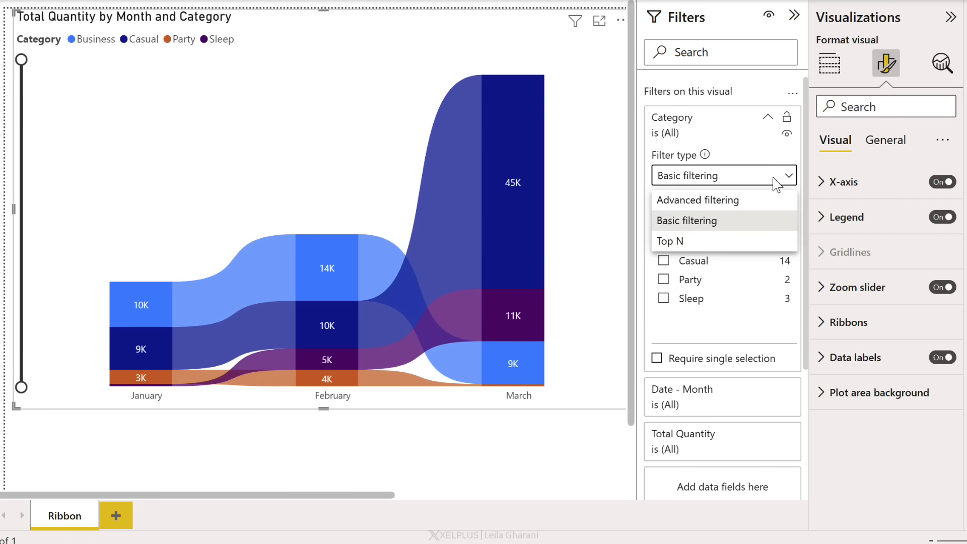
click(669, 240)
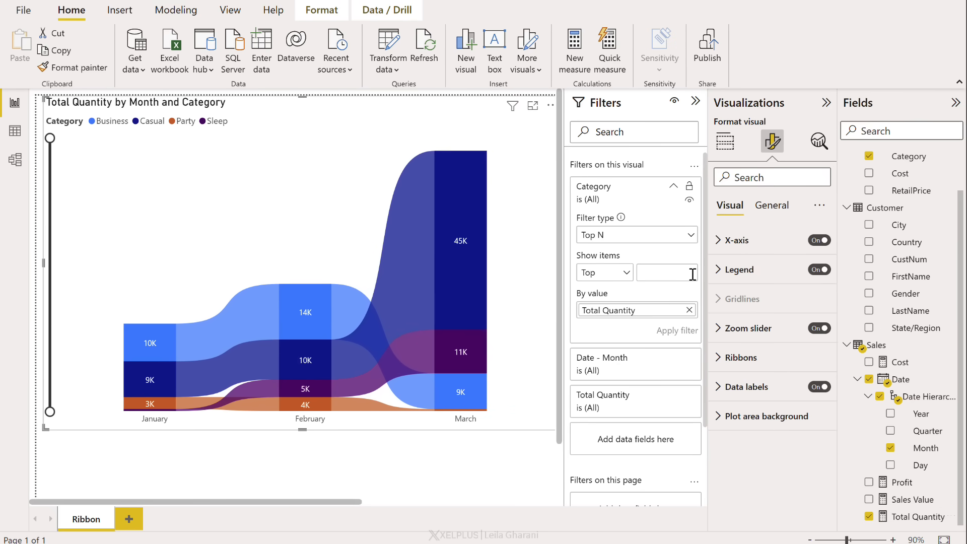
text(3)
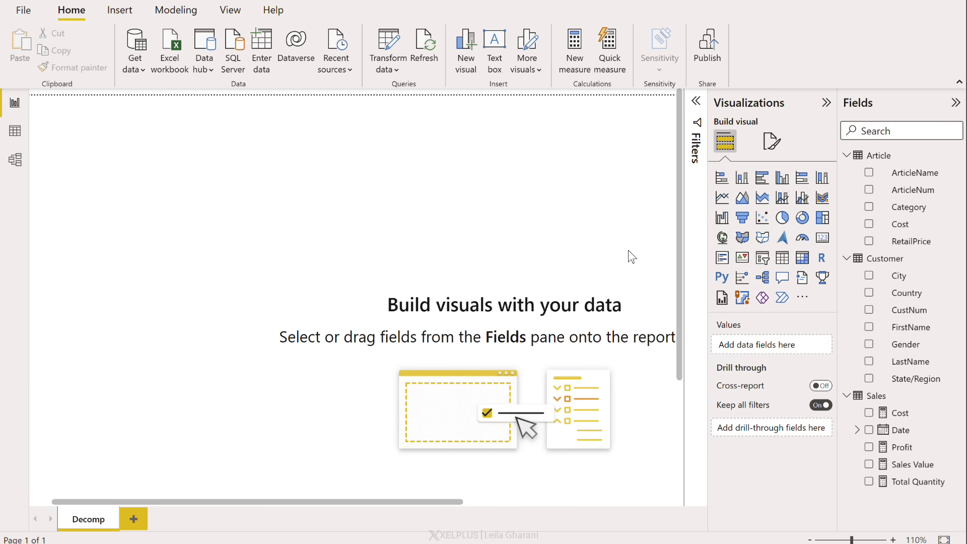
Insert a decomposition tree analyzing Profit ($1,802,810), explained by Category, Gender and City
click(782, 277)
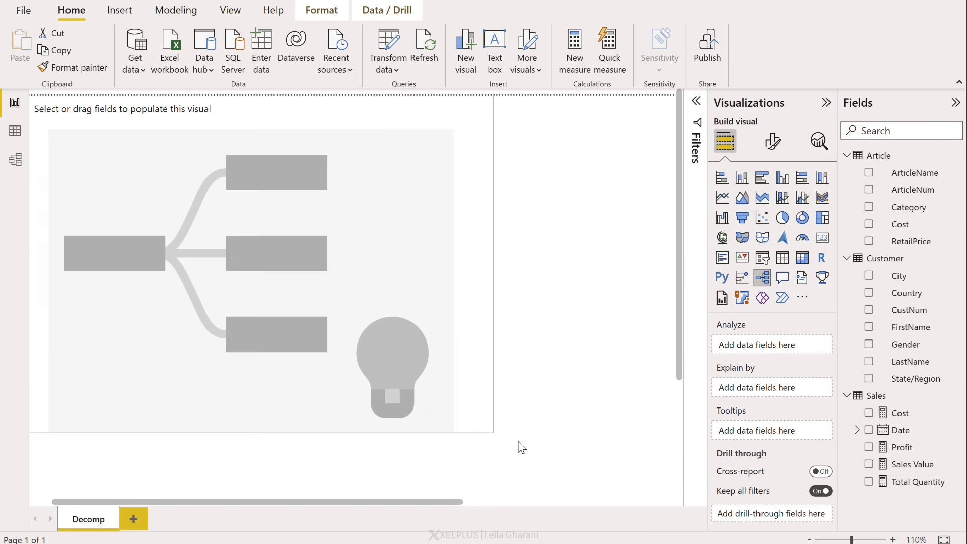
click(259, 272)
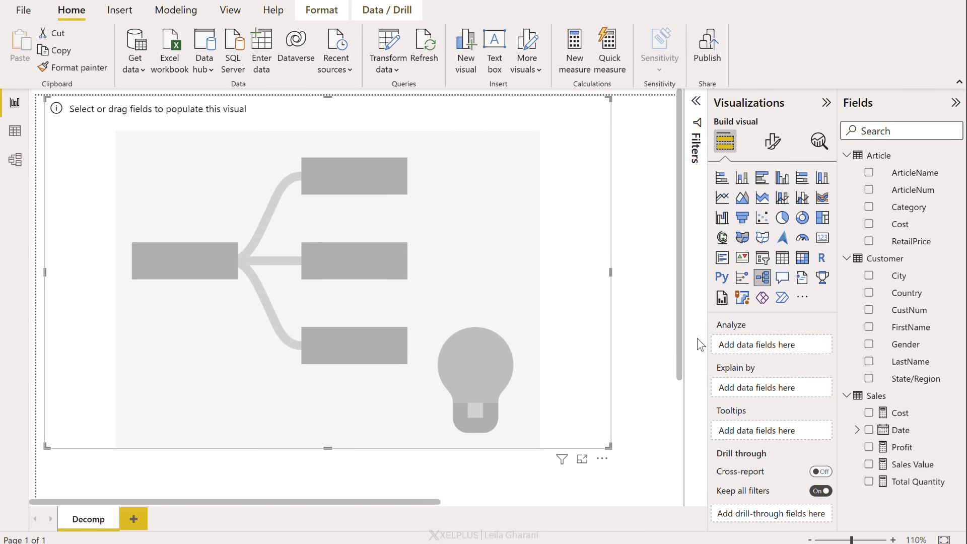
click(869, 447)
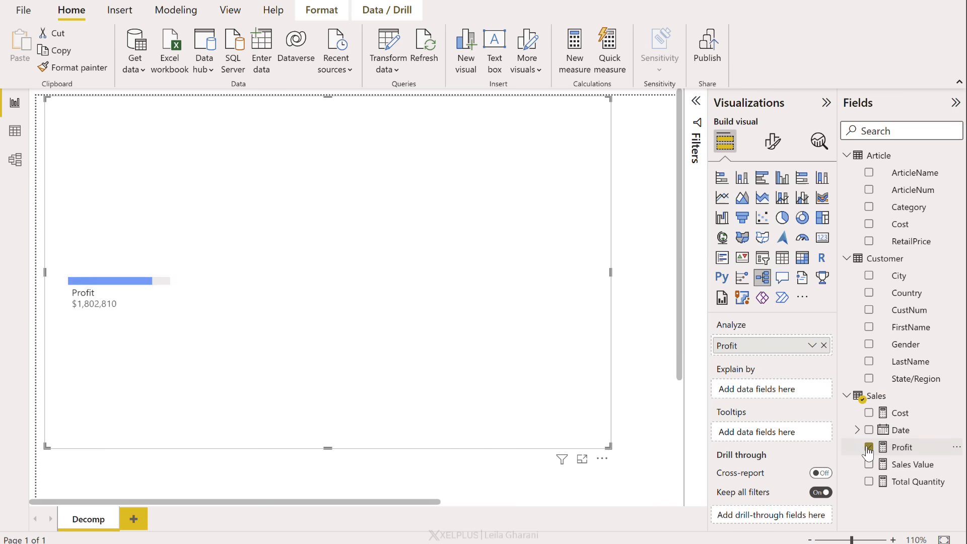
click(868, 447)
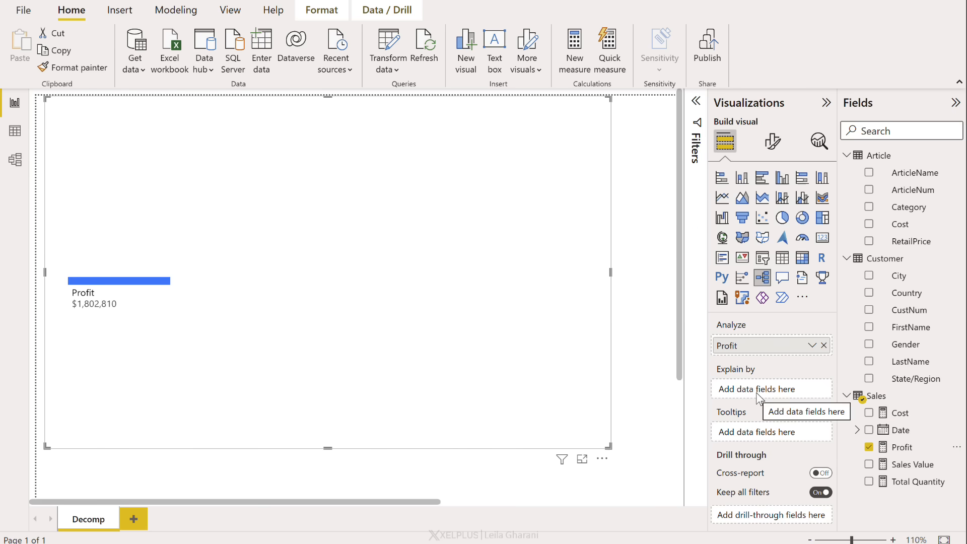
mouse_move(892, 220)
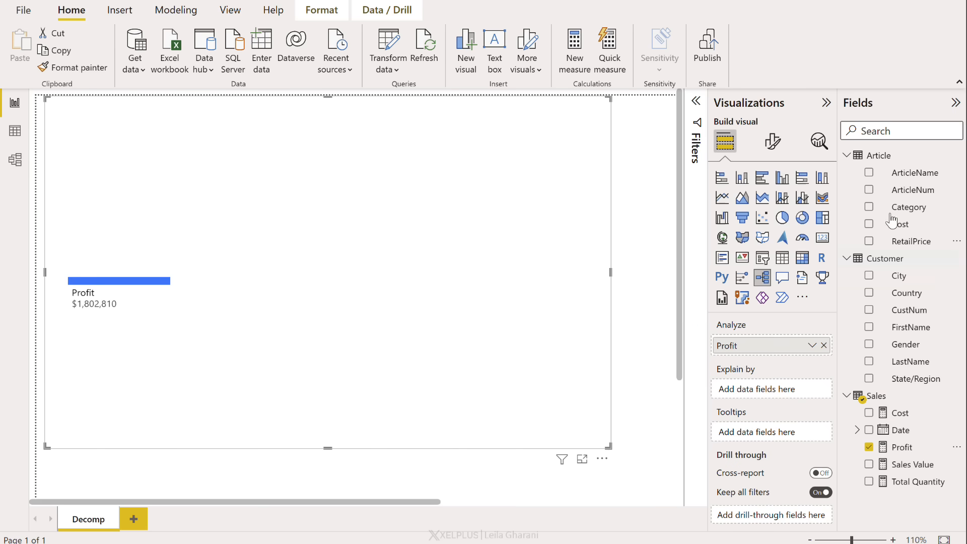
click(869, 207)
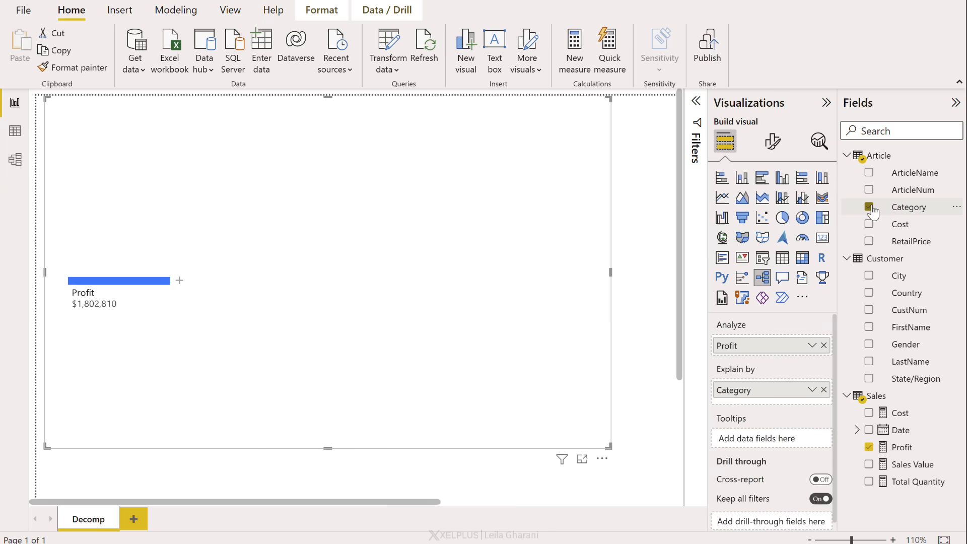
click(868, 343)
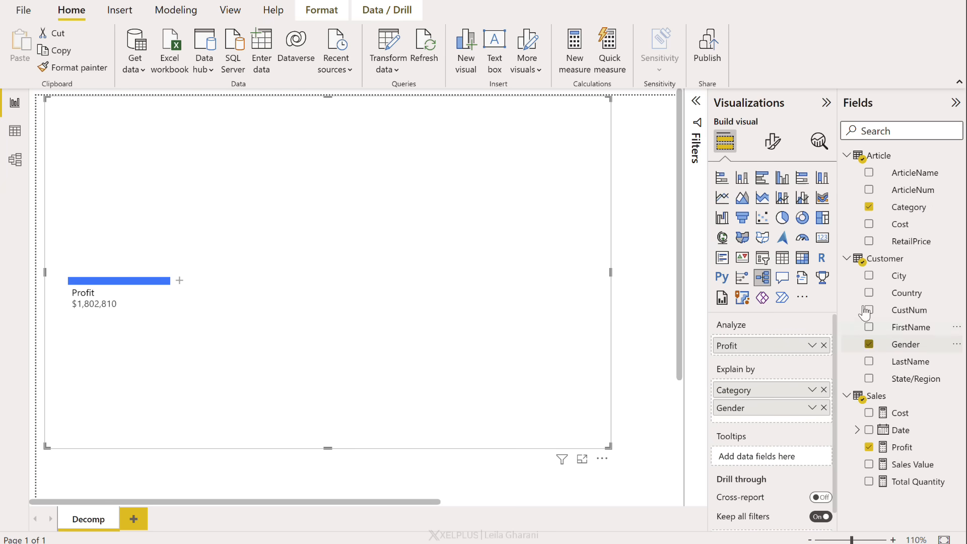
click(868, 273)
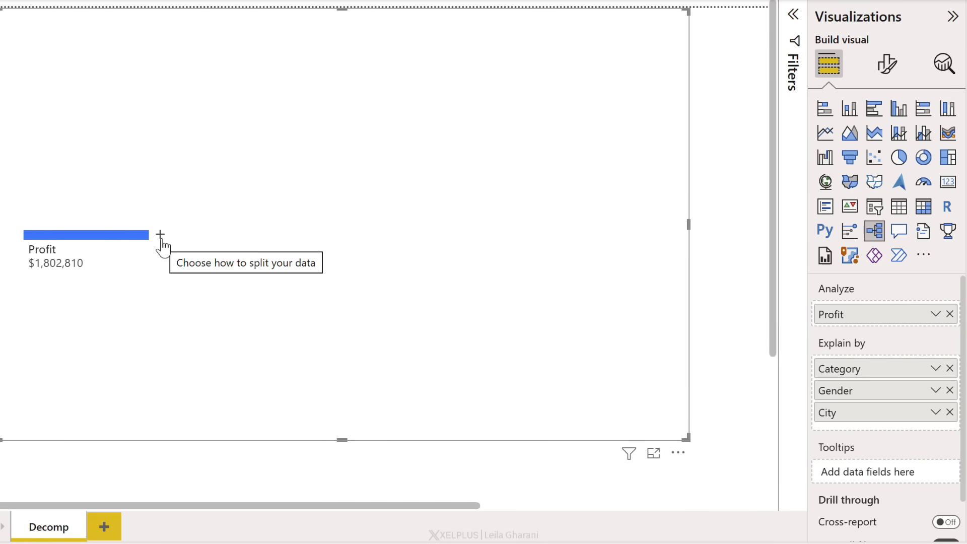
Split Profit by Low value, surfacing Garland as lowest city at ($75,760)
click(160, 236)
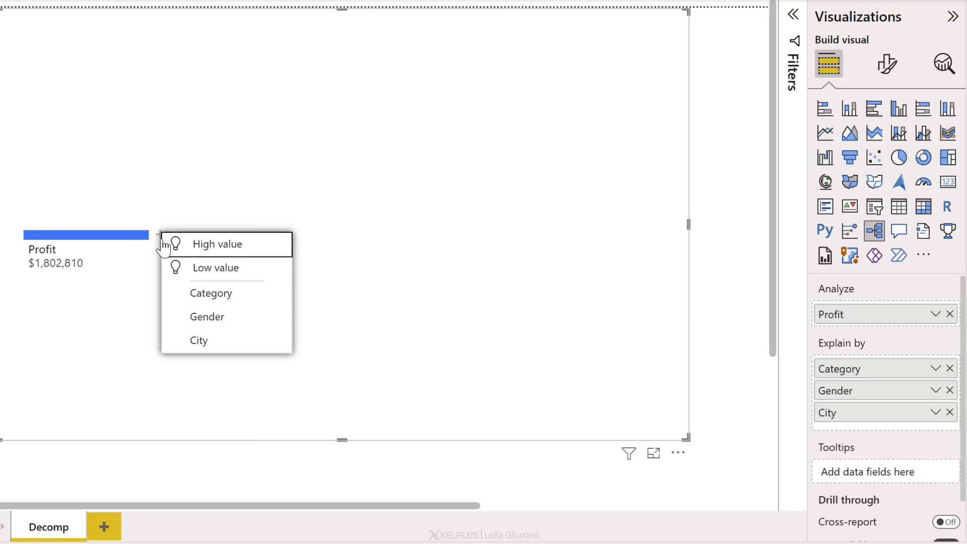
mouse_move(211, 293)
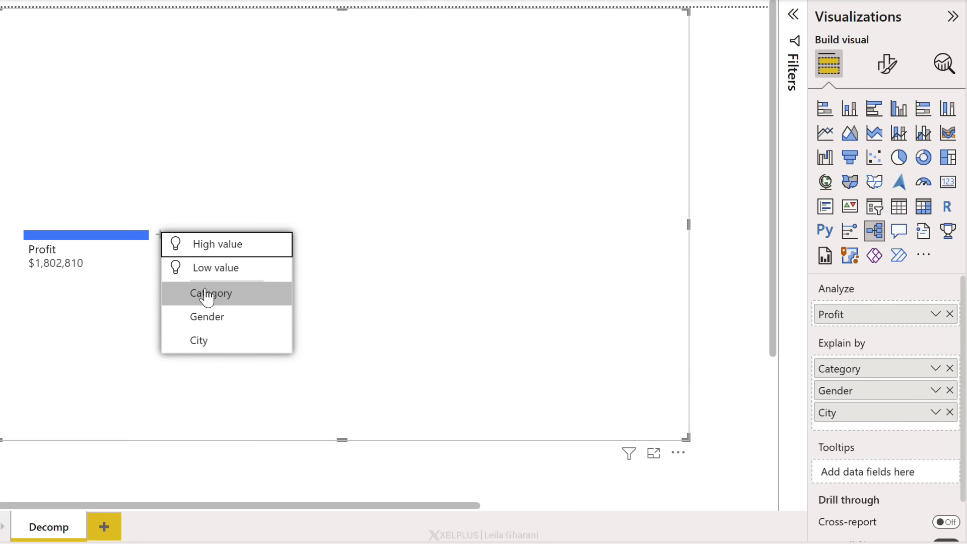
mouse_move(206, 287)
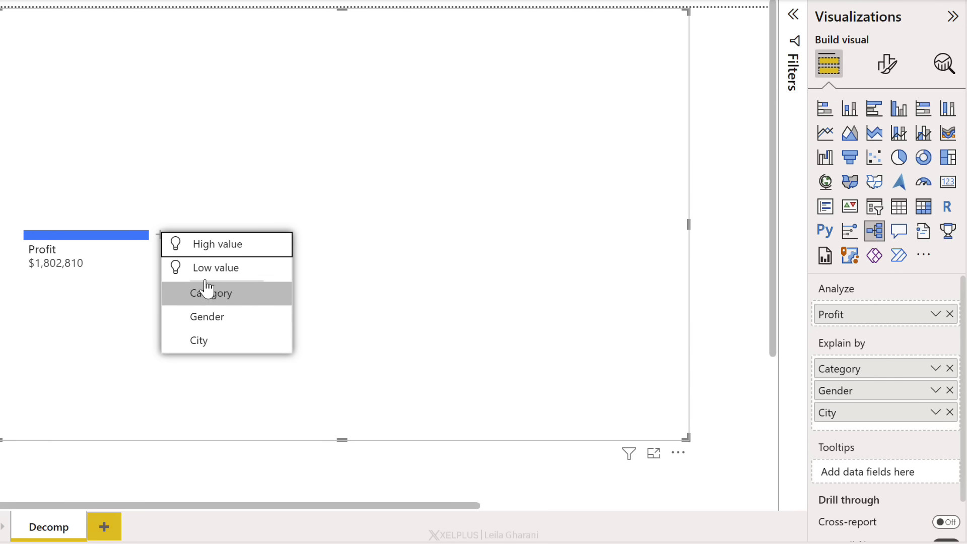
mouse_move(201, 267)
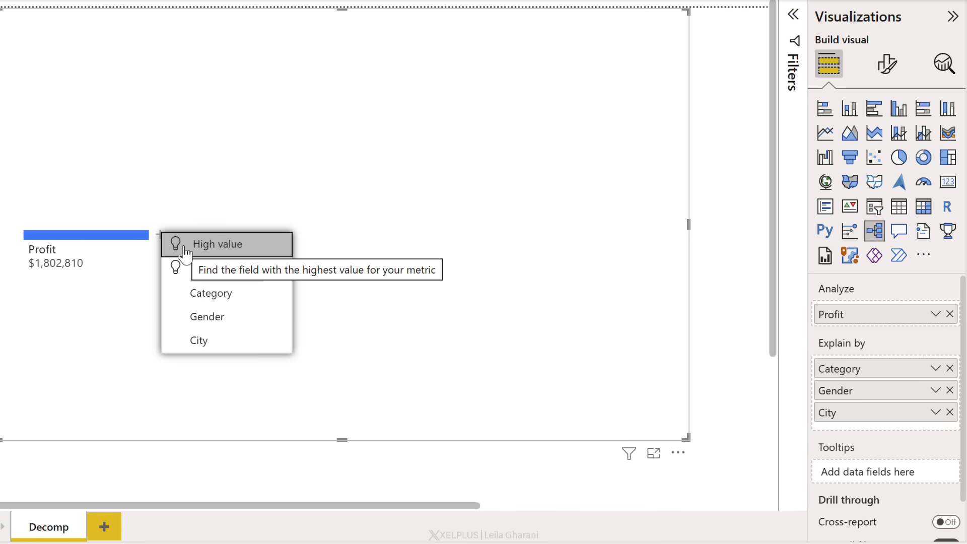
mouse_move(216, 267)
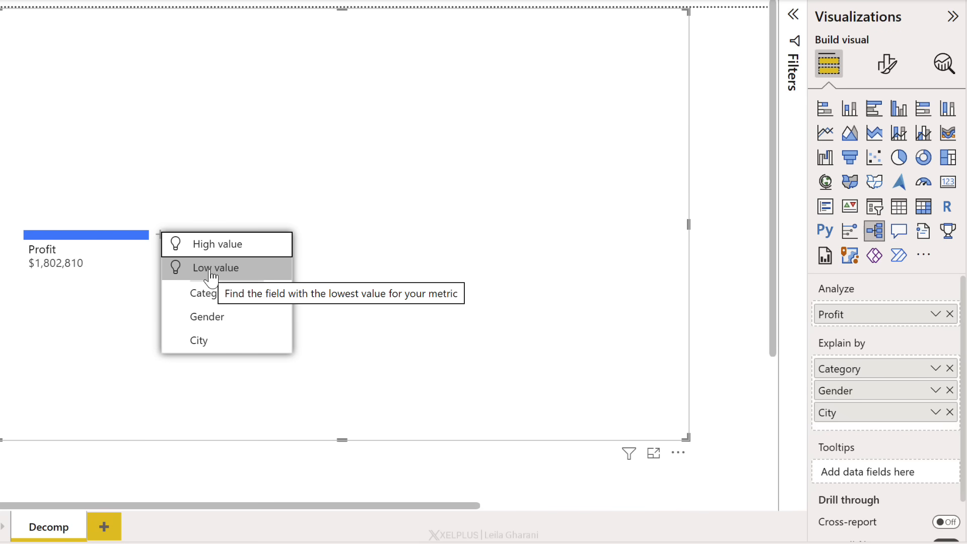
click(216, 267)
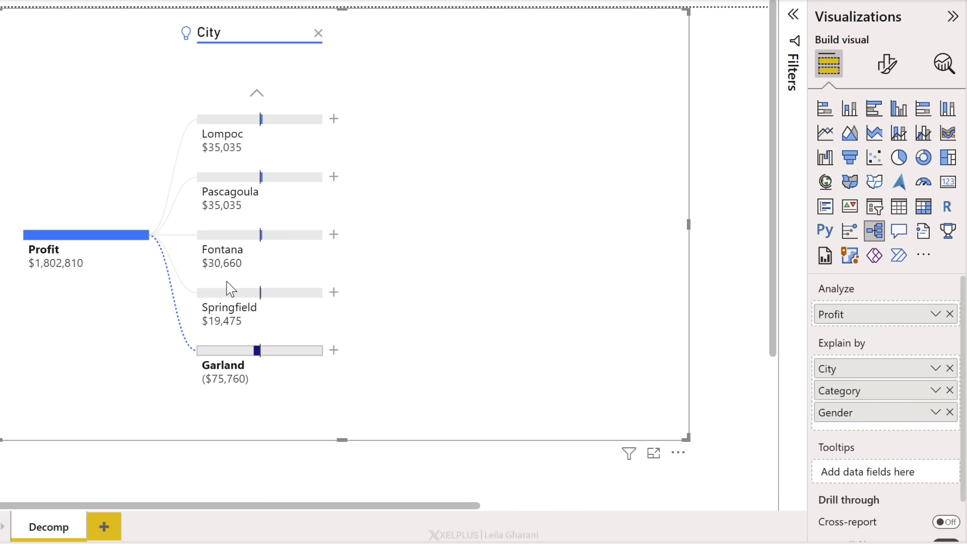
mouse_move(314, 264)
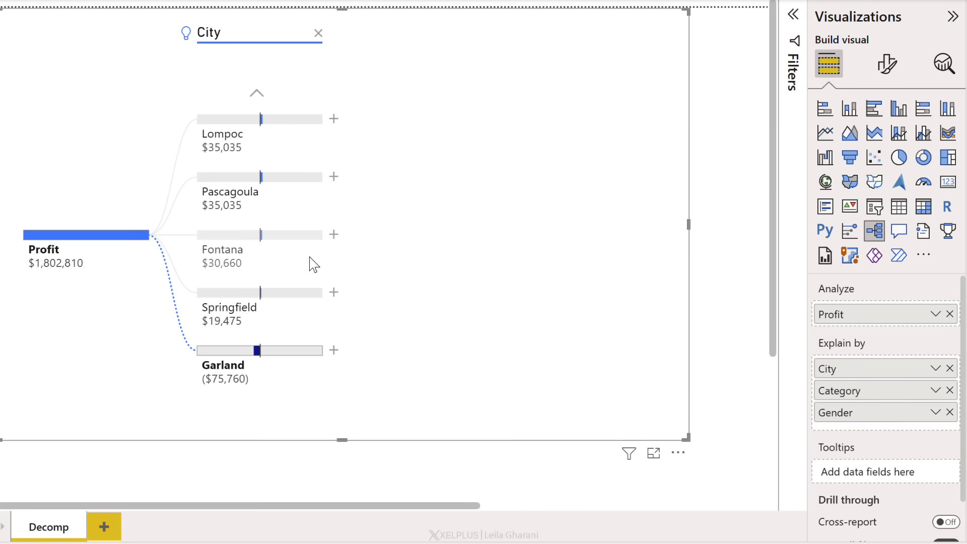
mouse_move(308, 349)
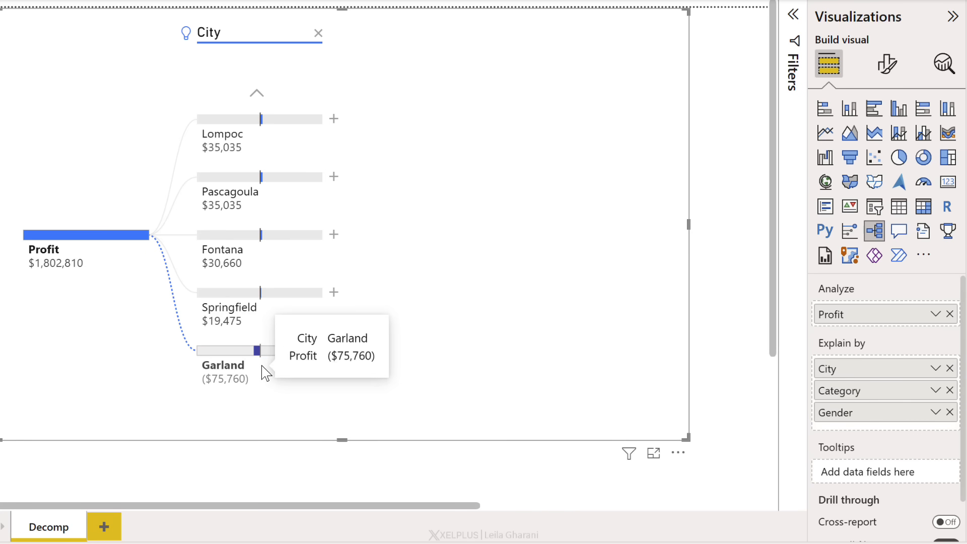
mouse_move(335, 360)
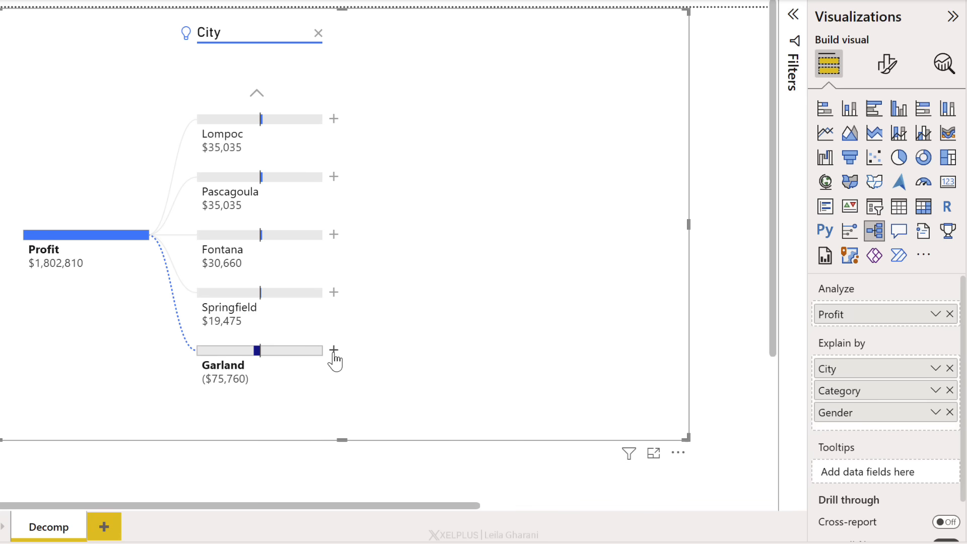
mouse_move(368, 387)
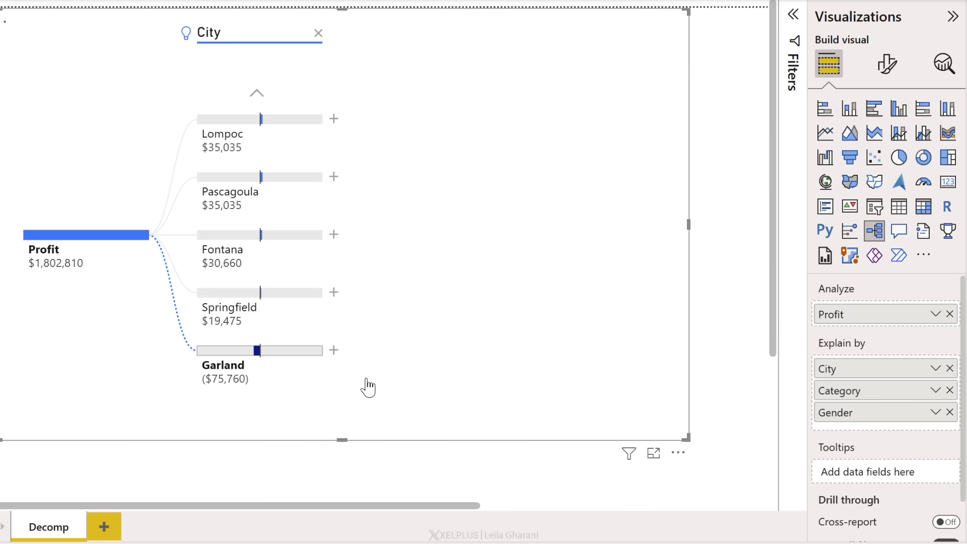
Drill into Los Angeles, then Female, then clear the levels back to total Profit
click(333, 349)
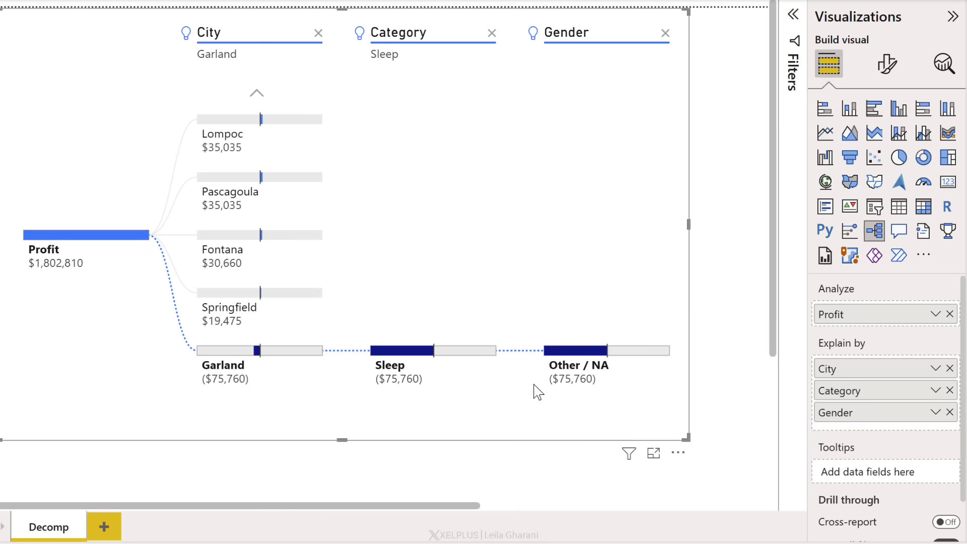
mouse_move(620, 397)
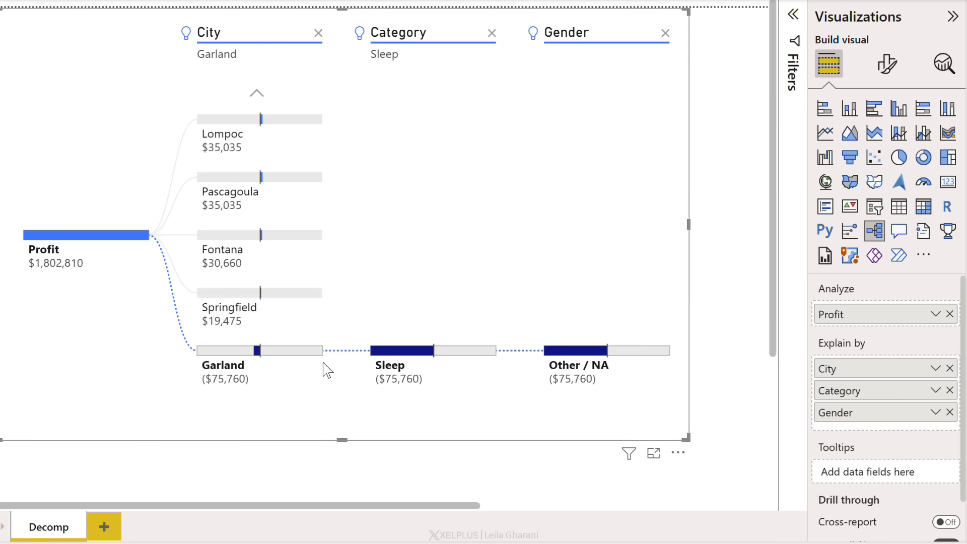
mouse_move(314, 347)
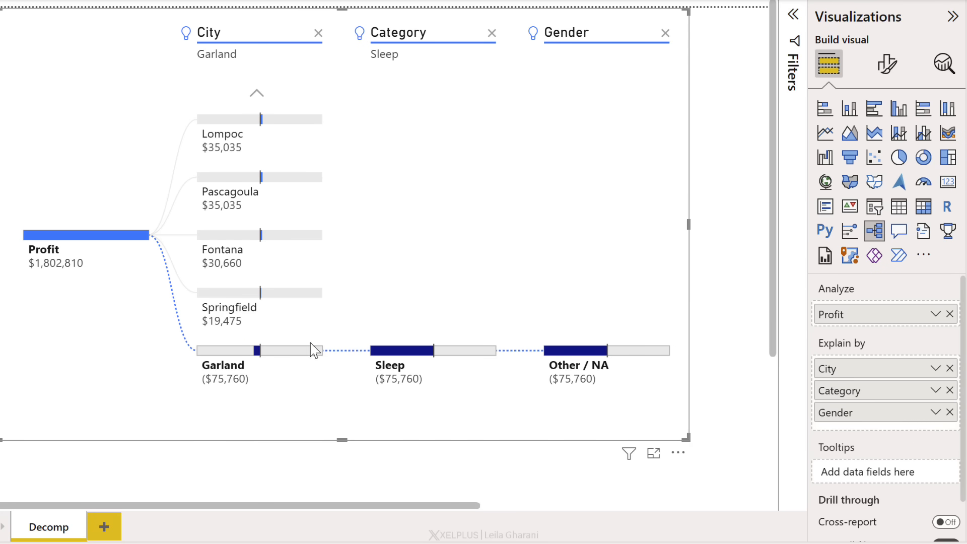
click(256, 93)
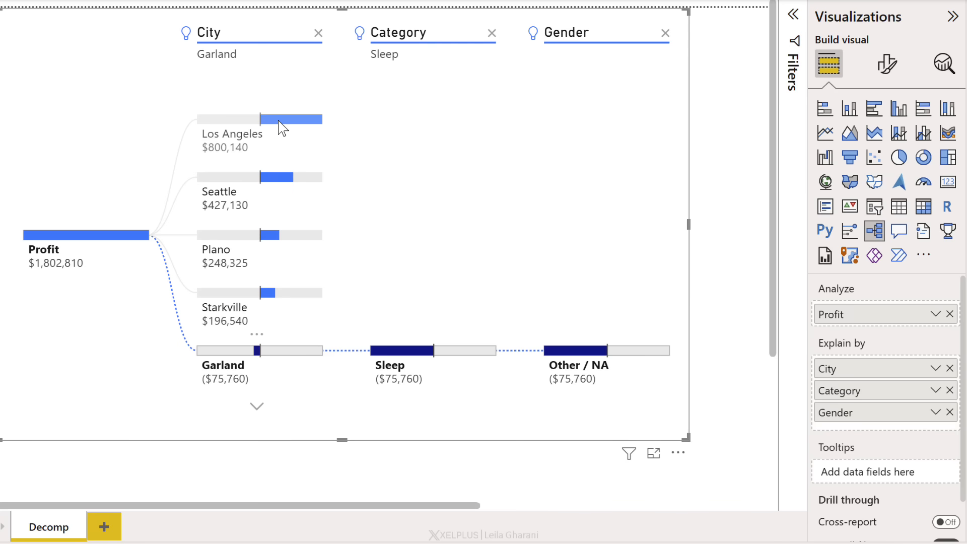
click(280, 119)
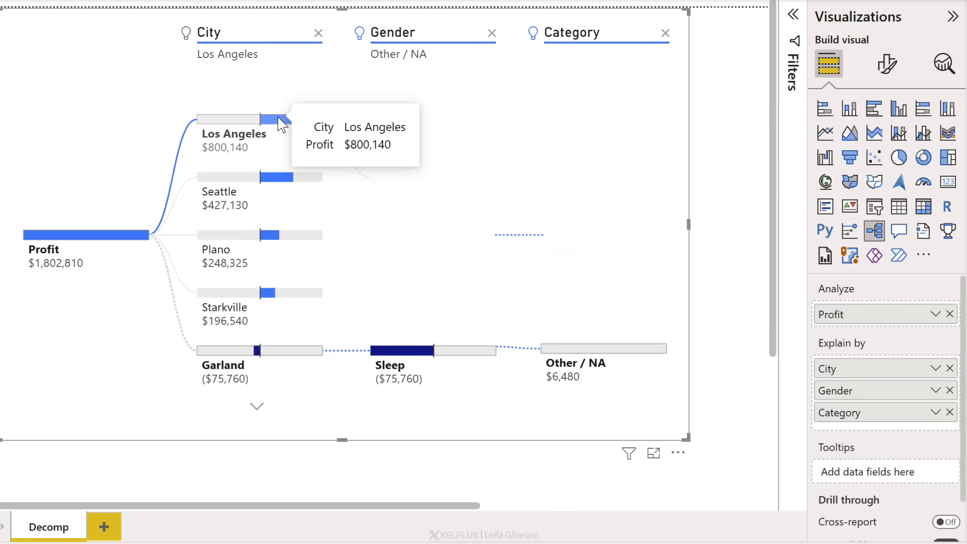
click(277, 119)
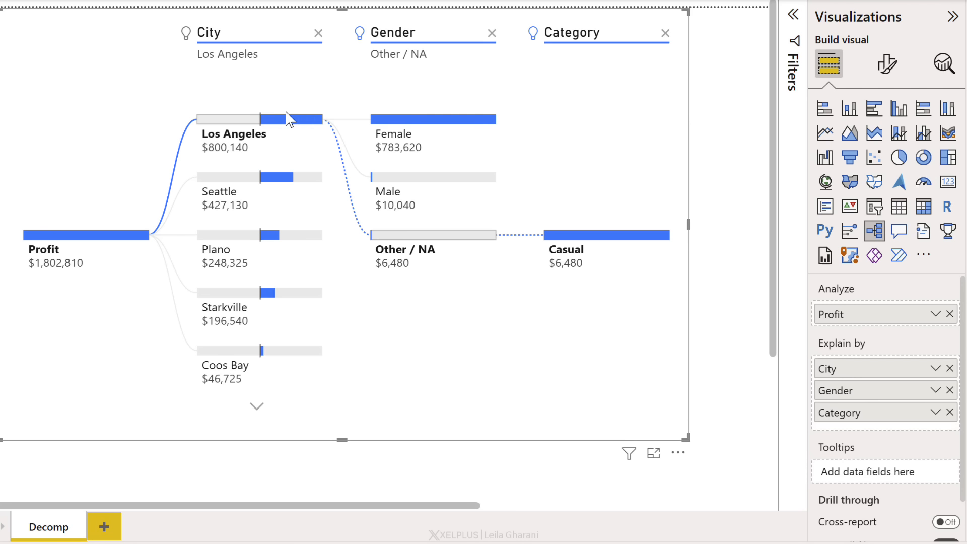
mouse_move(410, 66)
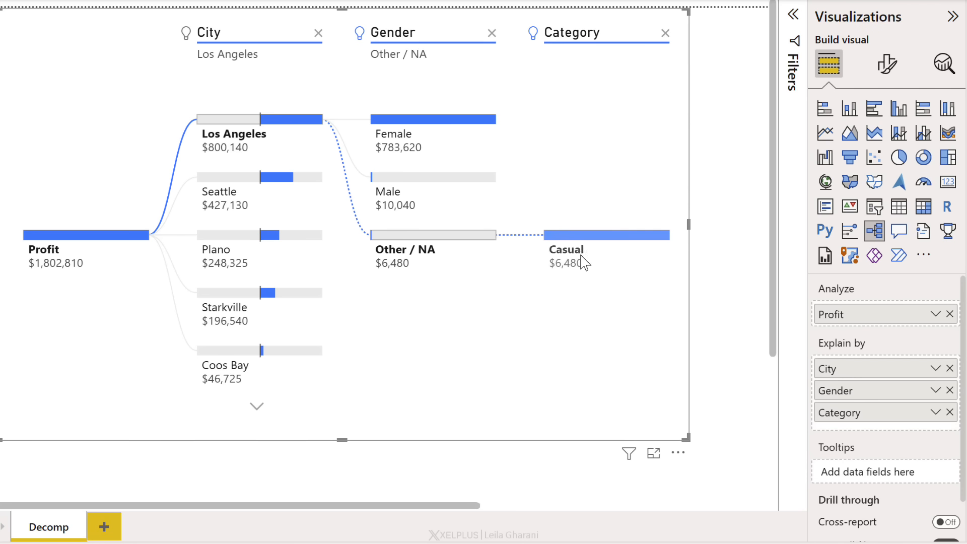
mouse_move(604, 274)
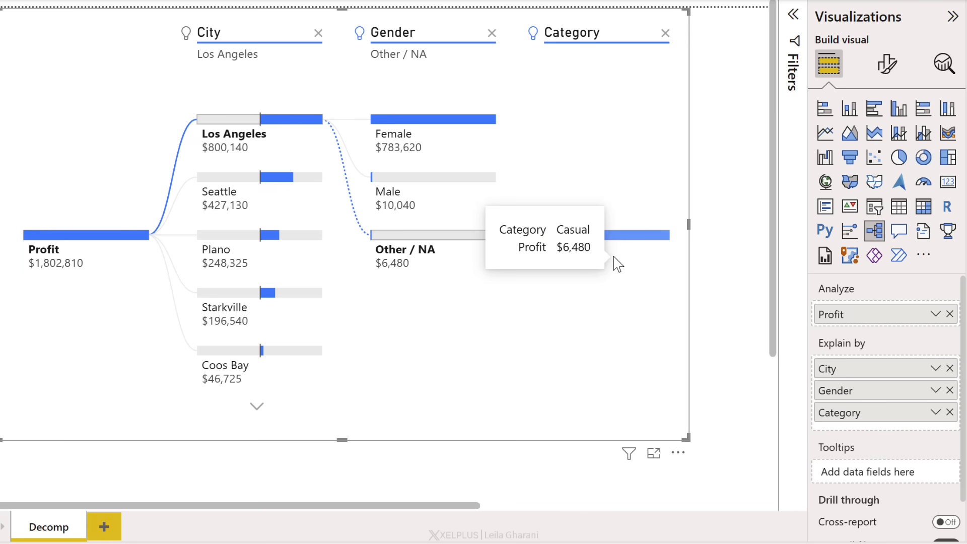
mouse_move(450, 119)
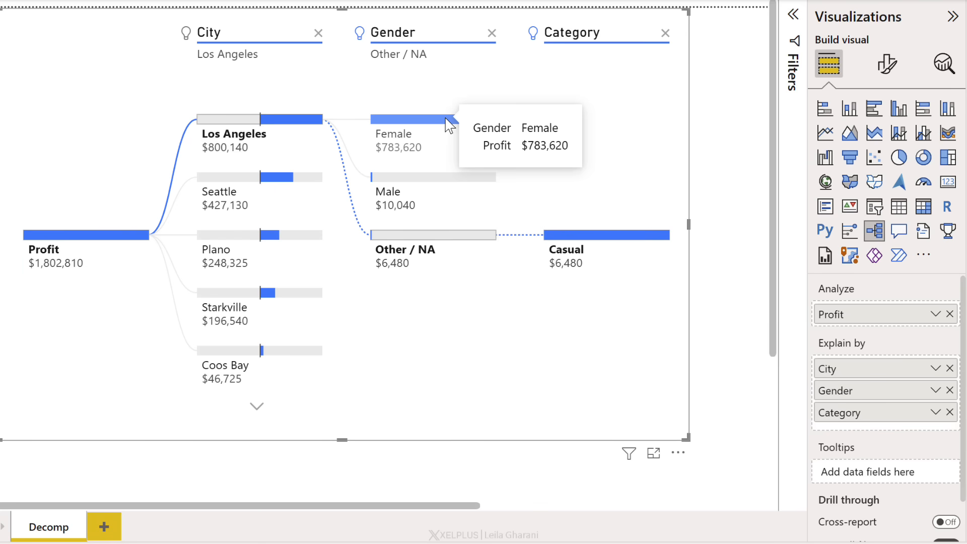
click(431, 118)
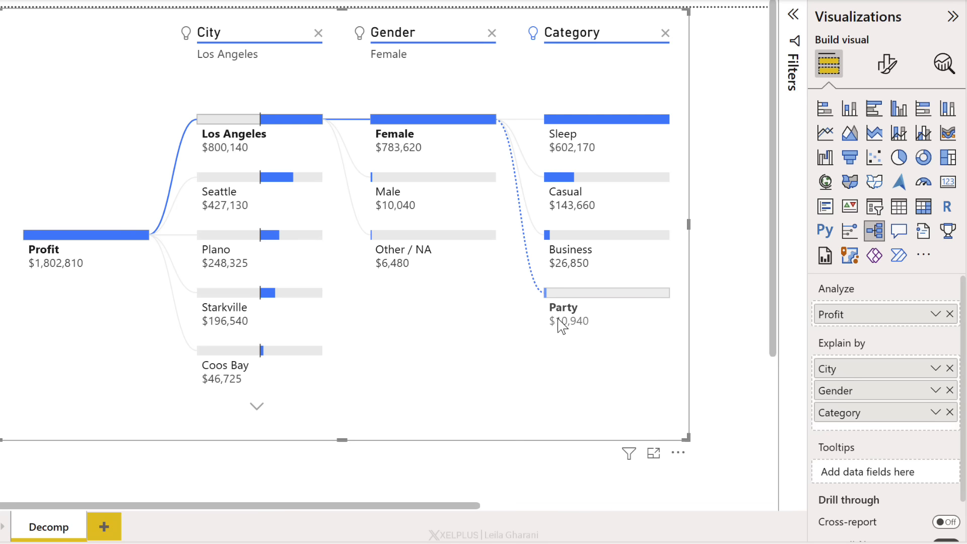
mouse_move(564, 344)
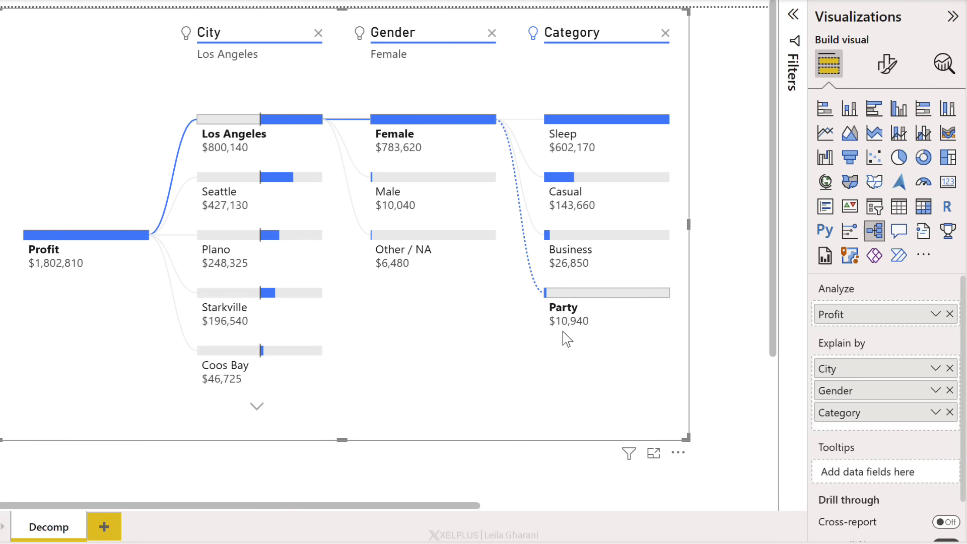
click(665, 33)
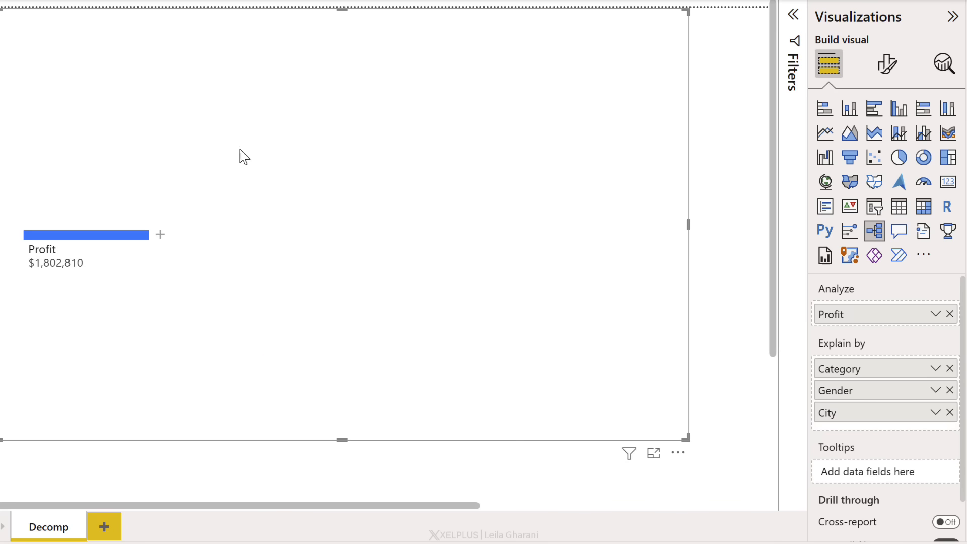
click(160, 234)
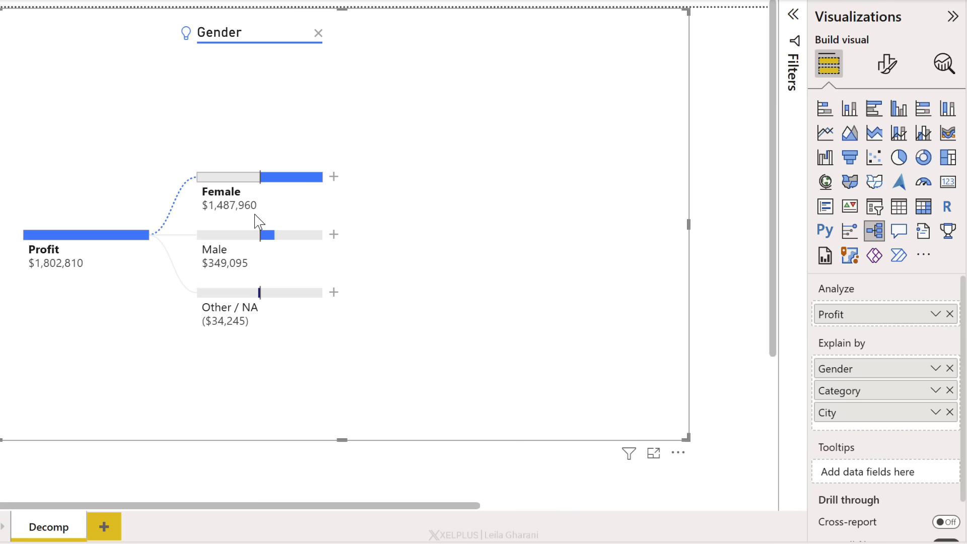
mouse_move(324, 98)
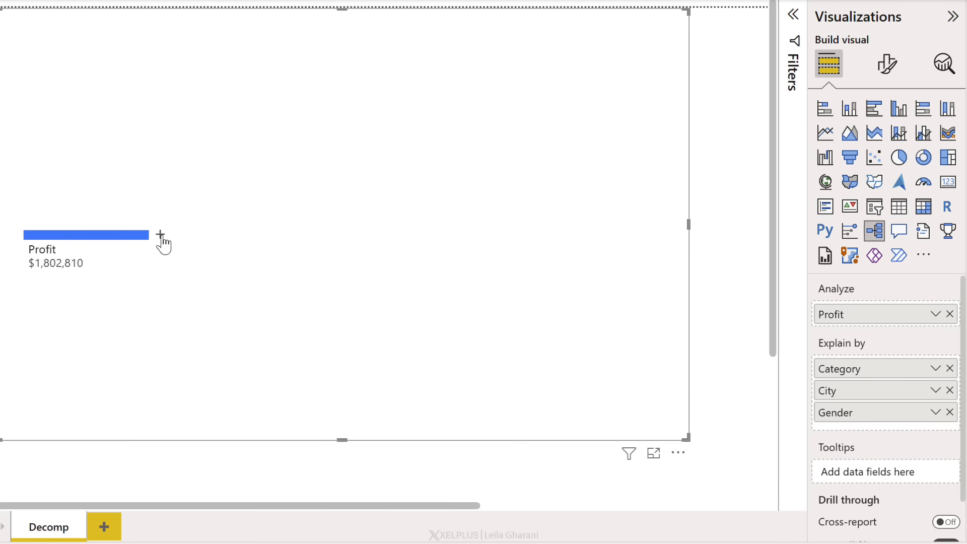
Split Profit by Gender, Male by Category, and Party by City, revealing Seattle's $1,765 loss
click(162, 240)
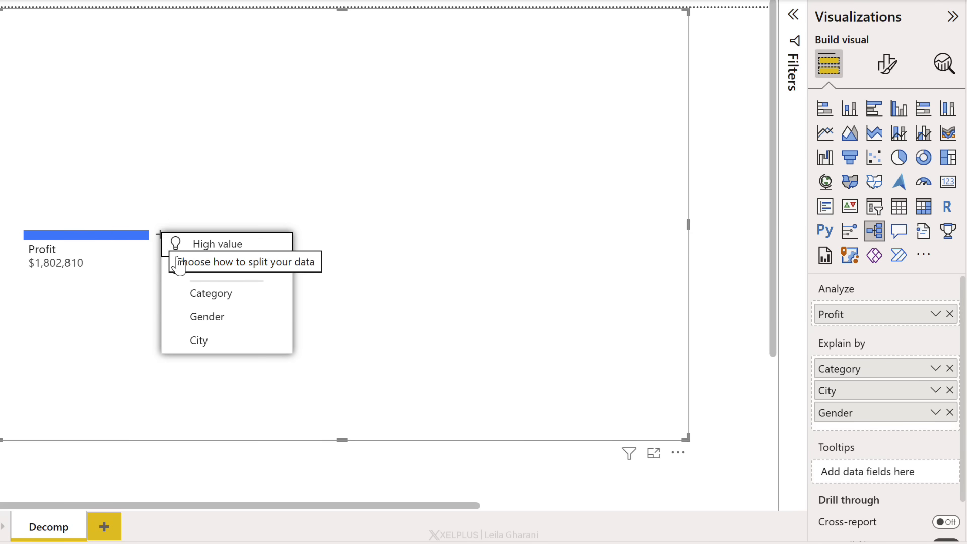
click(207, 316)
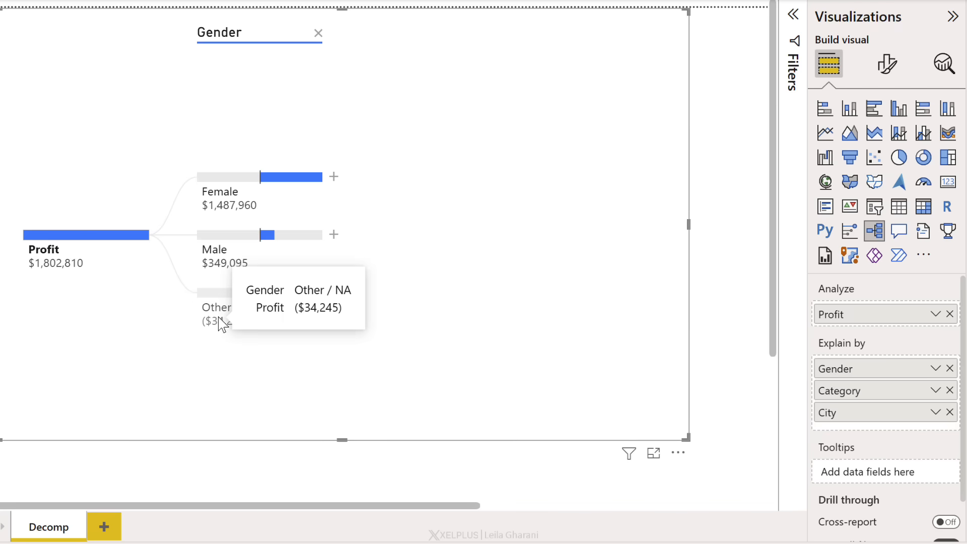
click(334, 235)
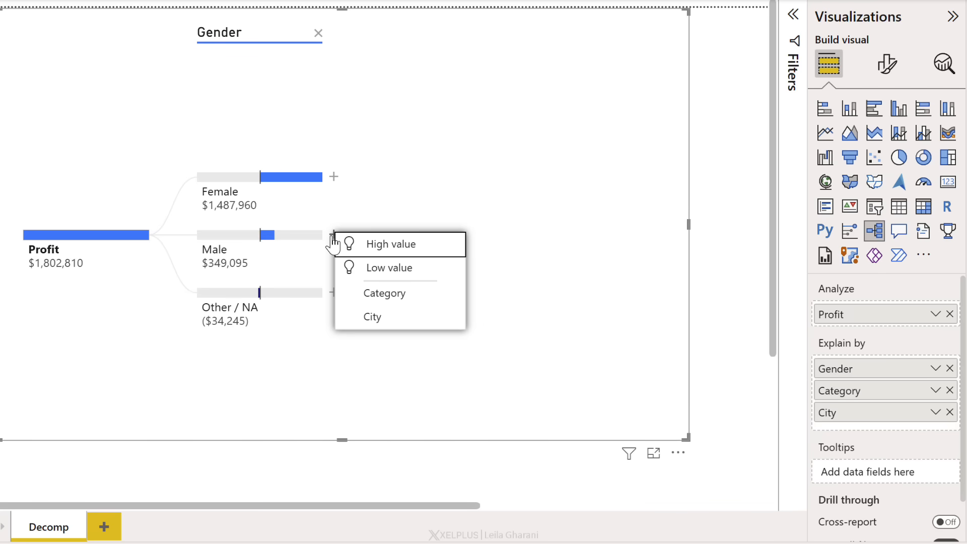
click(384, 293)
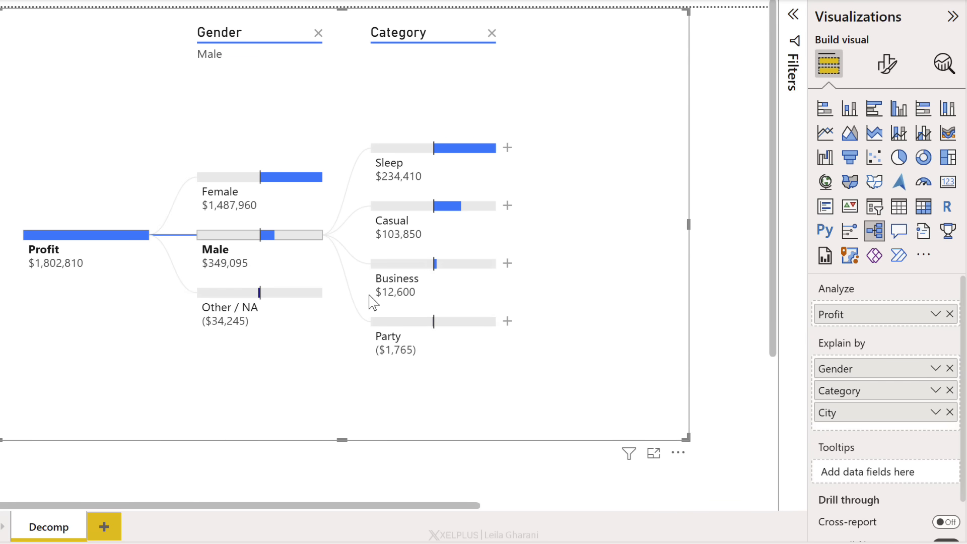
mouse_move(411, 365)
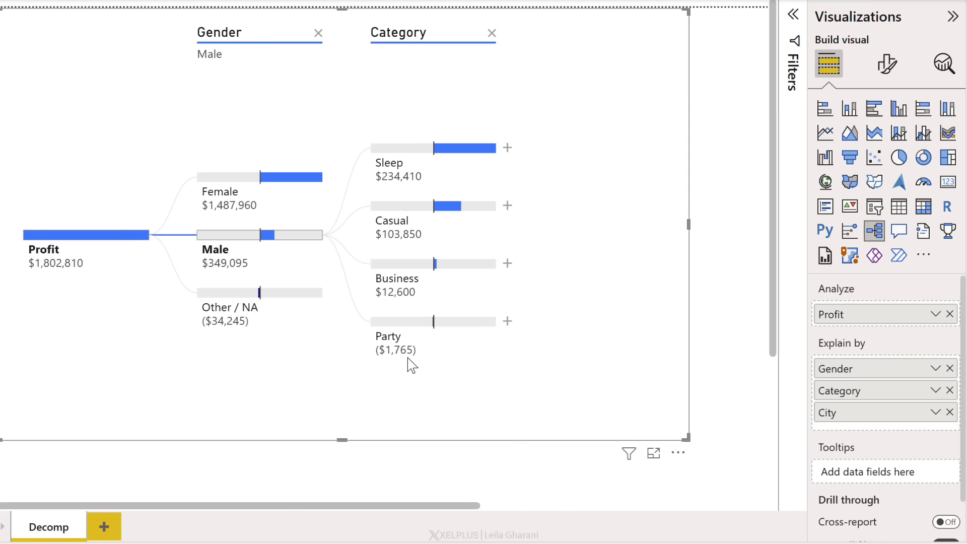
mouse_move(496, 340)
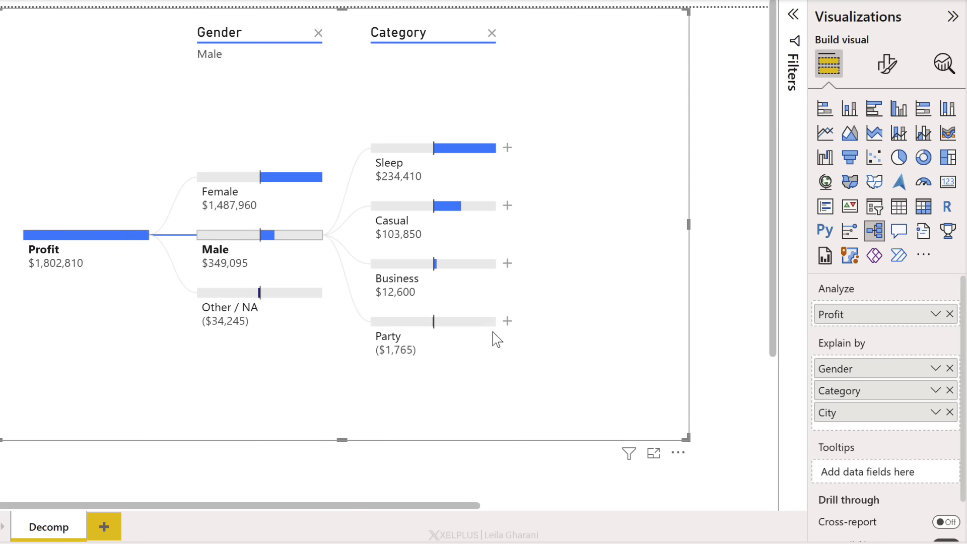
click(507, 320)
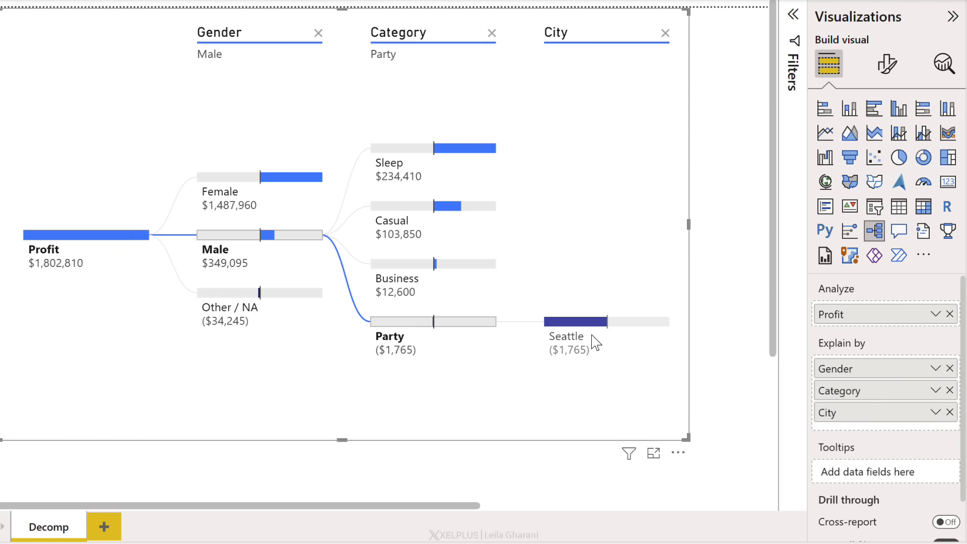
mouse_move(611, 377)
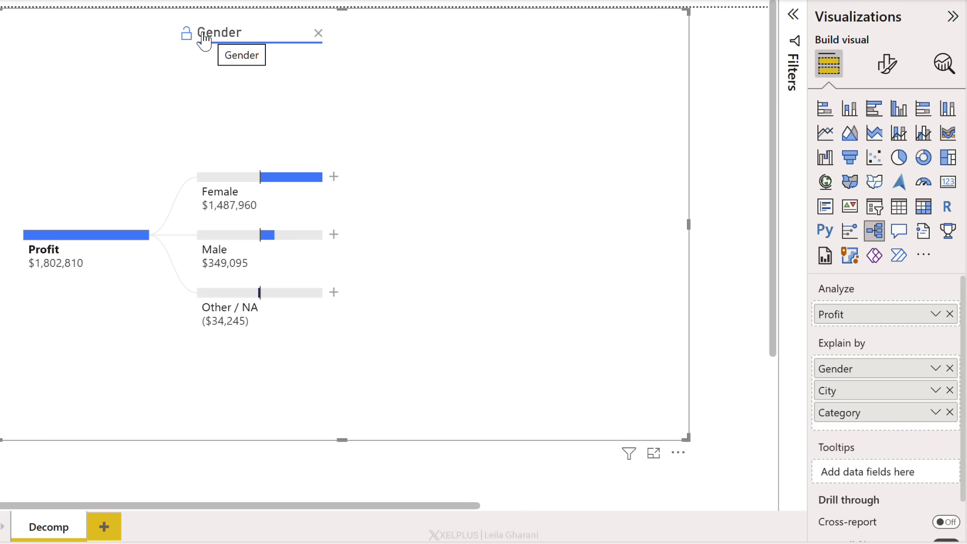
mouse_move(237, 67)
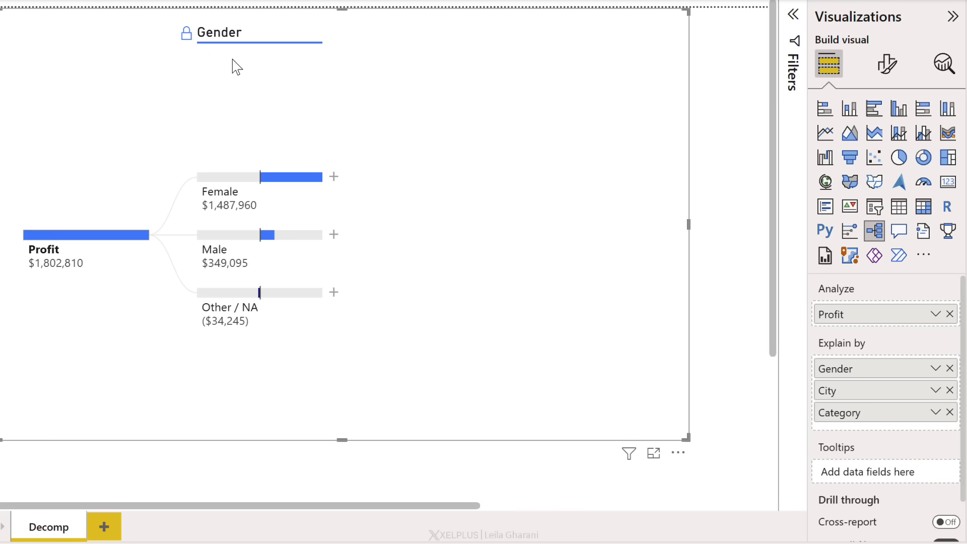
mouse_move(273, 361)
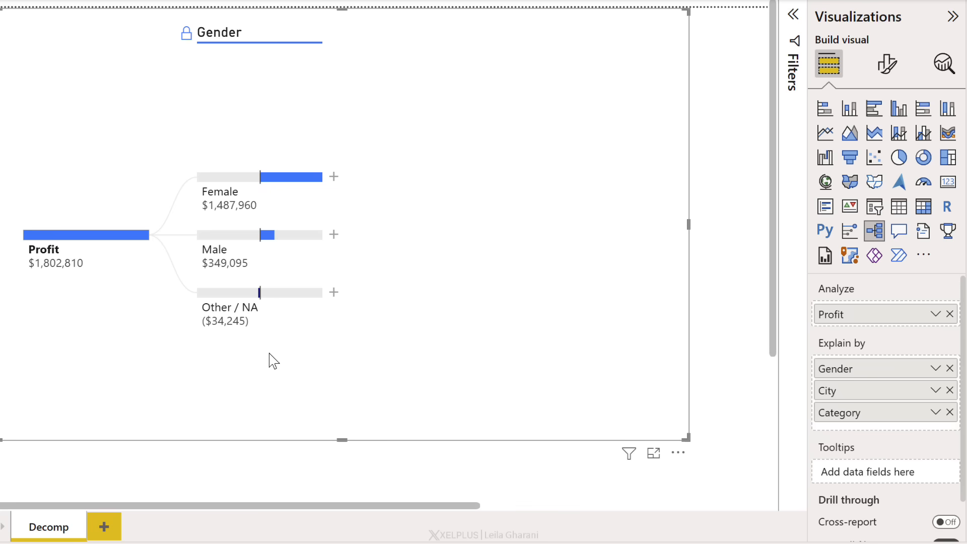
mouse_move(333, 239)
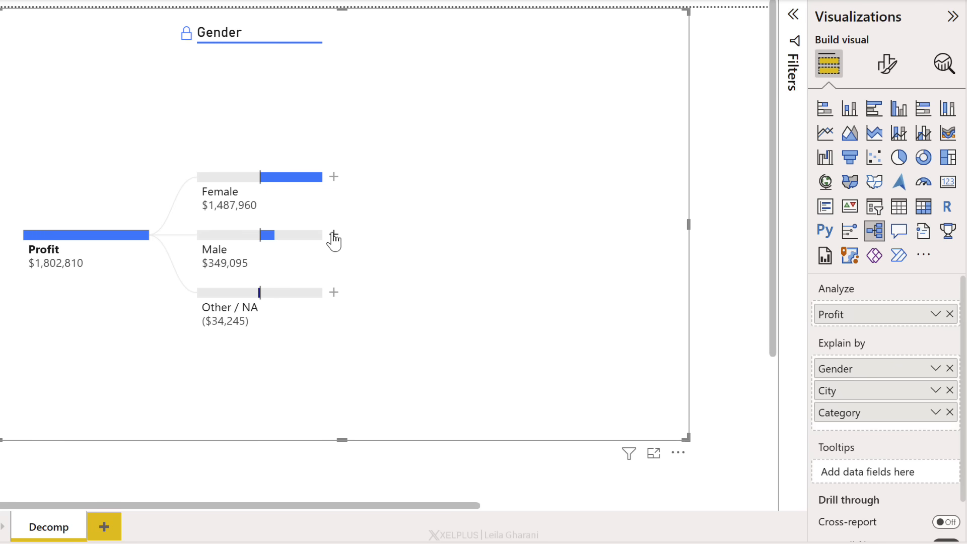
Open the split options on the Male branch of the Gender level
click(333, 238)
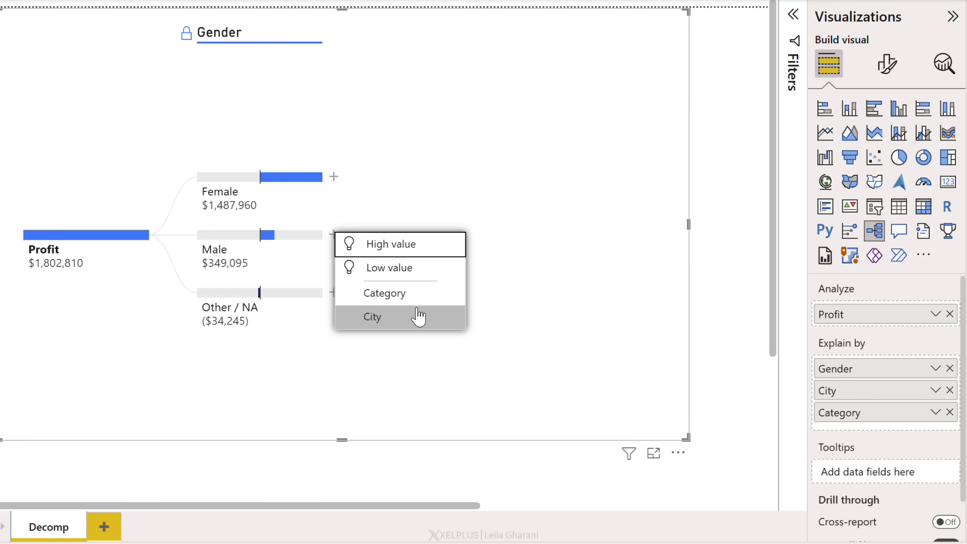
mouse_move(416, 294)
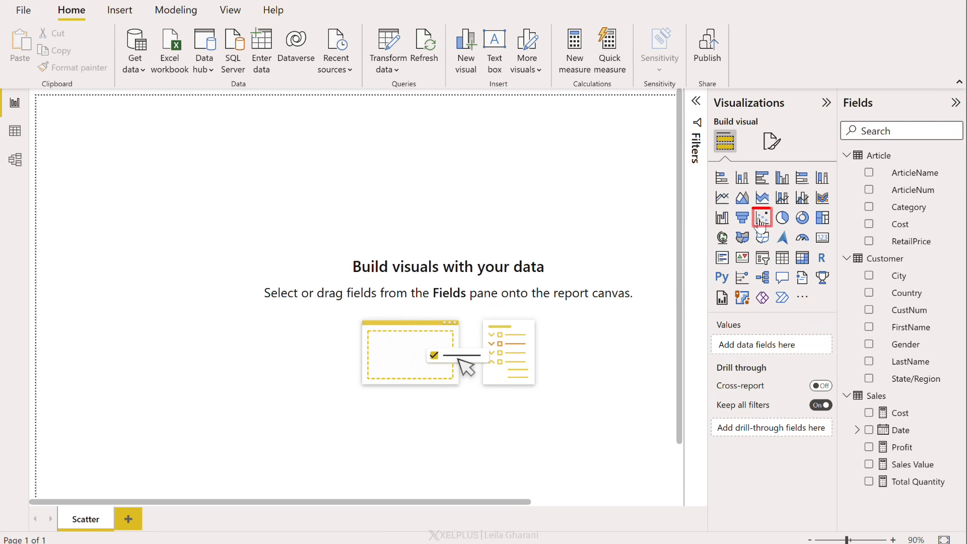
Add a scatter chart with Sales Value on X, Profit on Y, coloured by State/Region
click(761, 217)
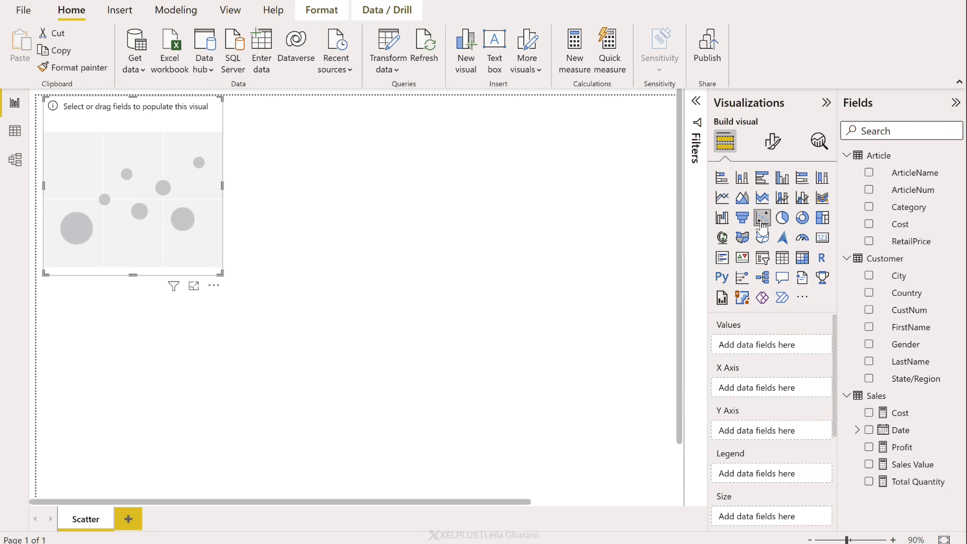
click(868, 464)
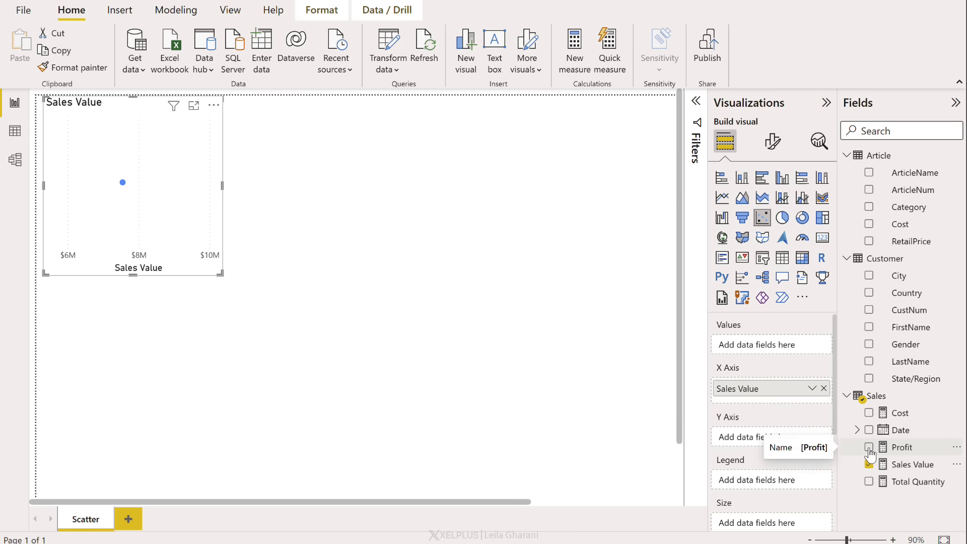
click(869, 447)
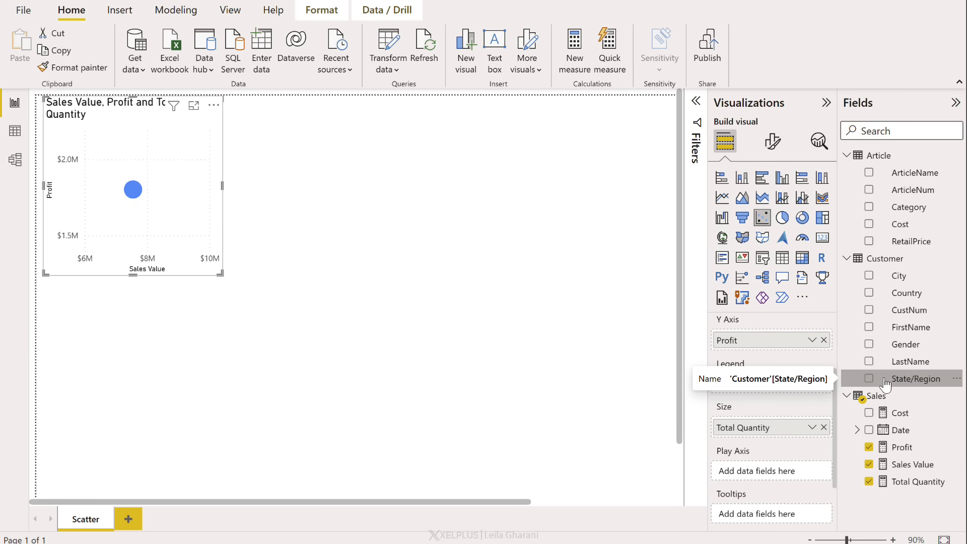
click(869, 378)
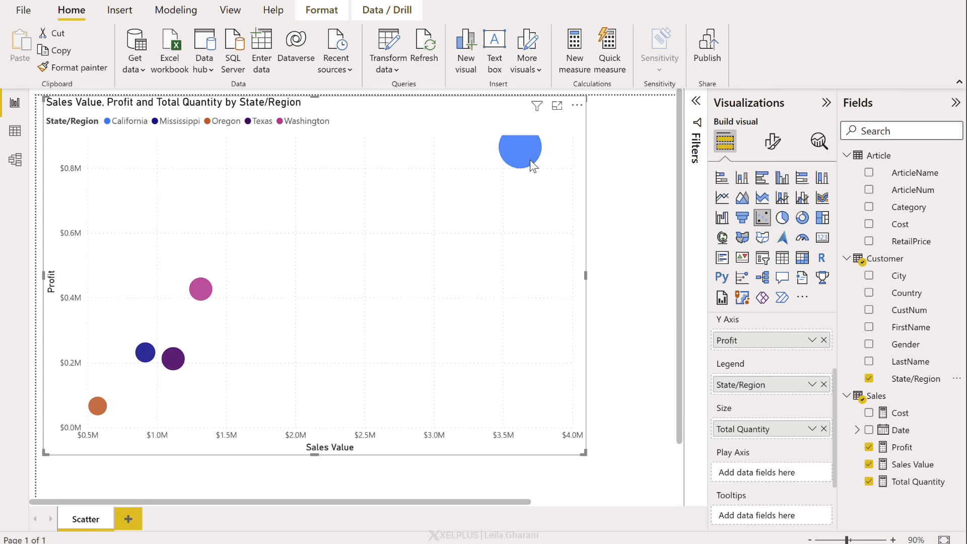
mouse_move(525, 157)
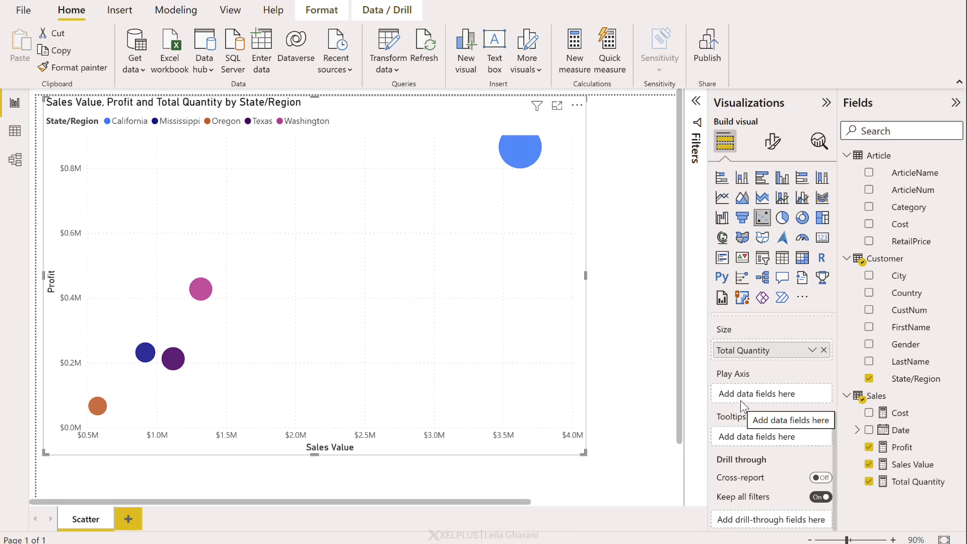
mouse_move(830, 434)
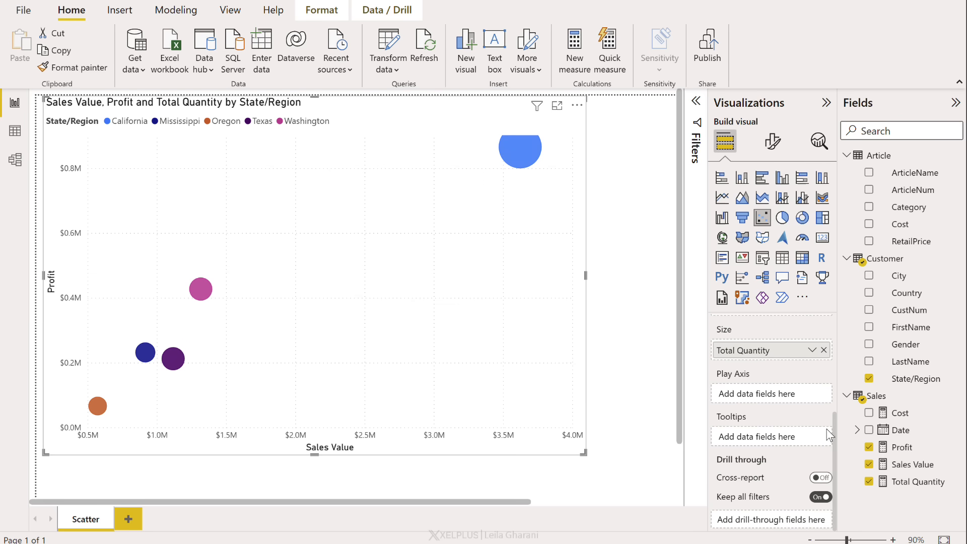
Use Month from the Date hierarchy as the scatter chart's Play Axis
click(857, 430)
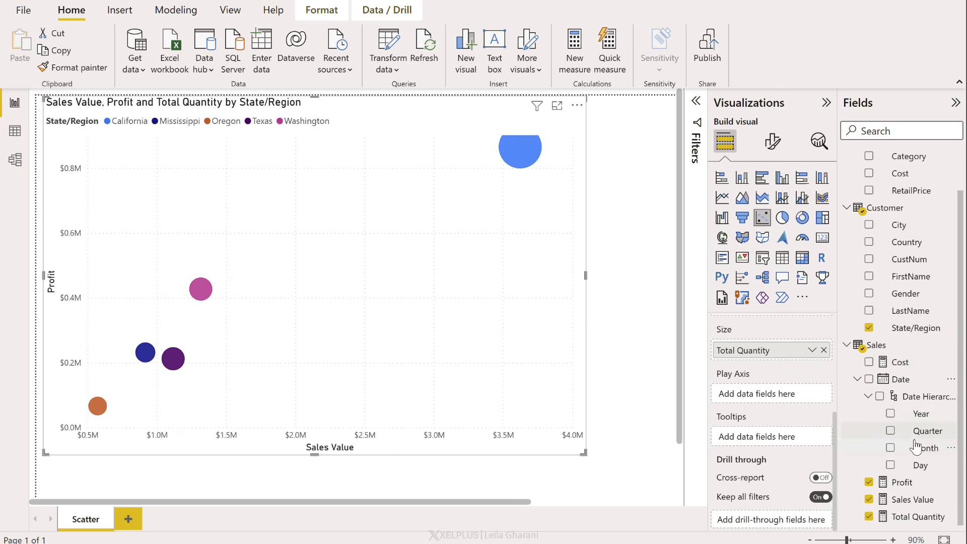
mouse_move(926, 447)
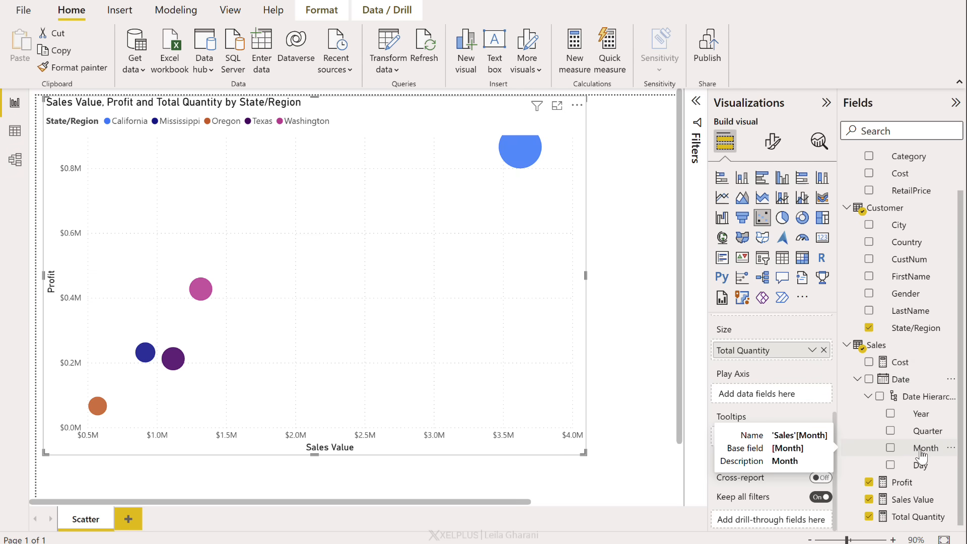
click(890, 447)
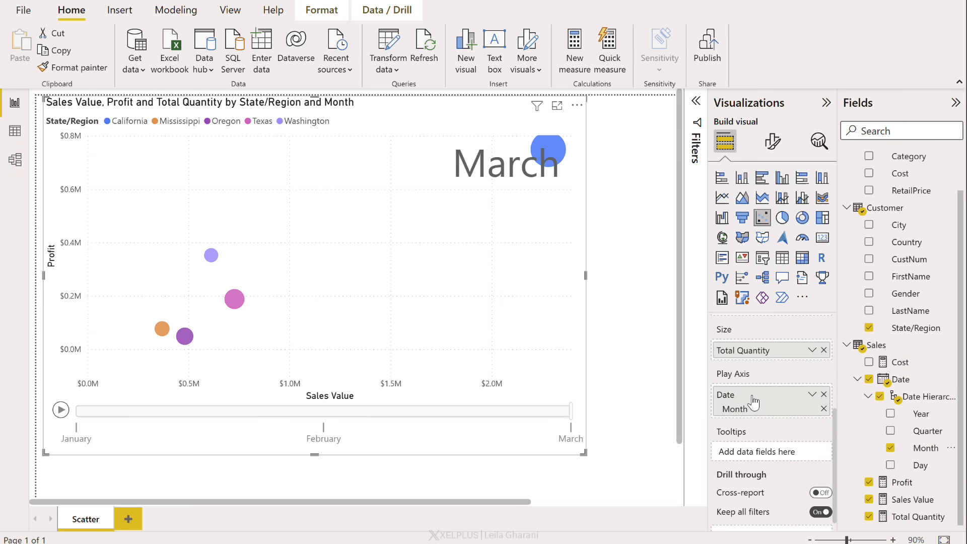
mouse_move(751, 399)
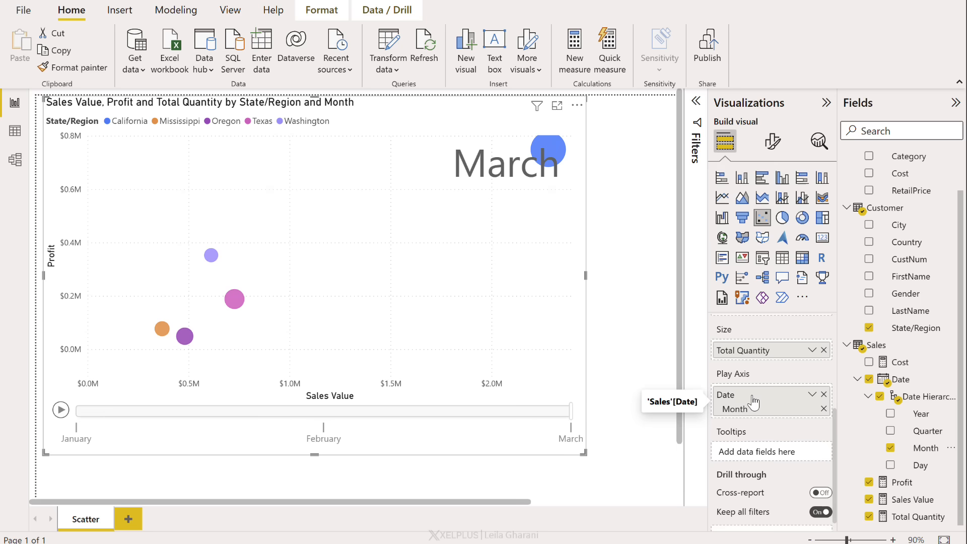
mouse_move(314, 157)
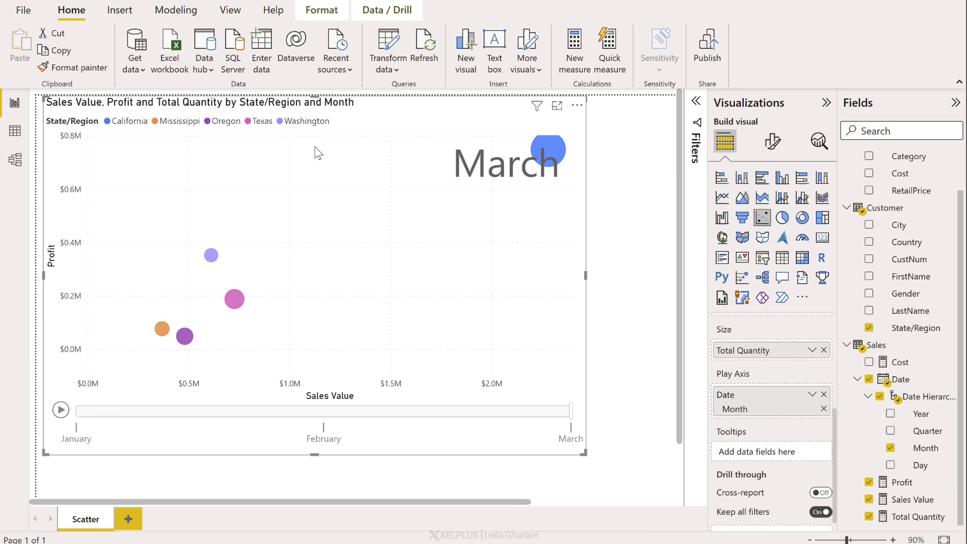
Turn off the scatter chart legend and turn on state-name category labels
click(772, 141)
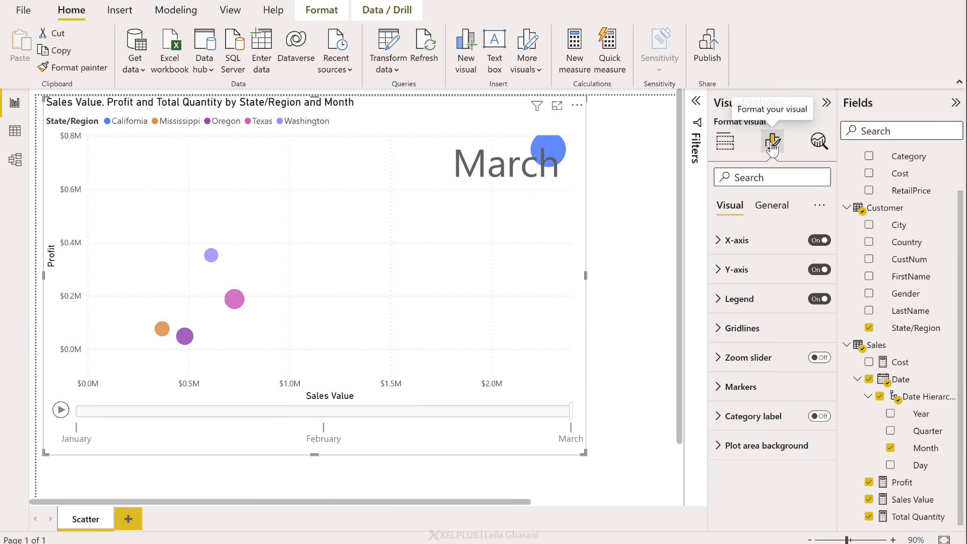
click(819, 299)
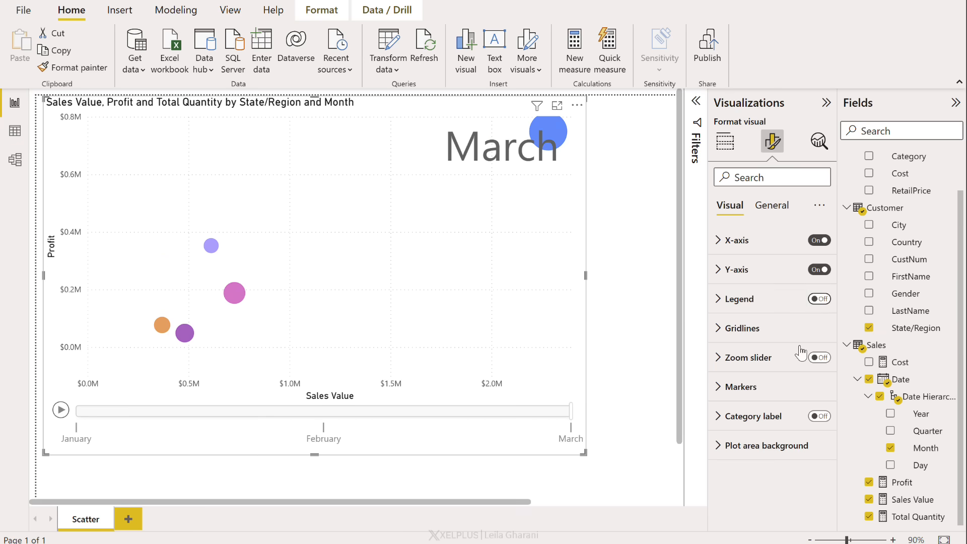
click(819, 415)
text(14)
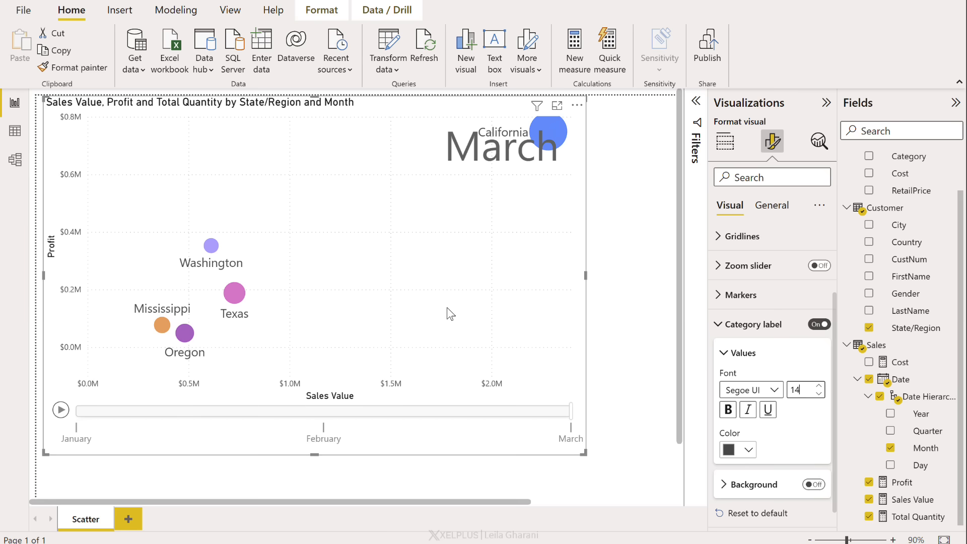
mouse_move(546, 131)
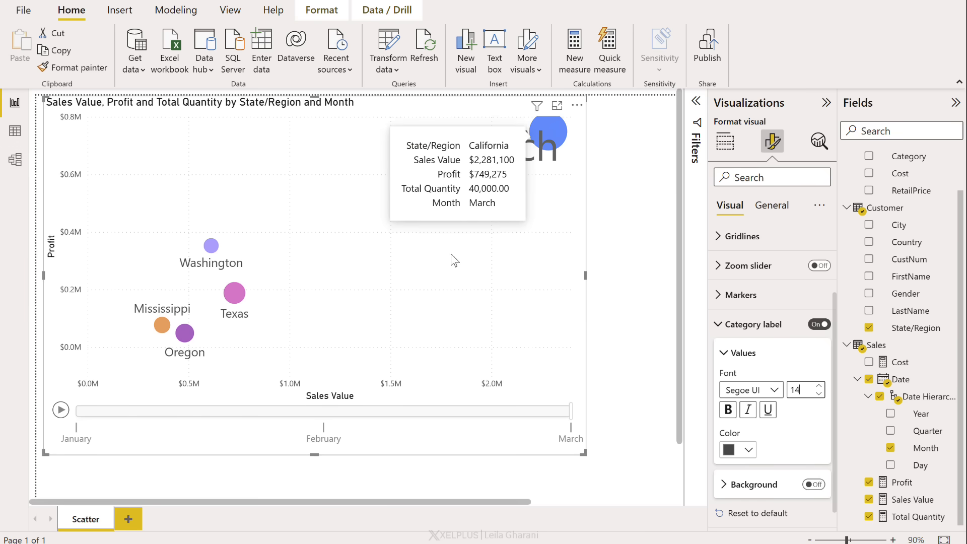
mouse_move(194, 427)
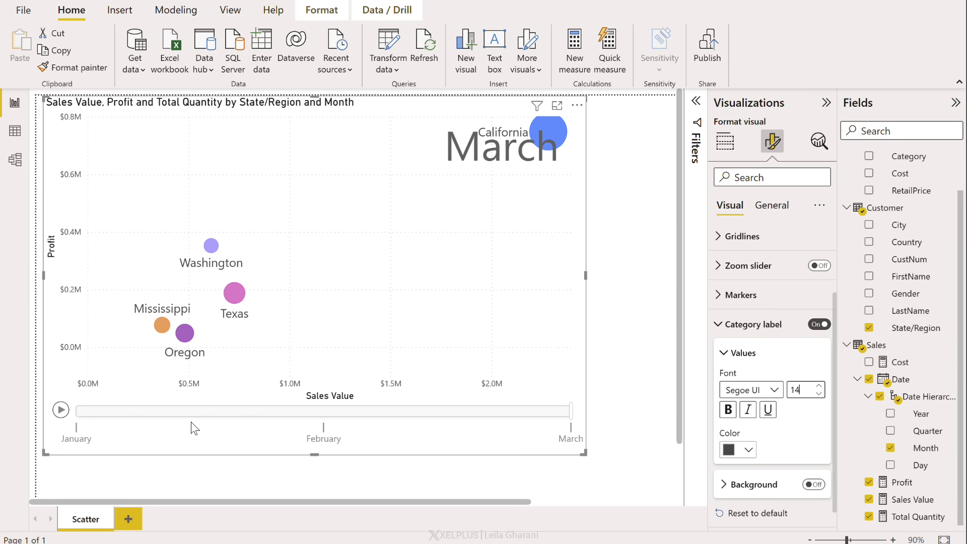
click(60, 409)
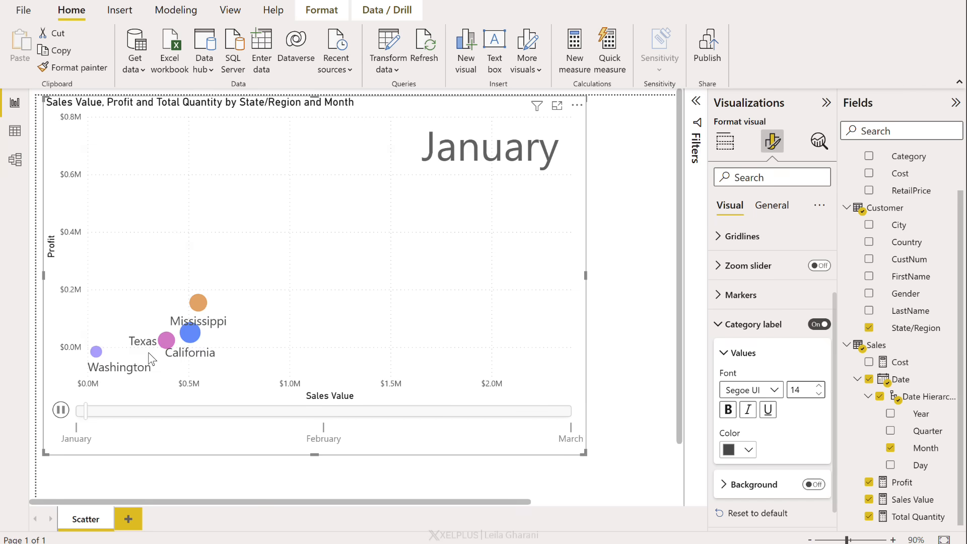
click(60, 410)
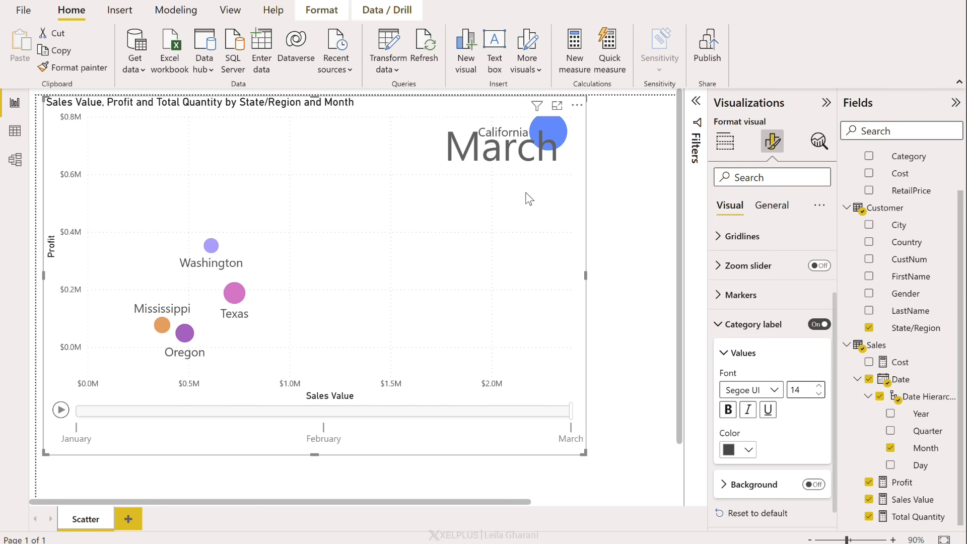
click(59, 409)
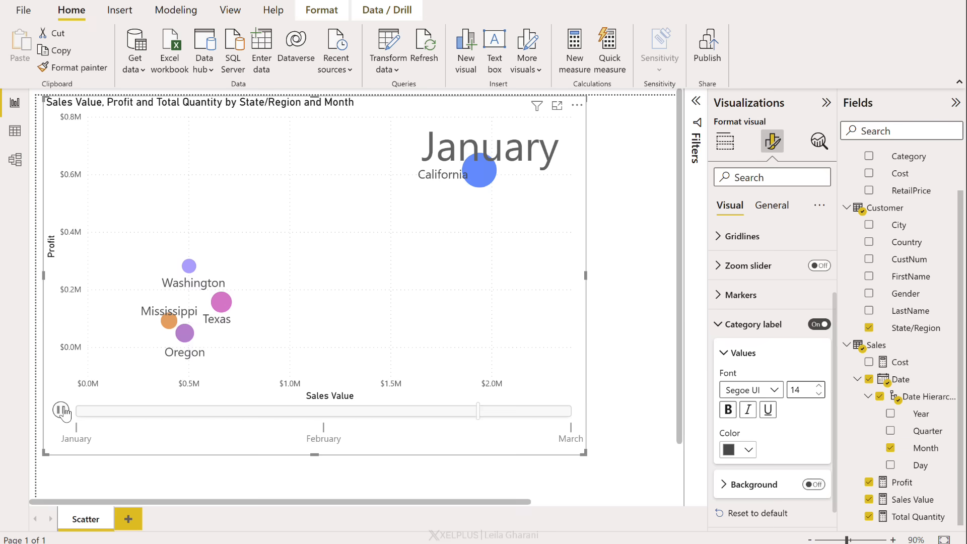
click(60, 410)
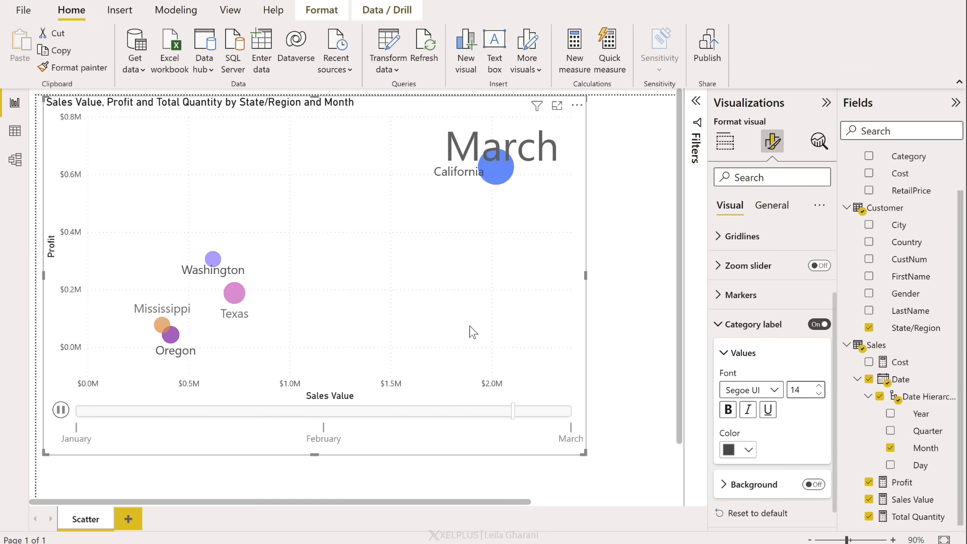
click(60, 409)
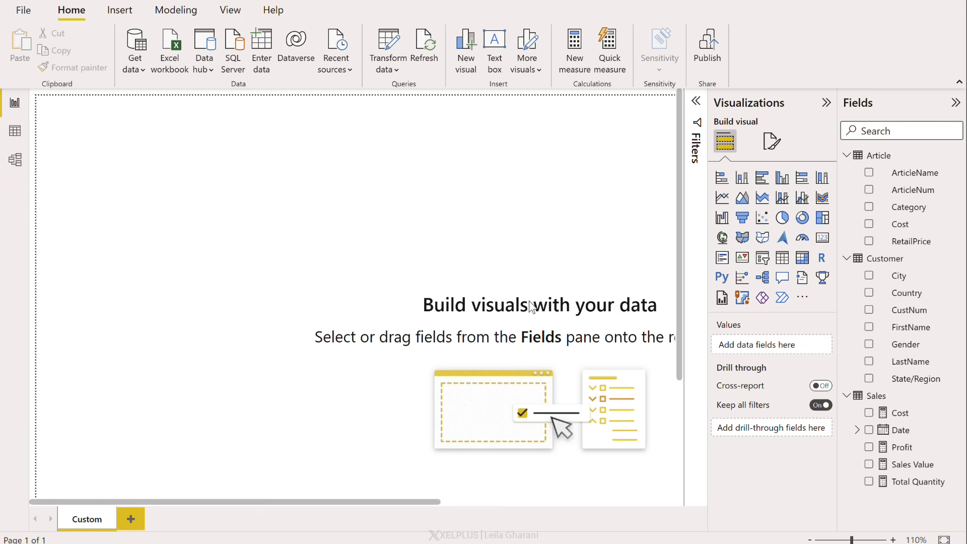
mouse_move(739, 227)
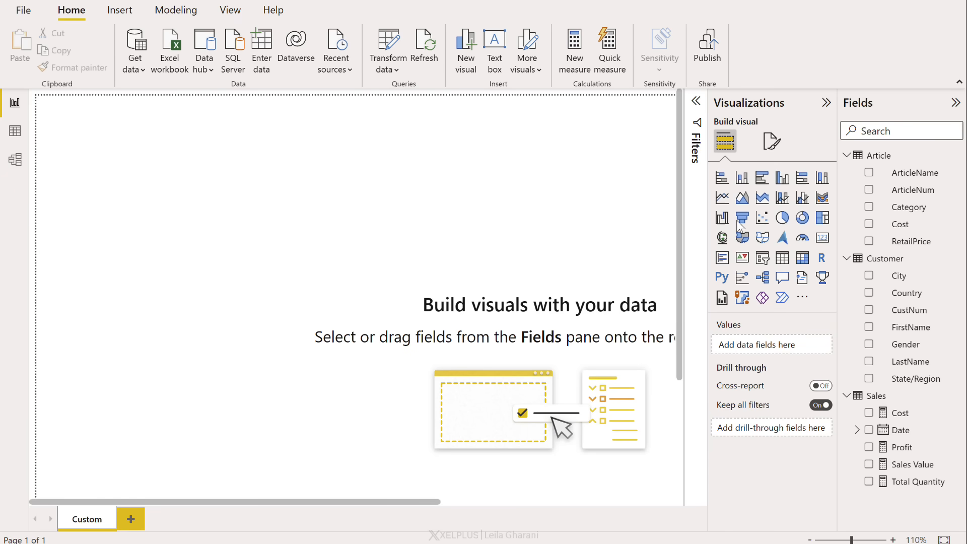
mouse_move(801, 300)
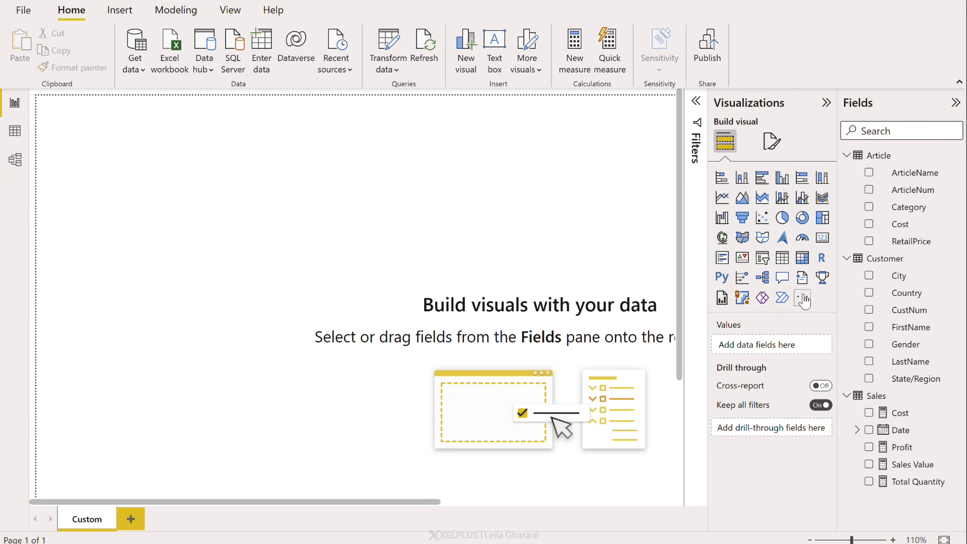
Add the Infographic Designer custom visual from AppSource through More visuals > Get more visuals
click(802, 298)
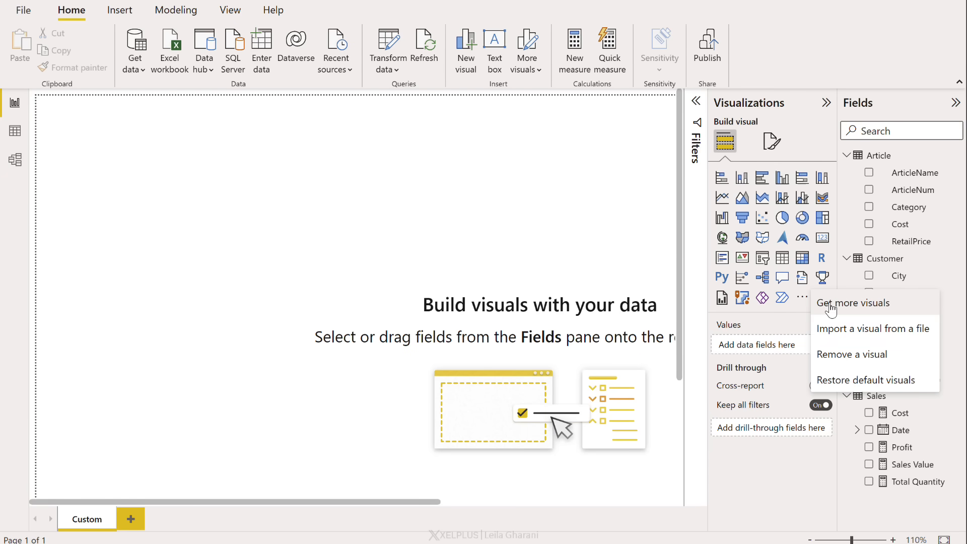
click(853, 302)
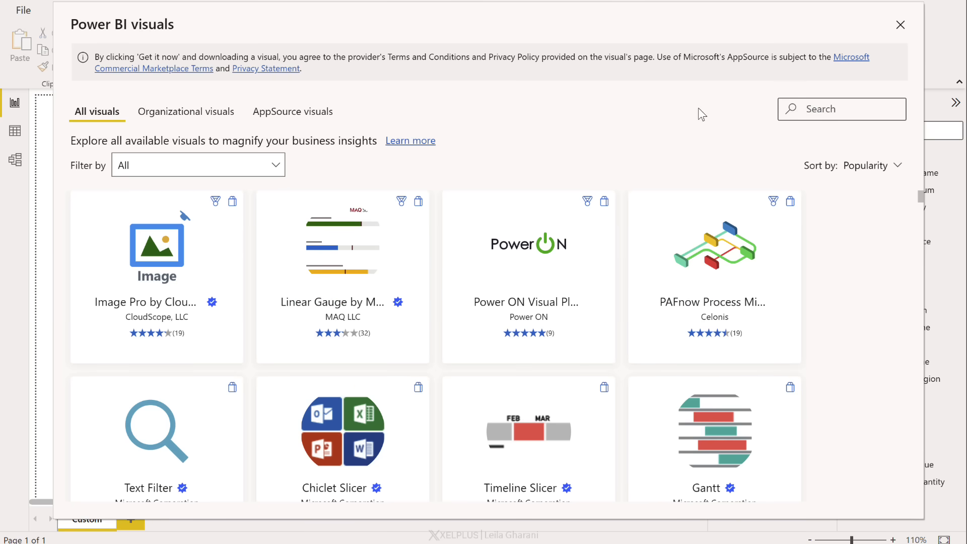
text(in)
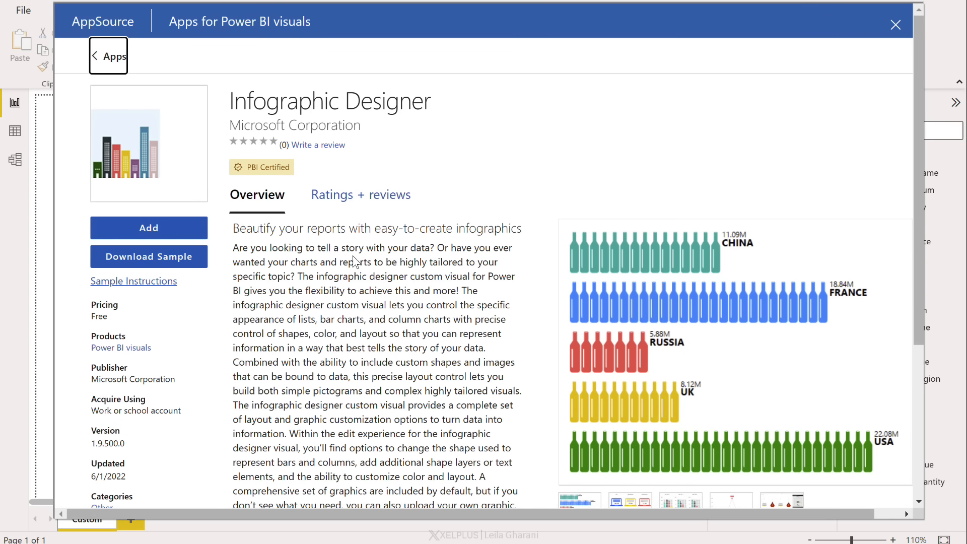
click(895, 24)
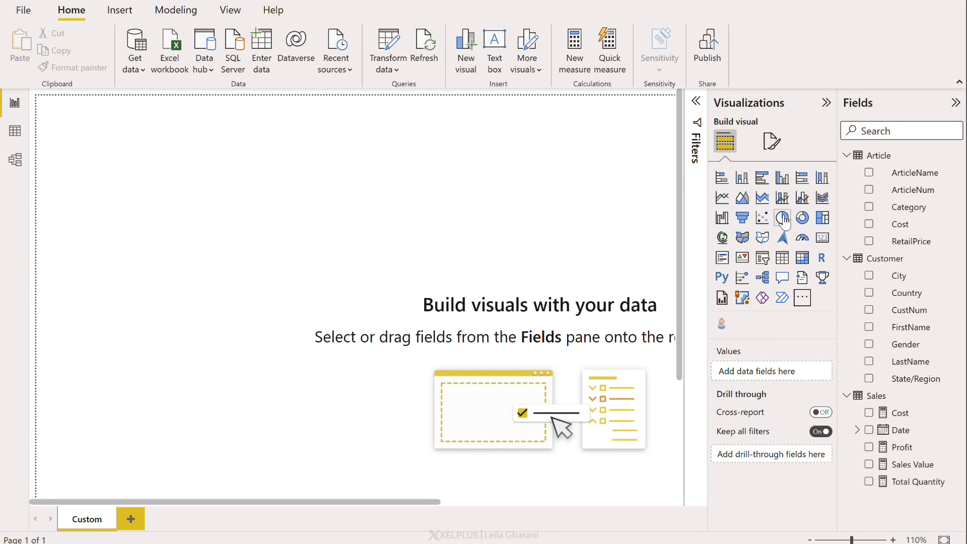
mouse_move(722, 323)
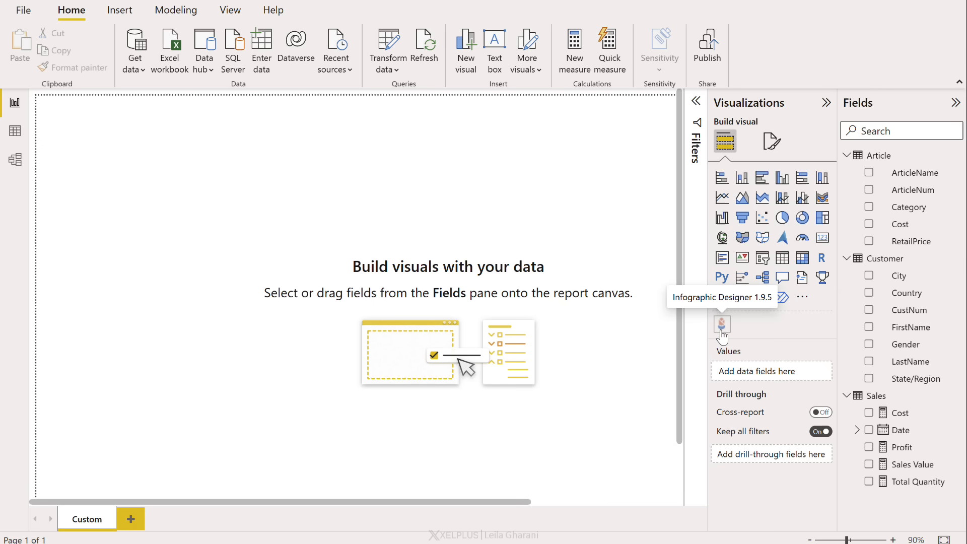
Chart Total Quantity by Gender in an Infographic Designer visual, shown as percent of grand total
click(721, 324)
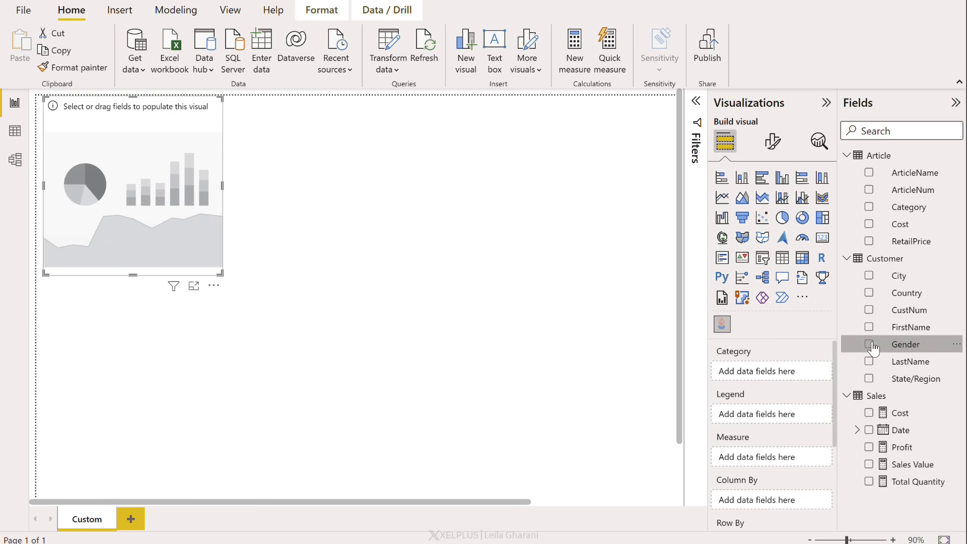
click(868, 481)
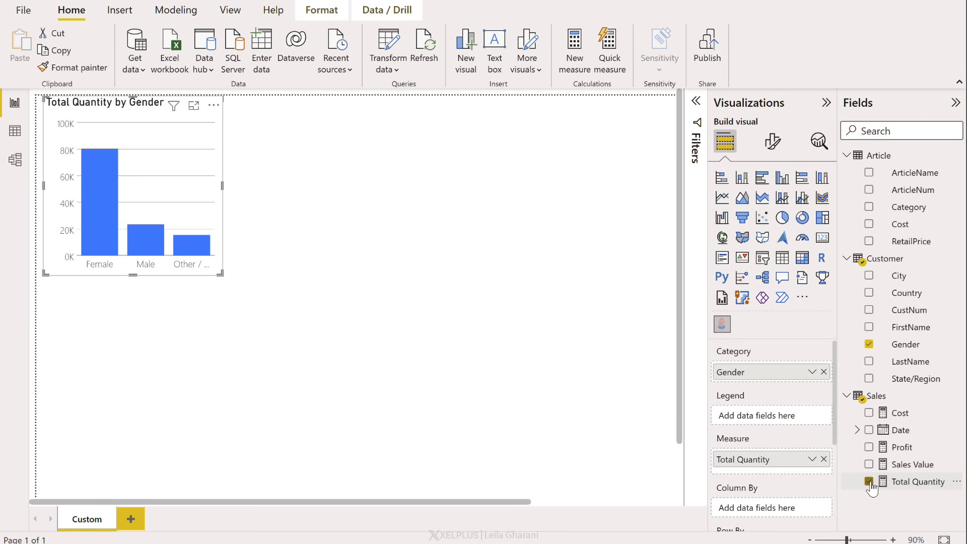
click(813, 459)
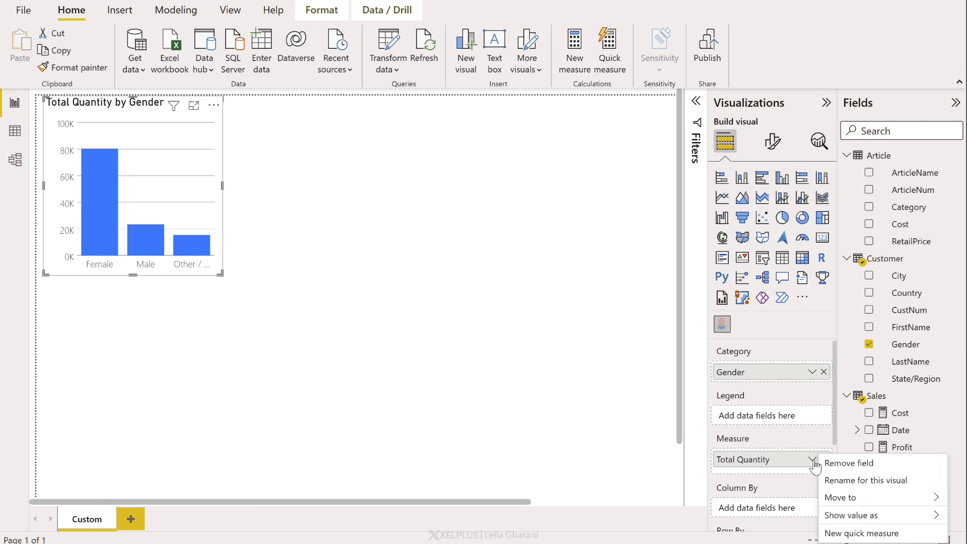
click(866, 515)
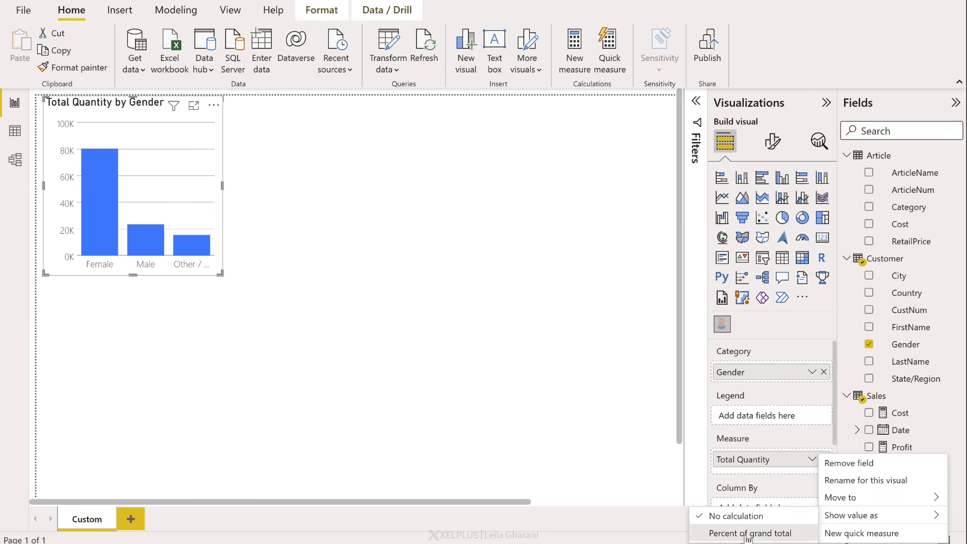
click(749, 533)
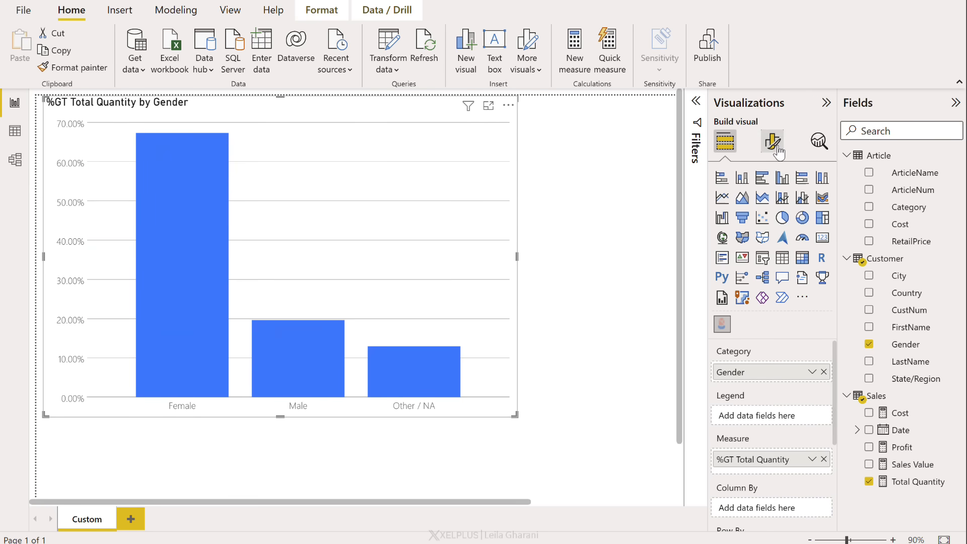
Switch off the chart's X-Axis and Y-Axis so only the three percentage columns remain
click(771, 142)
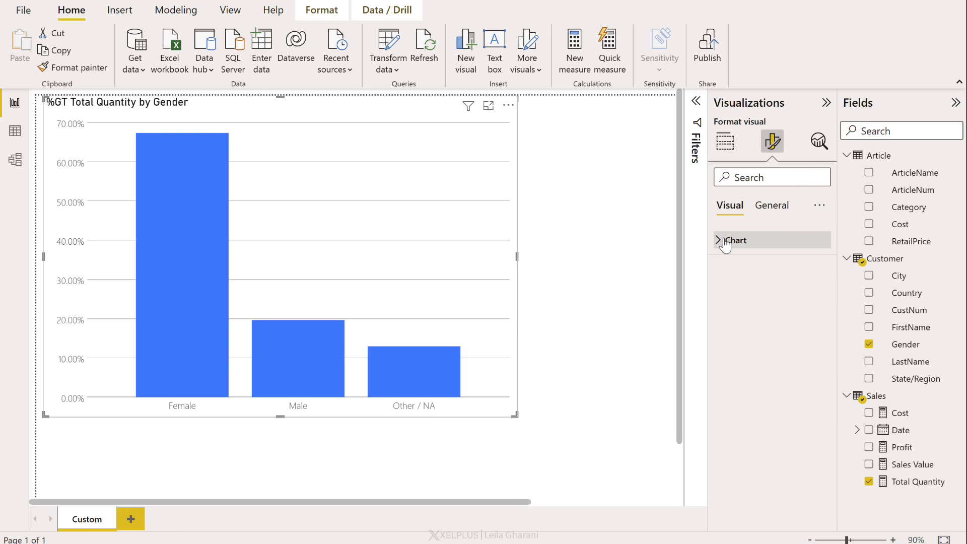
click(719, 240)
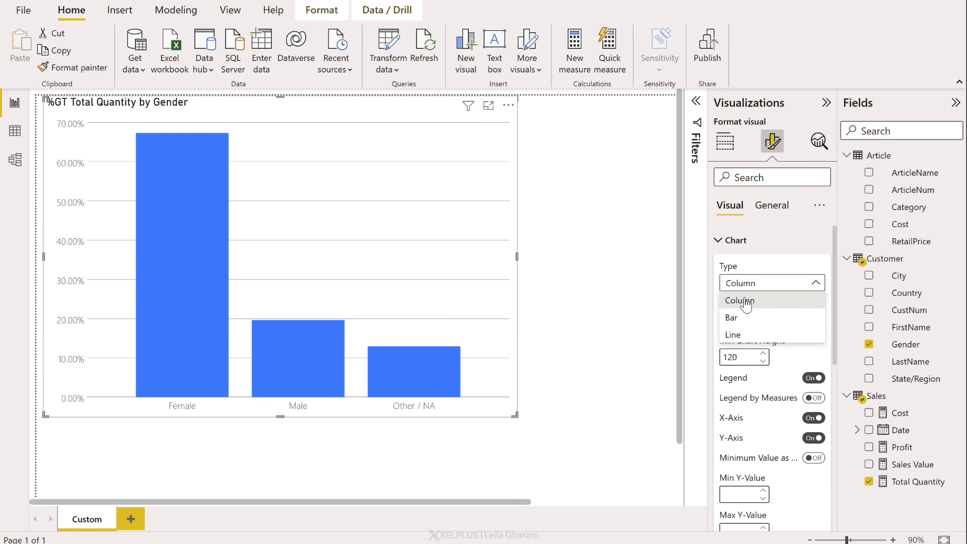
click(738, 300)
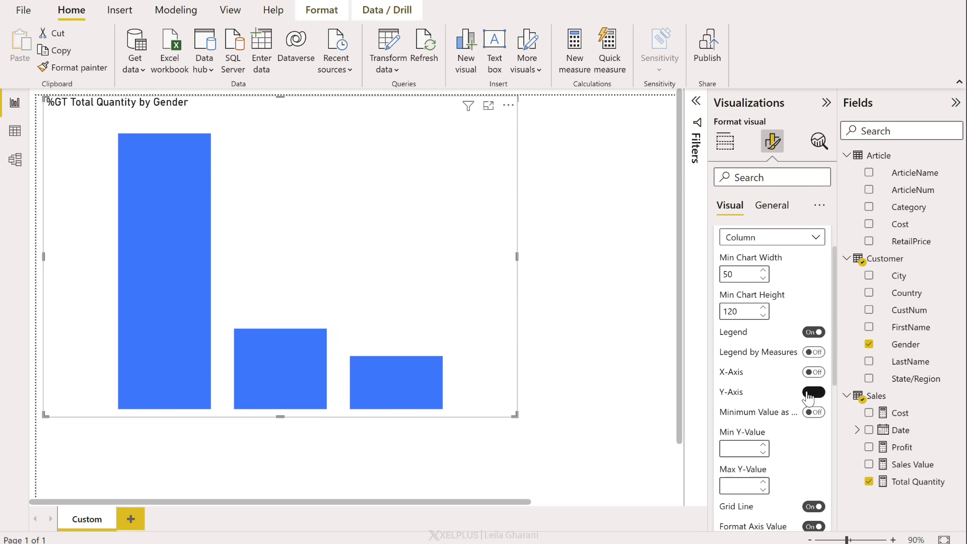
scroll(down, 3)
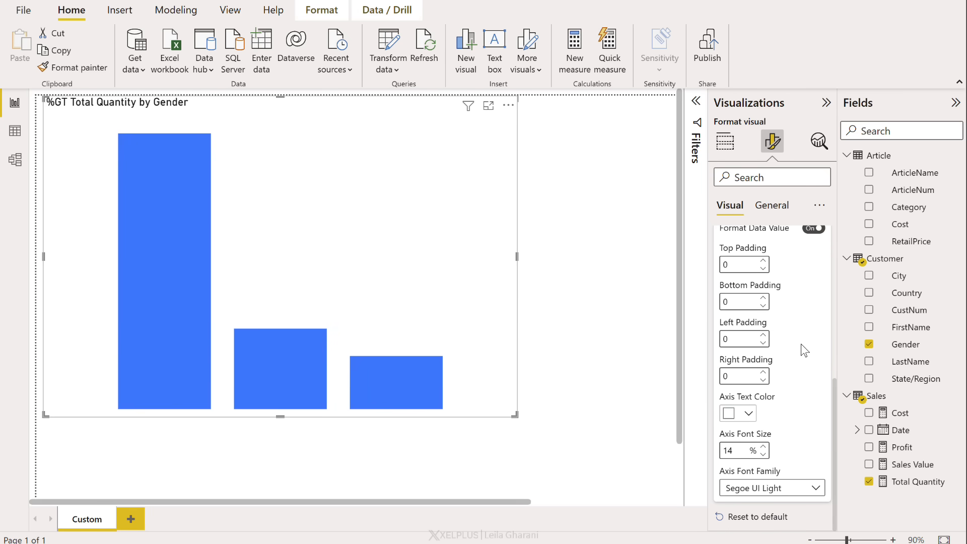
mouse_move(489, 130)
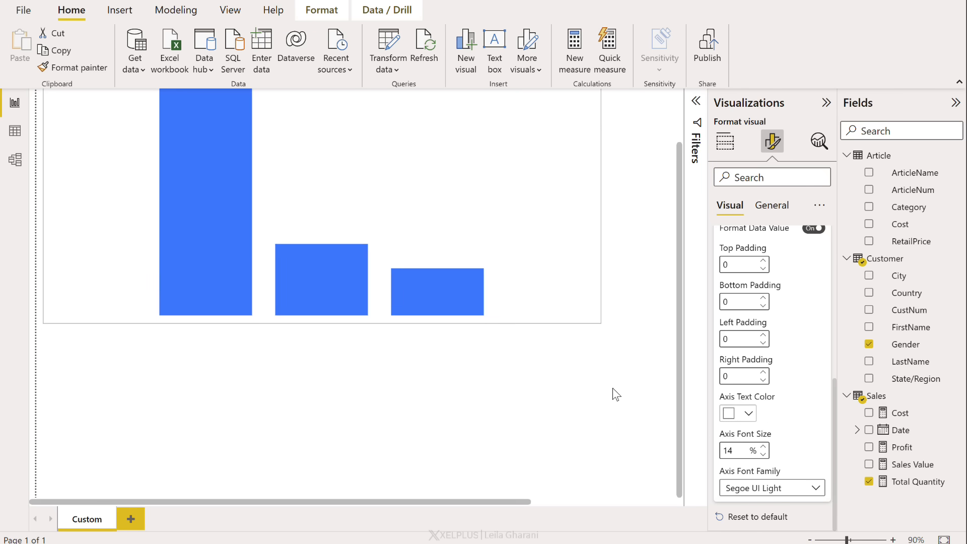
Open the visual's Mark Designer and bind its Shape to the Gender field
click(321, 247)
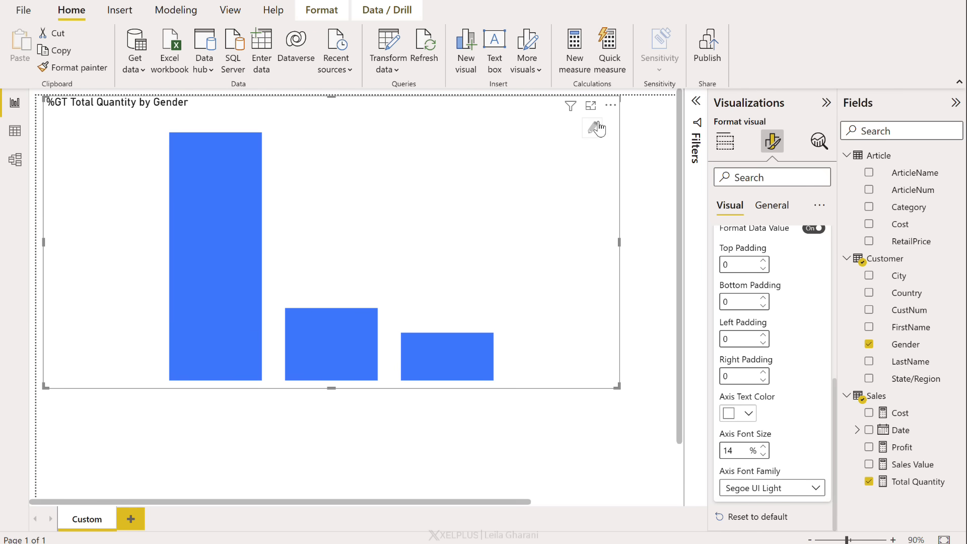
click(594, 128)
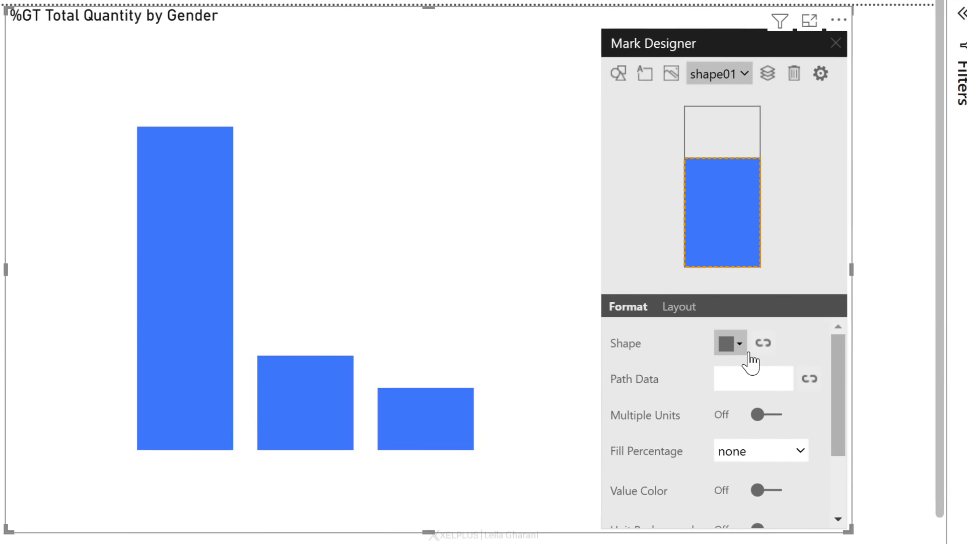
mouse_move(438, 423)
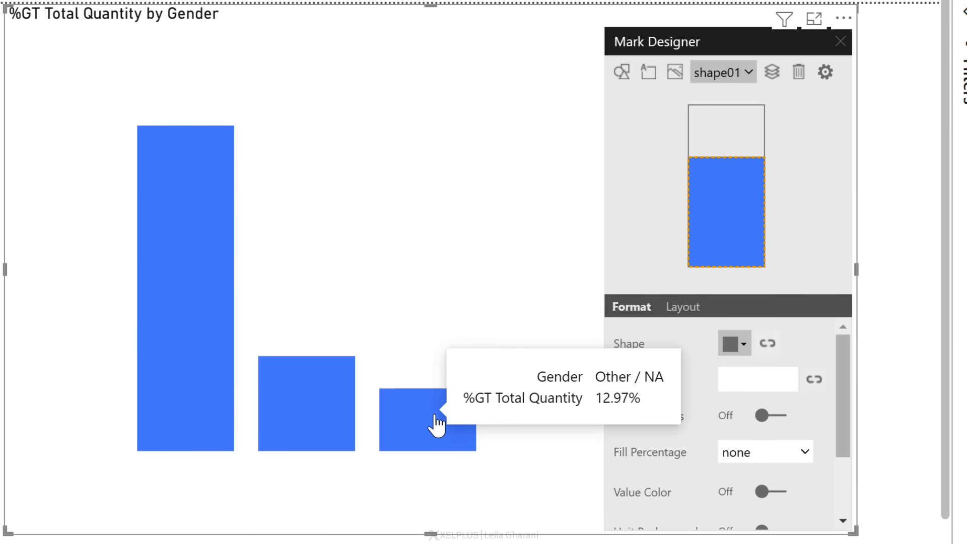
mouse_move(767, 349)
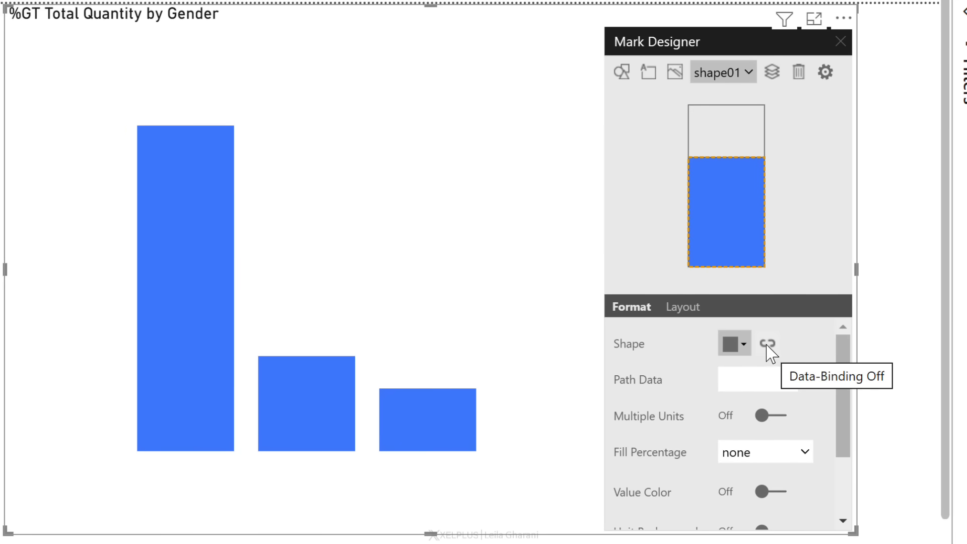
click(767, 344)
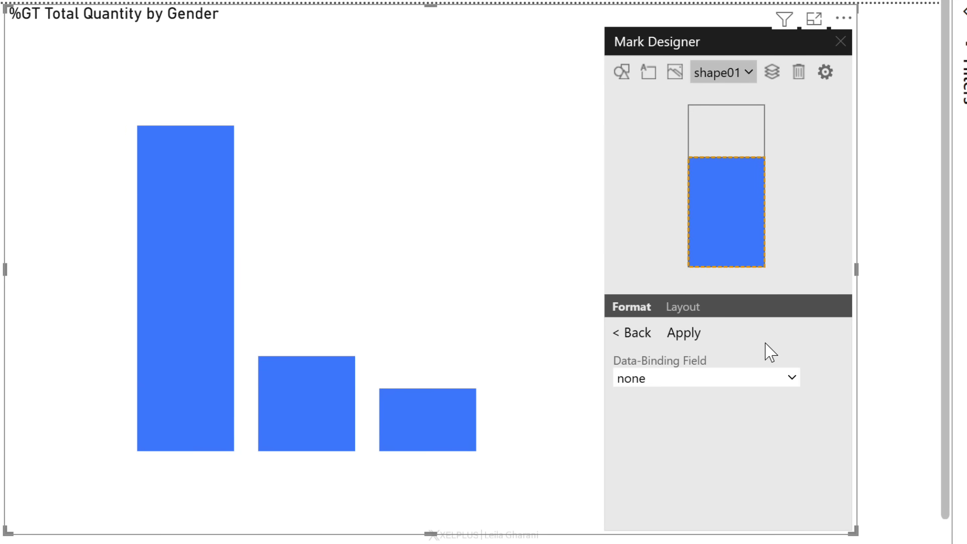
click(703, 377)
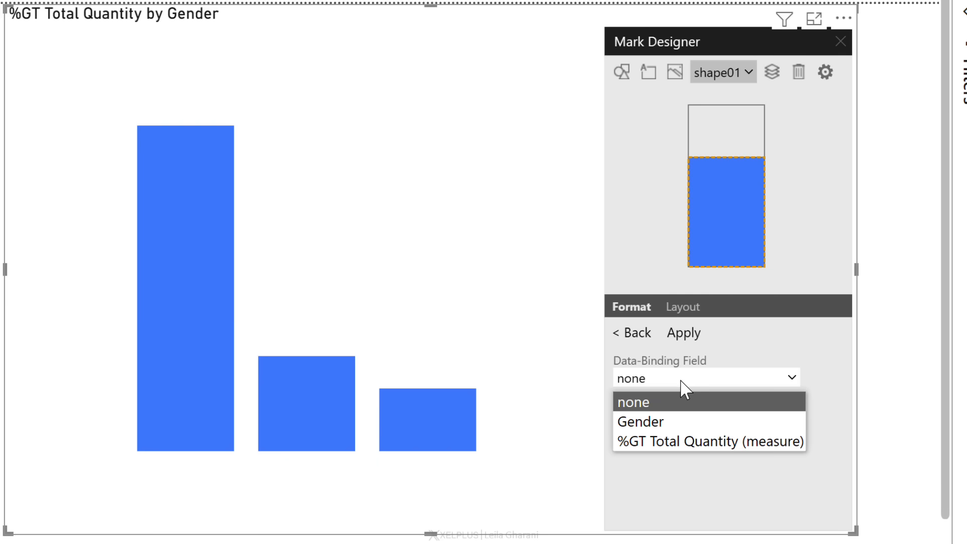
click(639, 421)
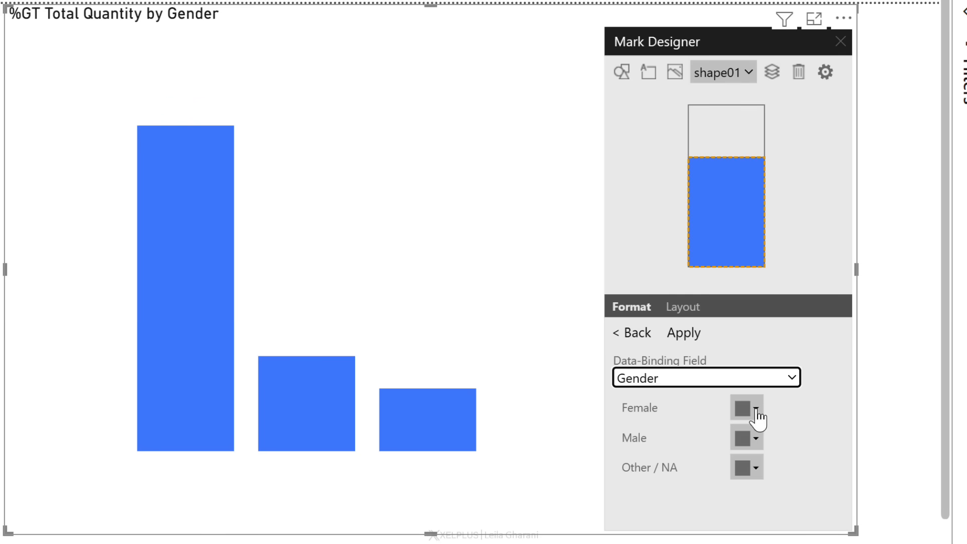
Assign female and male figures, and an uploaded unisex.svg icon for Other / NA
click(745, 410)
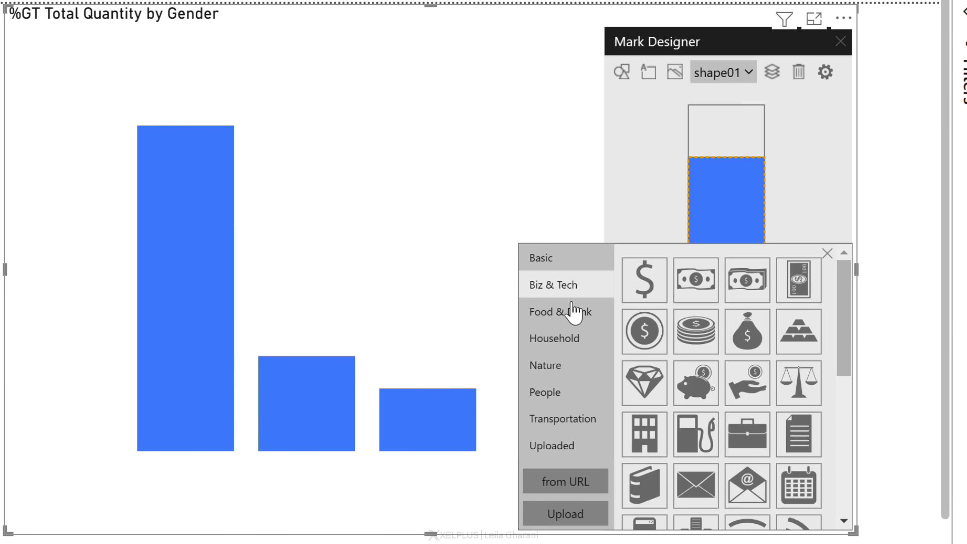
click(544, 391)
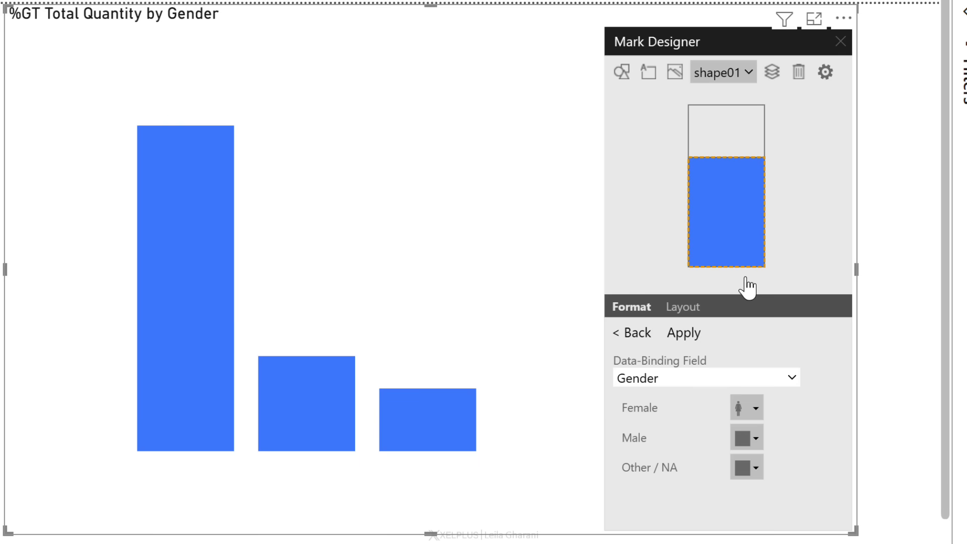
click(745, 406)
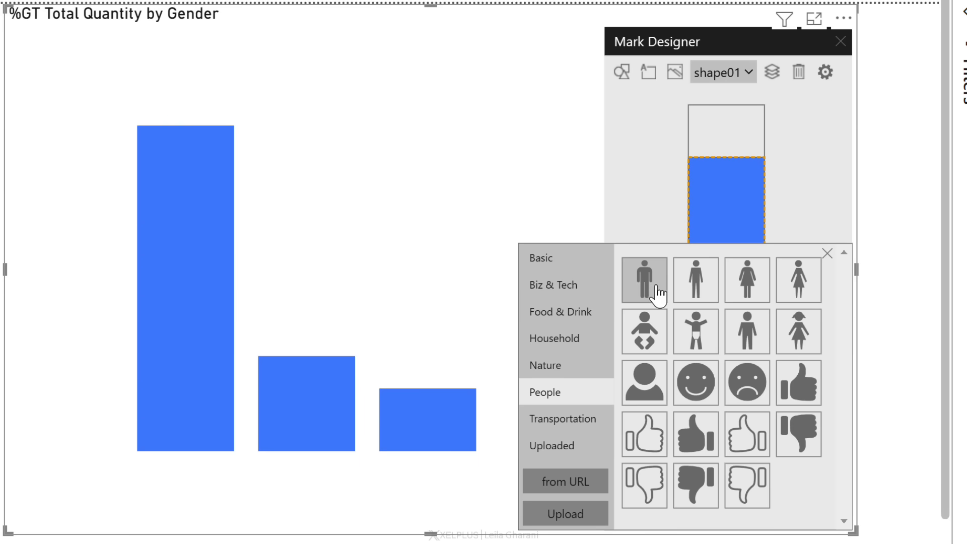
mouse_move(747, 484)
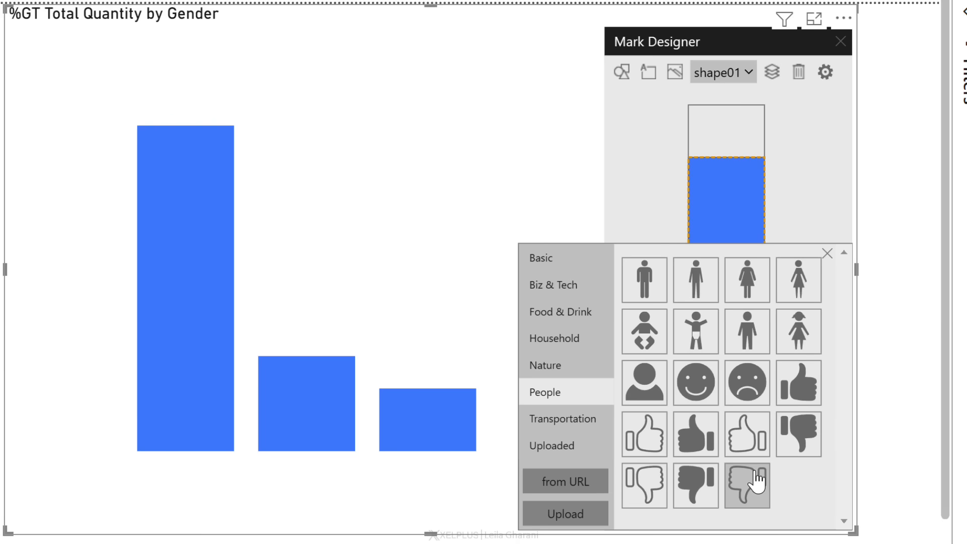
mouse_move(746, 434)
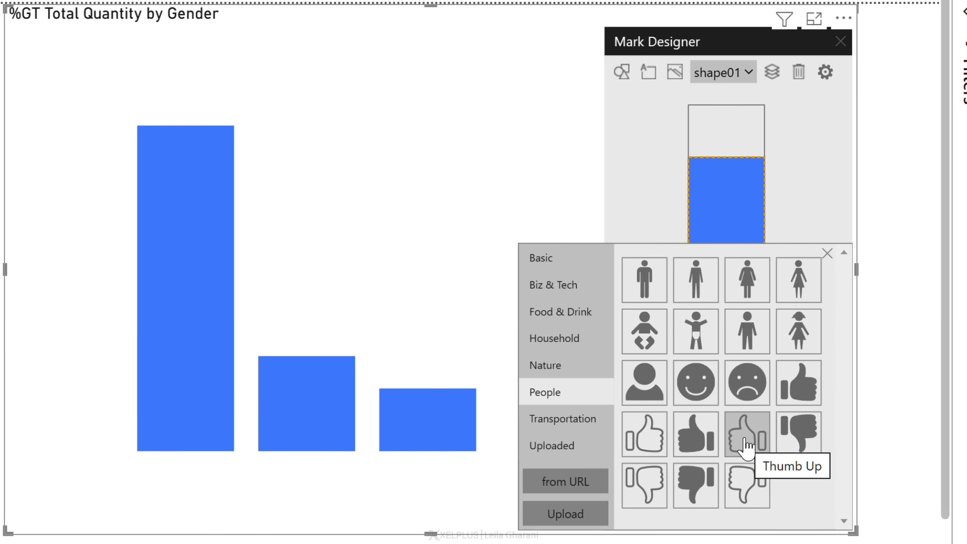
click(563, 513)
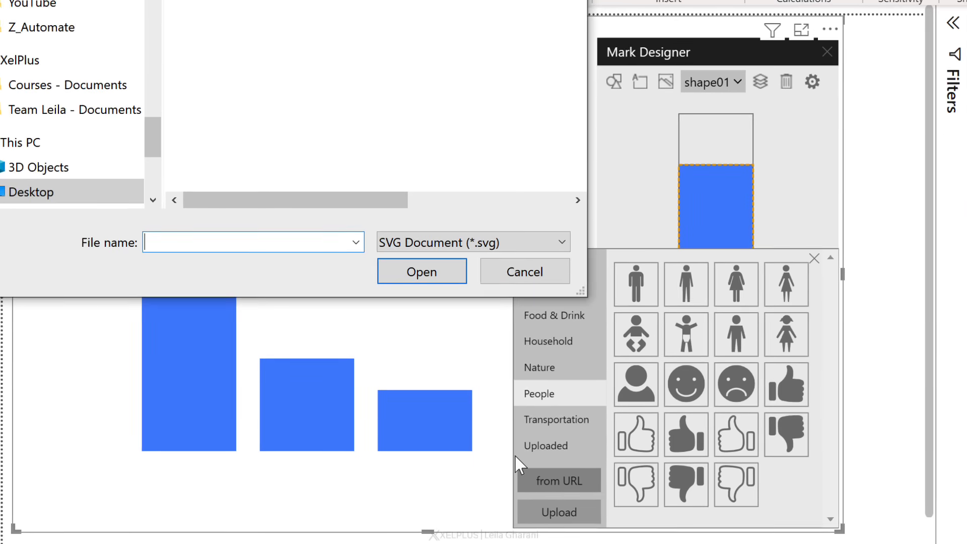
click(246, 41)
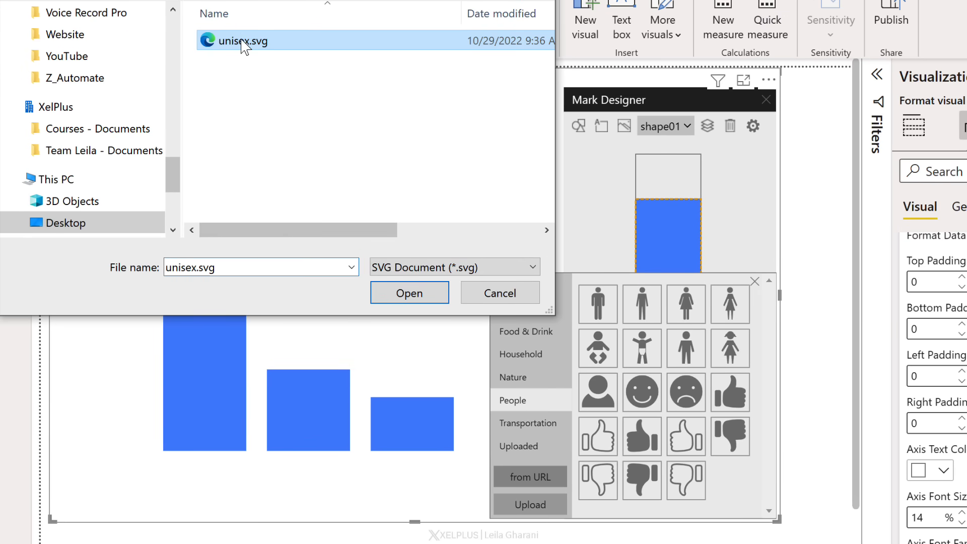
click(409, 292)
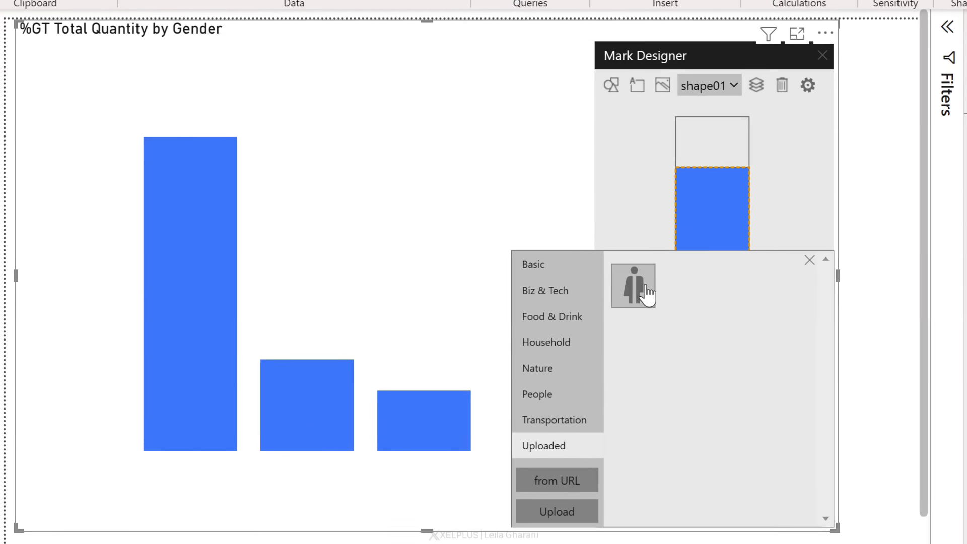
click(632, 286)
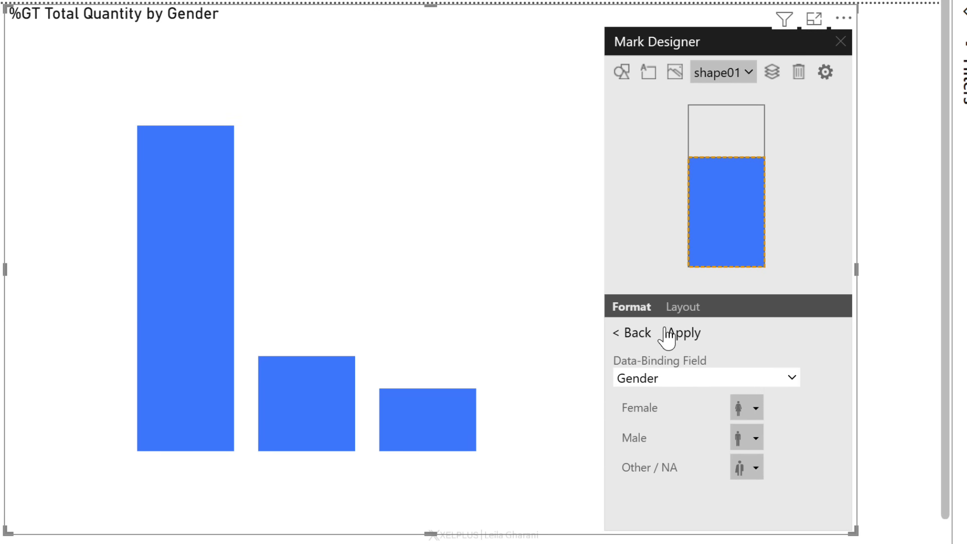
click(684, 333)
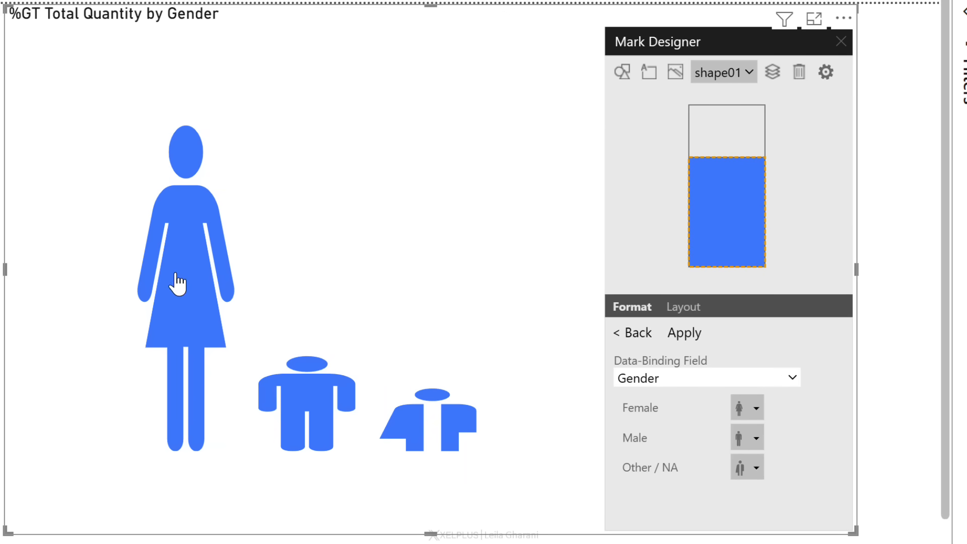
mouse_move(447, 419)
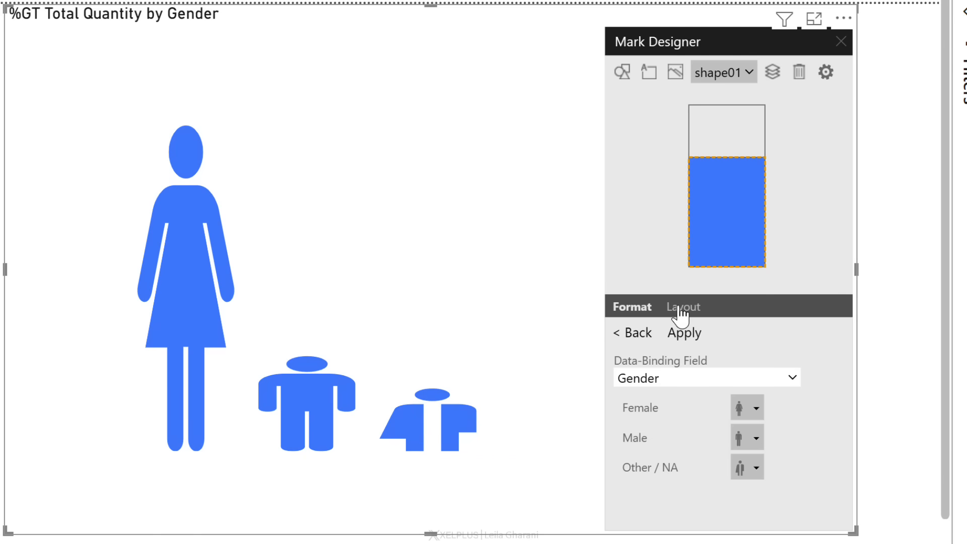
Set the shape's Layout Bound to Outer so every gender icon renders full size
click(681, 306)
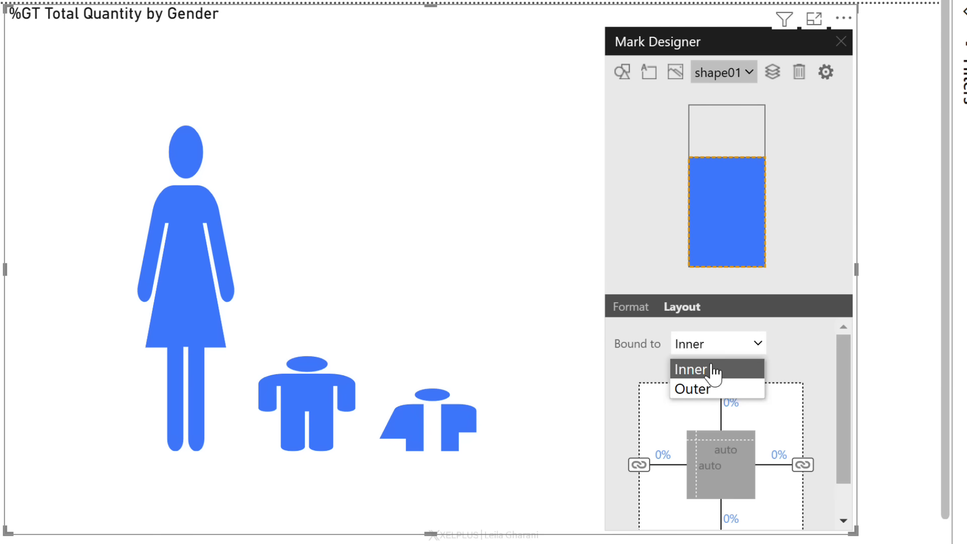
click(691, 388)
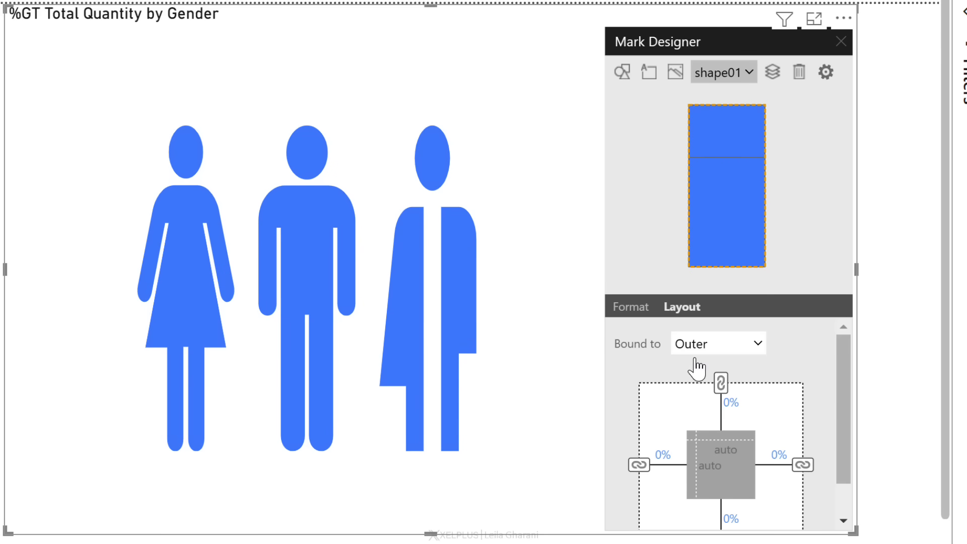
click(630, 307)
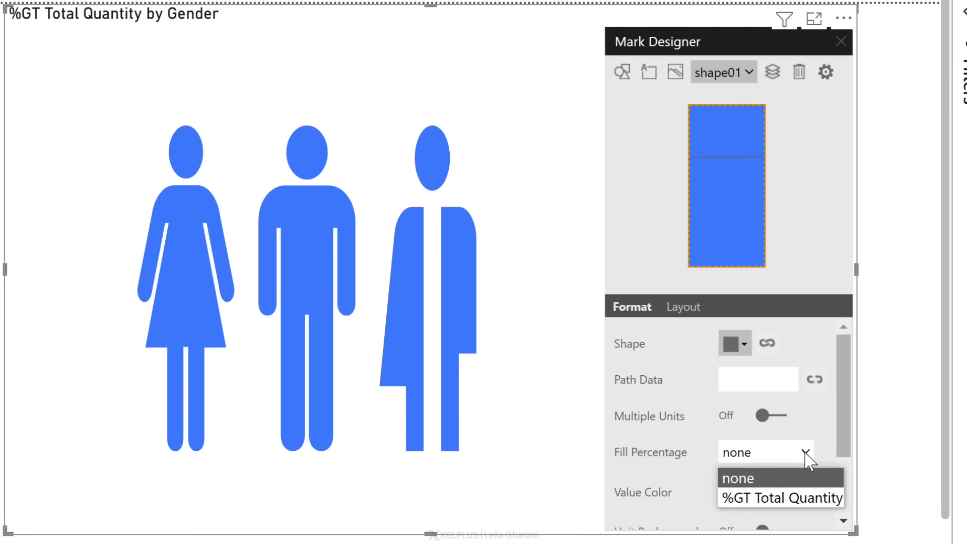
Fill icons by %GT Total Quantity out of 1, with Value Color yellow #FFFF00
click(780, 498)
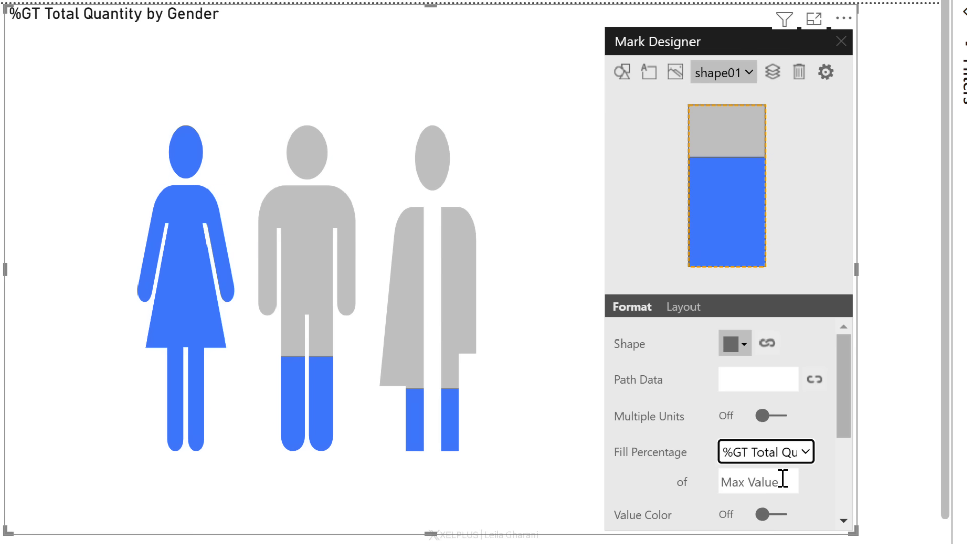
mouse_move(187, 152)
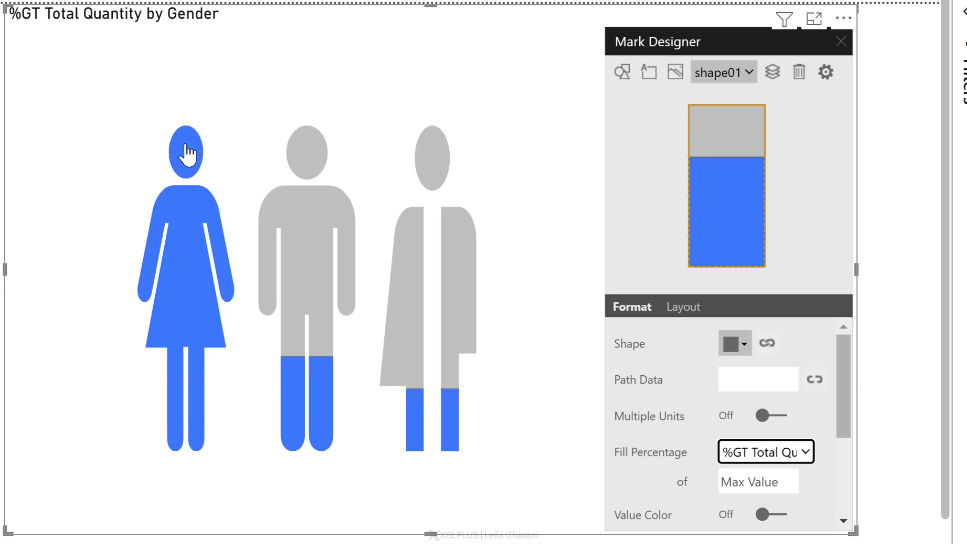
mouse_move(185, 142)
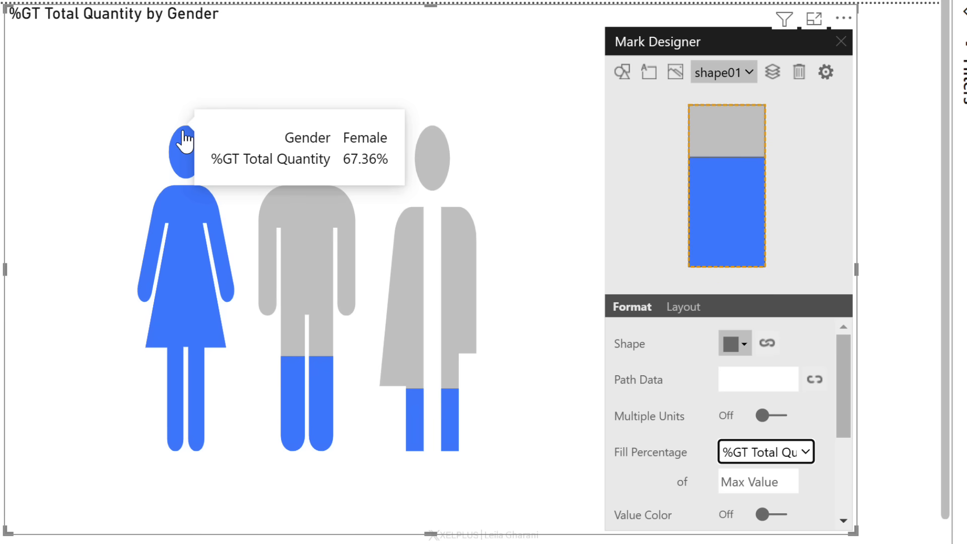
click(757, 481)
text(1)
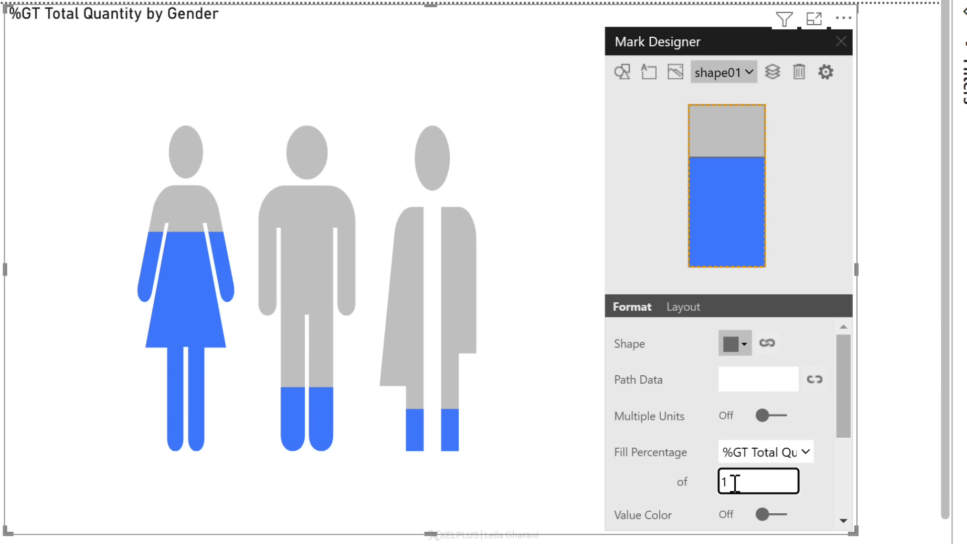
scroll(down, 3)
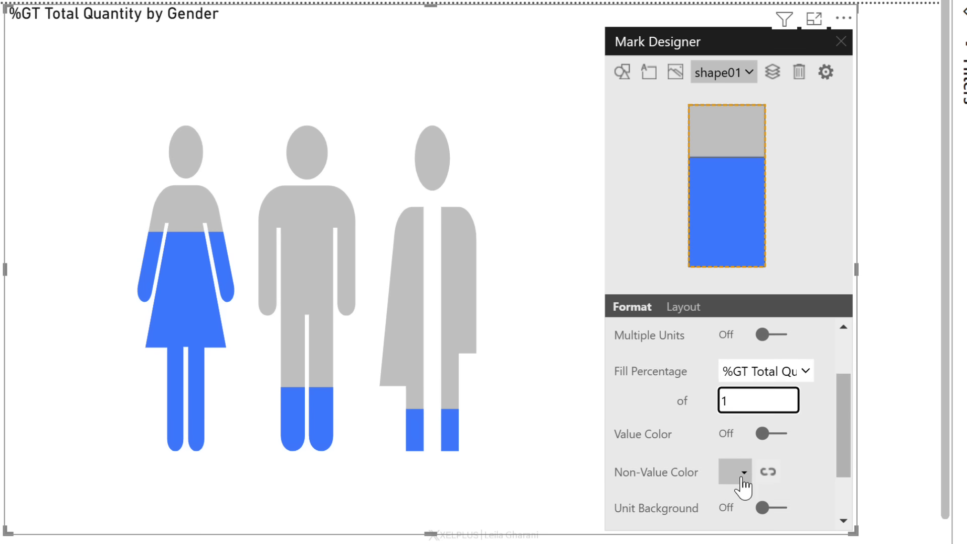
click(775, 420)
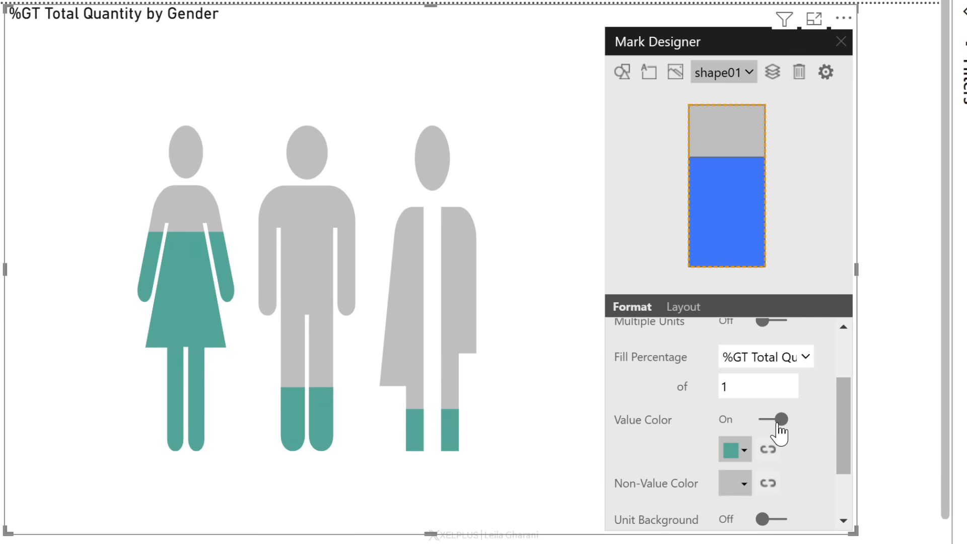
click(733, 449)
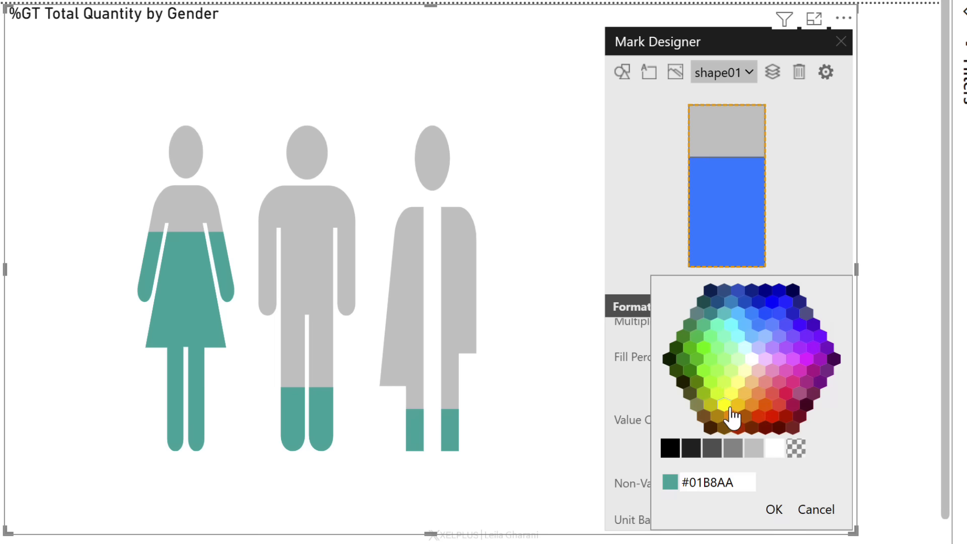
click(730, 407)
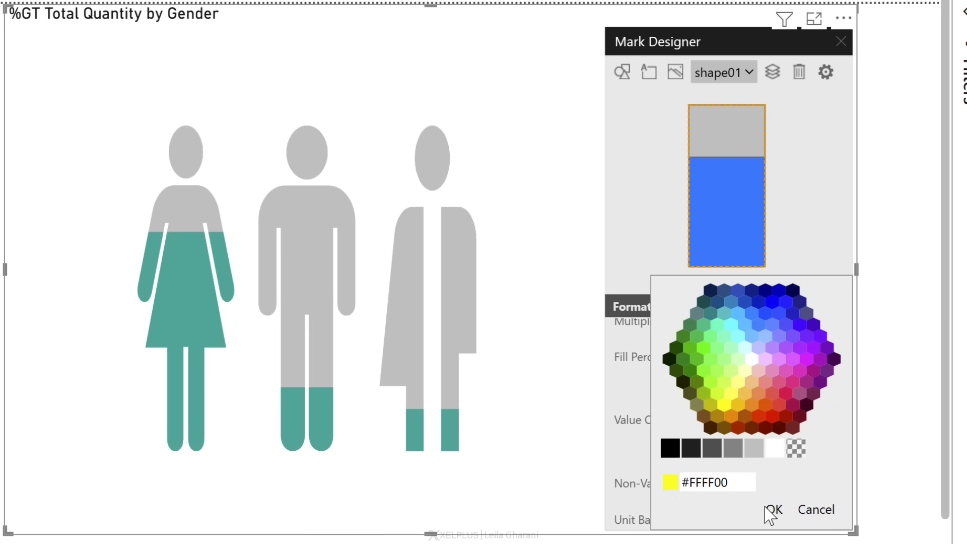
click(773, 509)
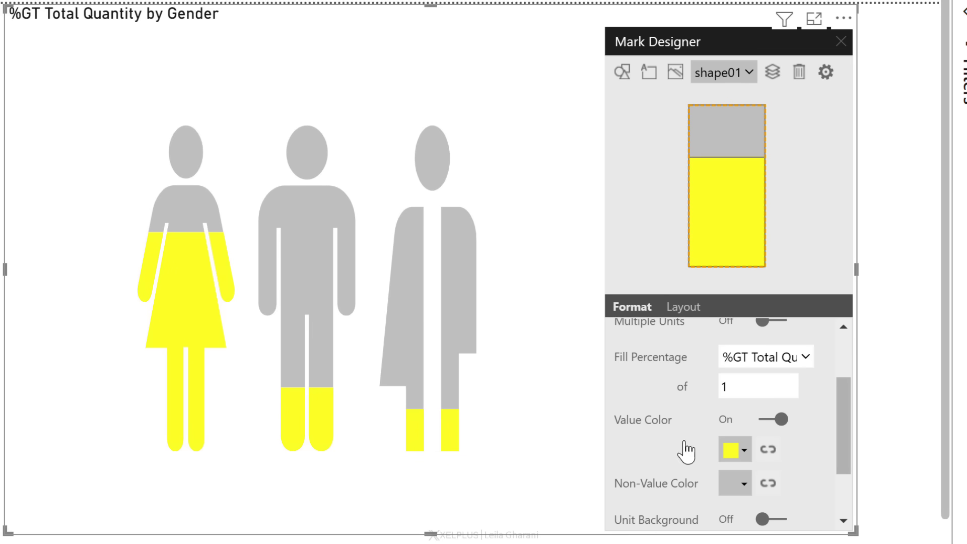
mouse_move(675, 141)
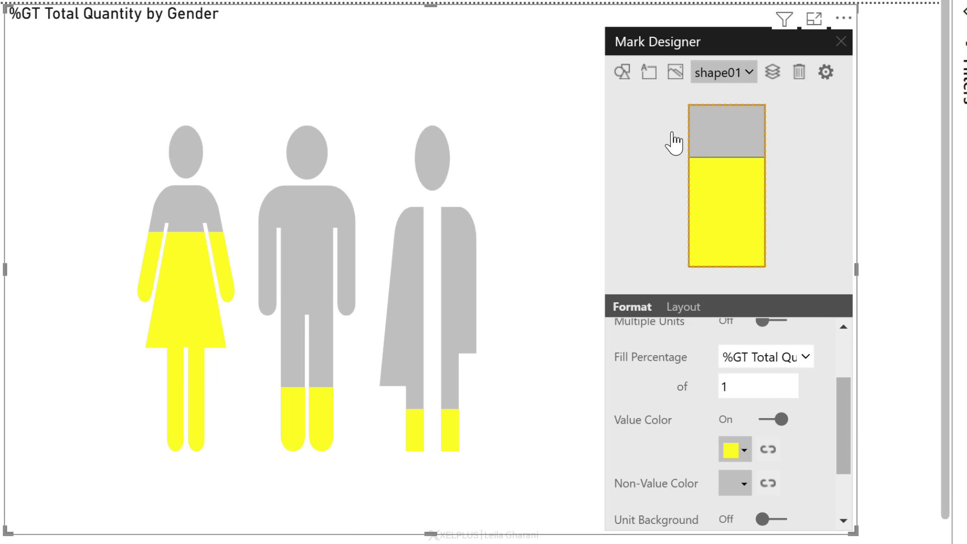
mouse_move(649, 72)
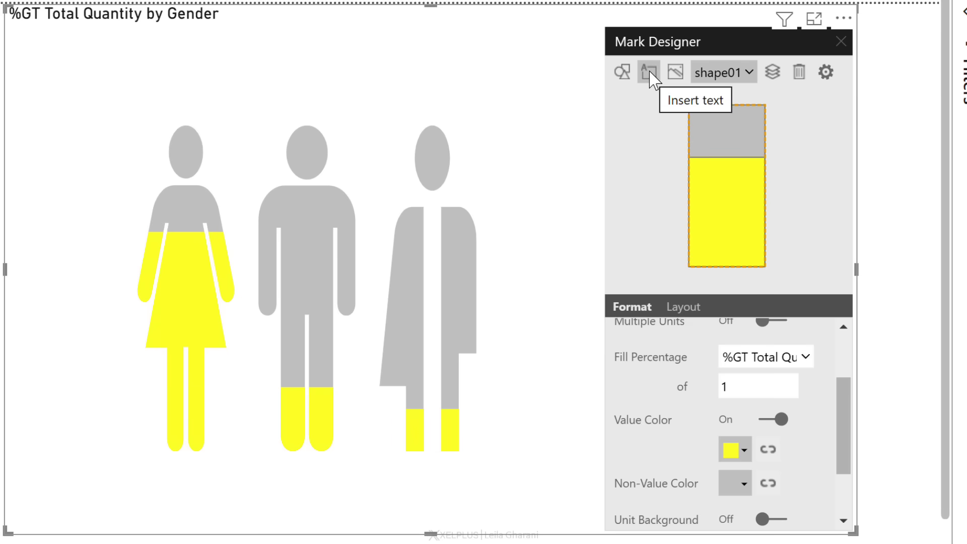
Add bold, size 20 text labels showing %GT Total Quantity, adjusting horizontal alignment
click(648, 72)
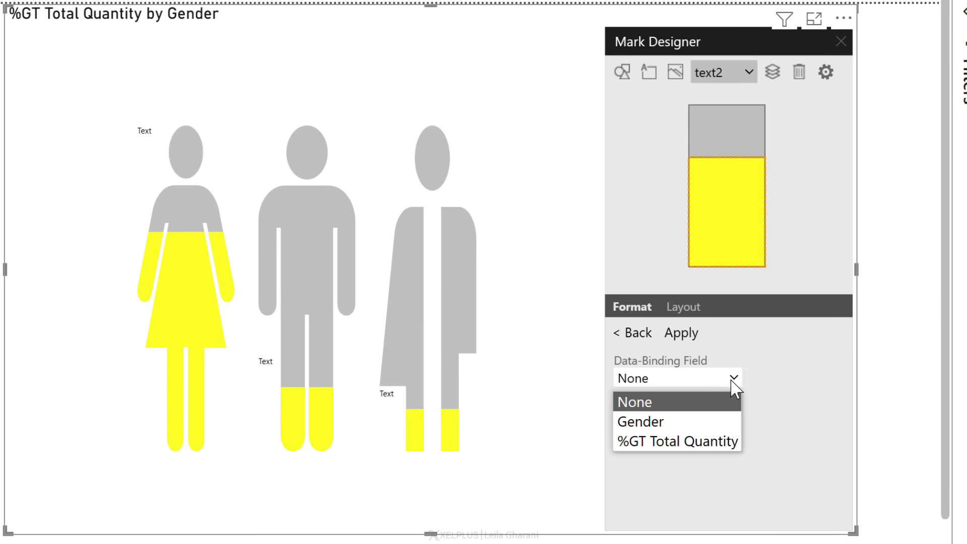
click(676, 440)
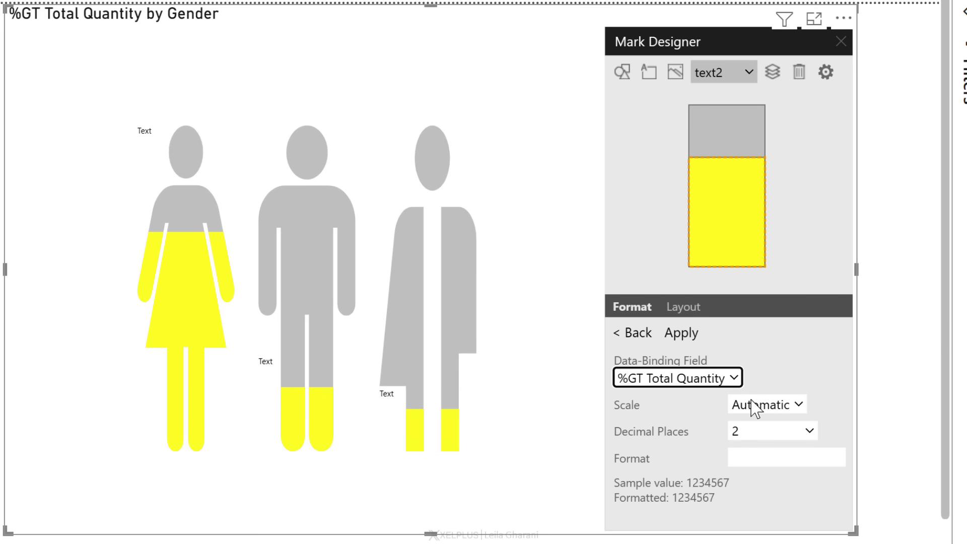
click(680, 332)
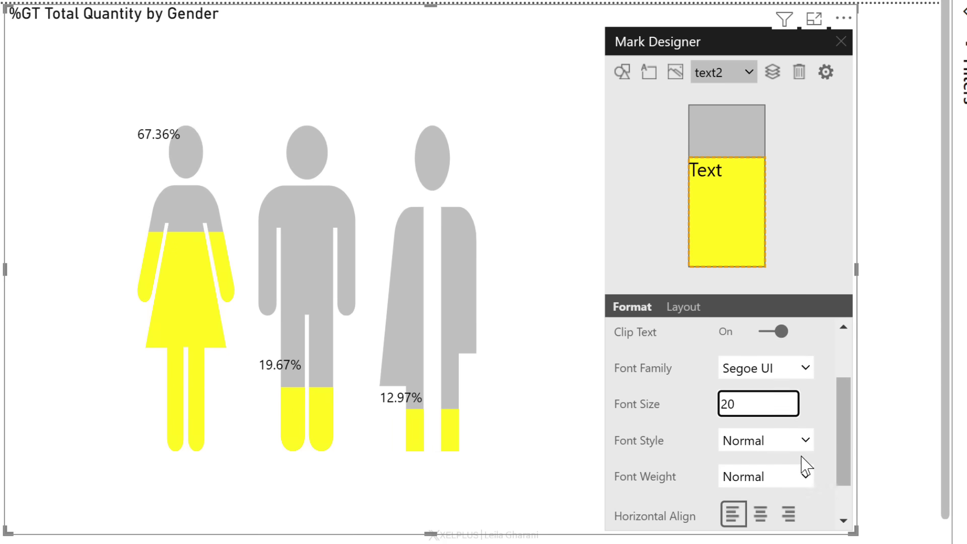
click(764, 476)
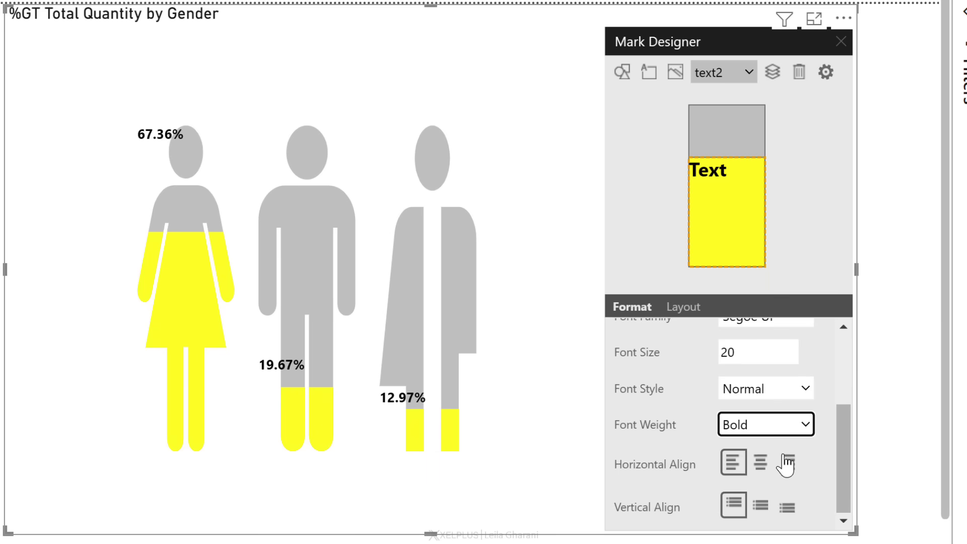
click(785, 505)
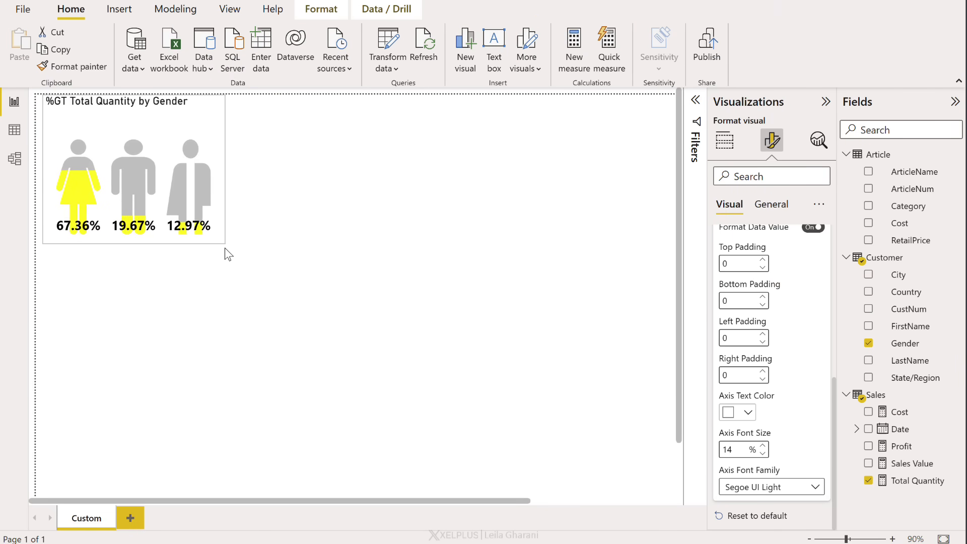
Close the Mark Designer and deselect the finished infographic on the report canvas
click(724, 140)
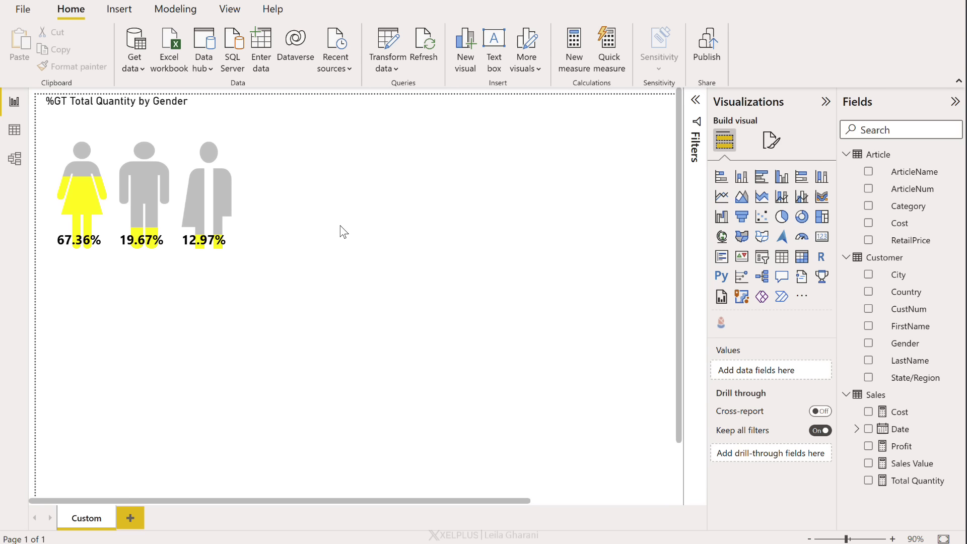
mouse_move(283, 203)
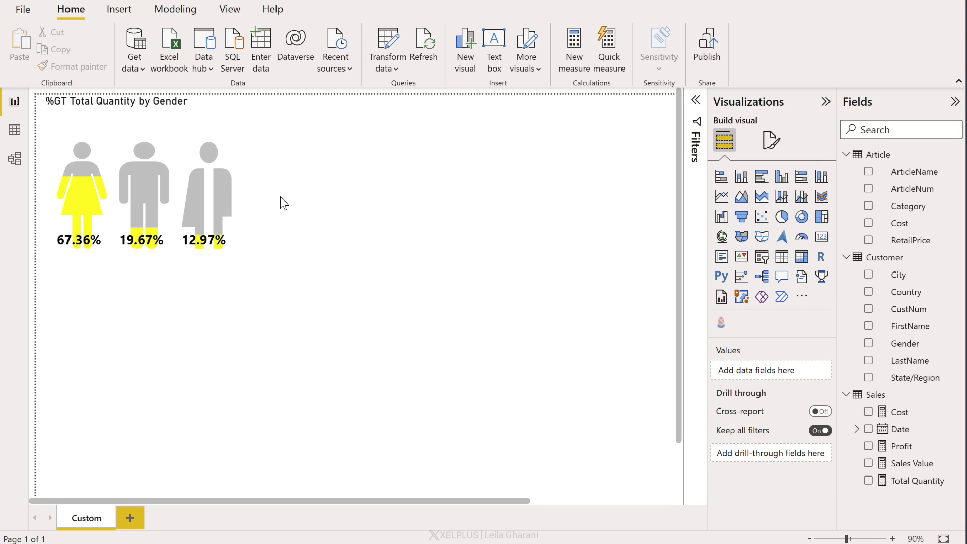
Add a Profit by Category bar chart and highlight Casual to cross-filter the icons
click(720, 176)
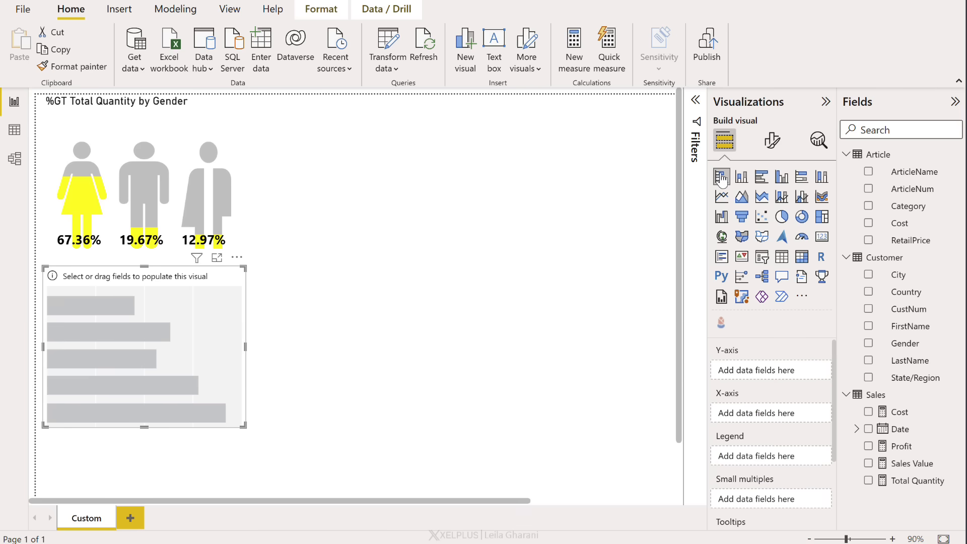
click(870, 445)
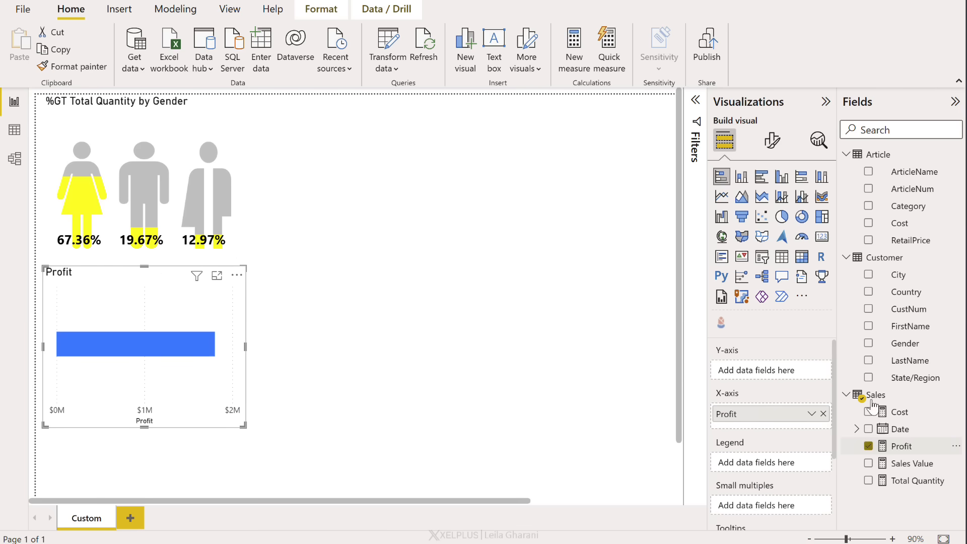
click(869, 206)
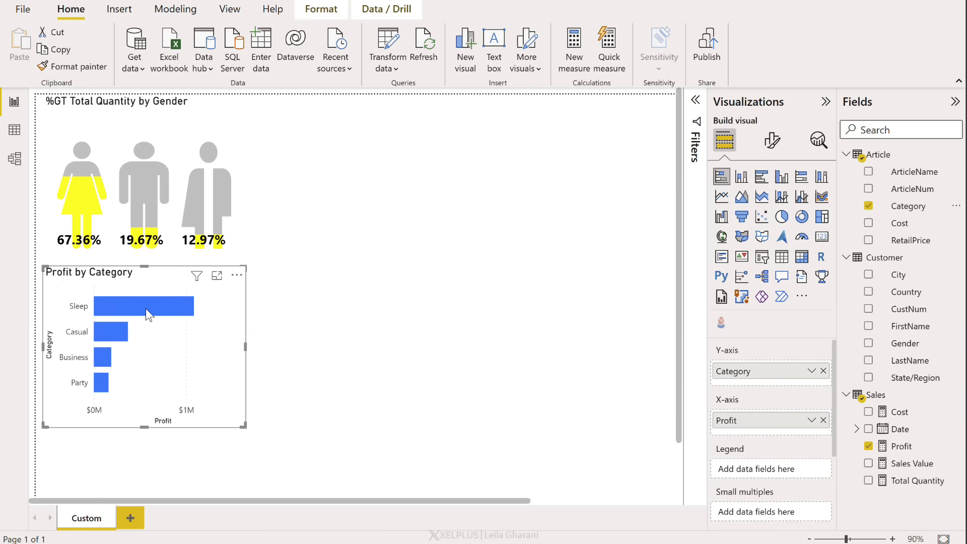
click(110, 331)
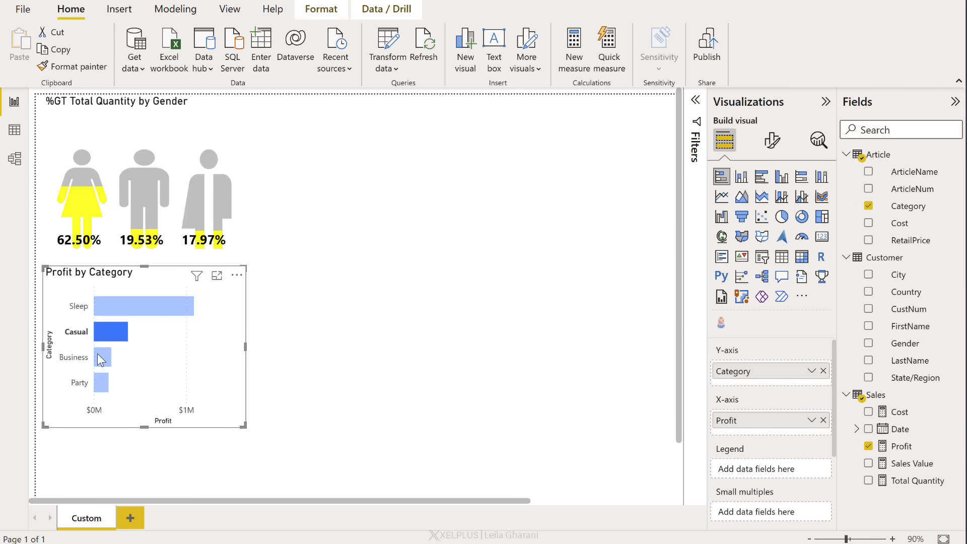